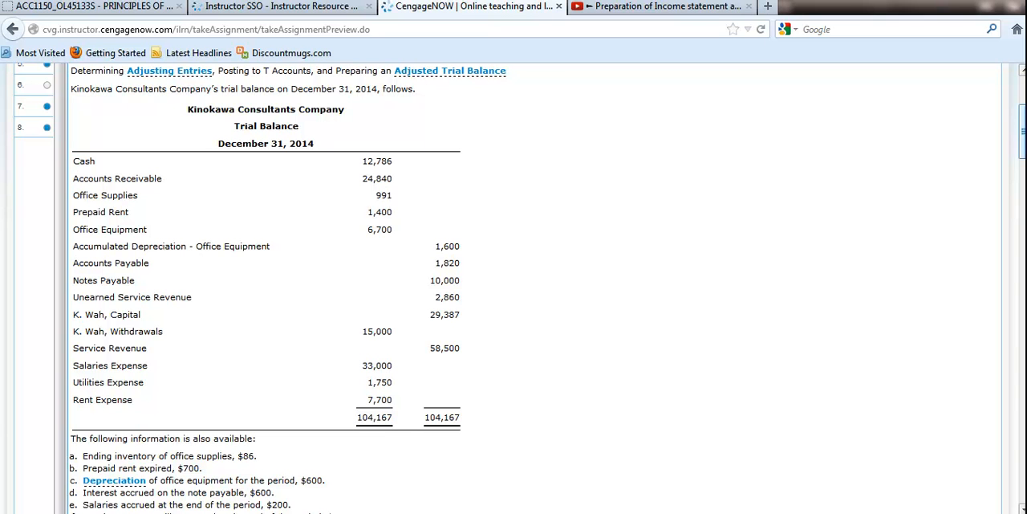
# - Enter the Cash opening balance of 12,786 and Accounts Receivable's 24,840 in the T accounts
pyautogui.scroll(-3)
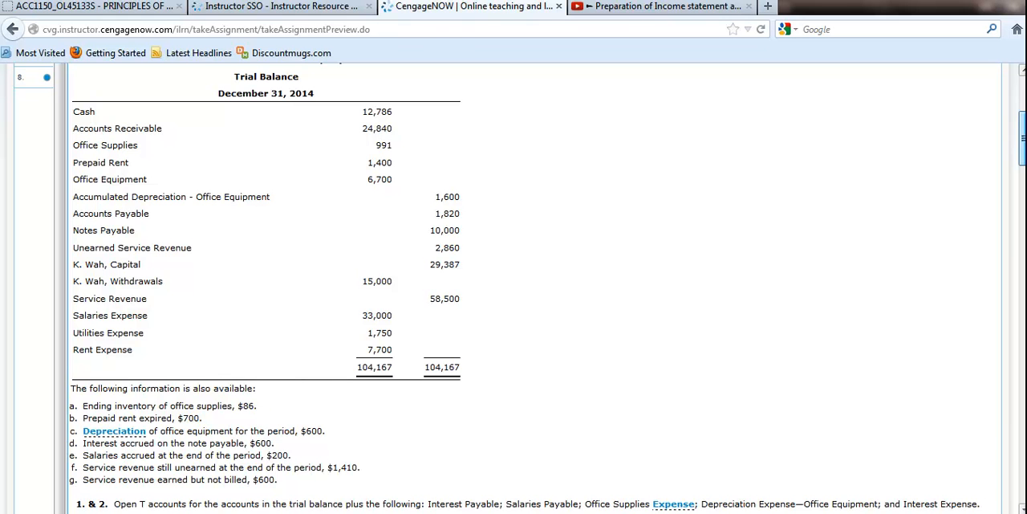
pyautogui.scroll(-3)
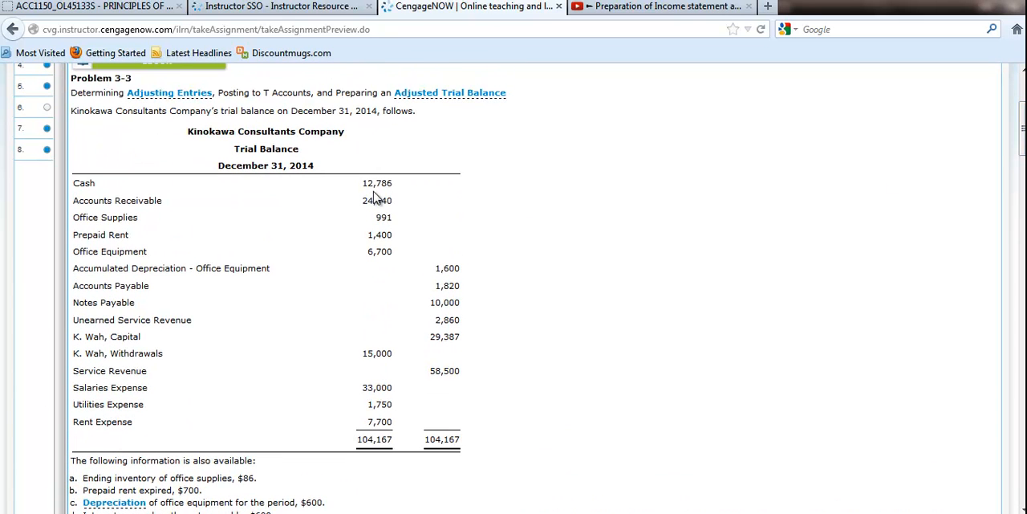
pyautogui.moveTo(465, 291)
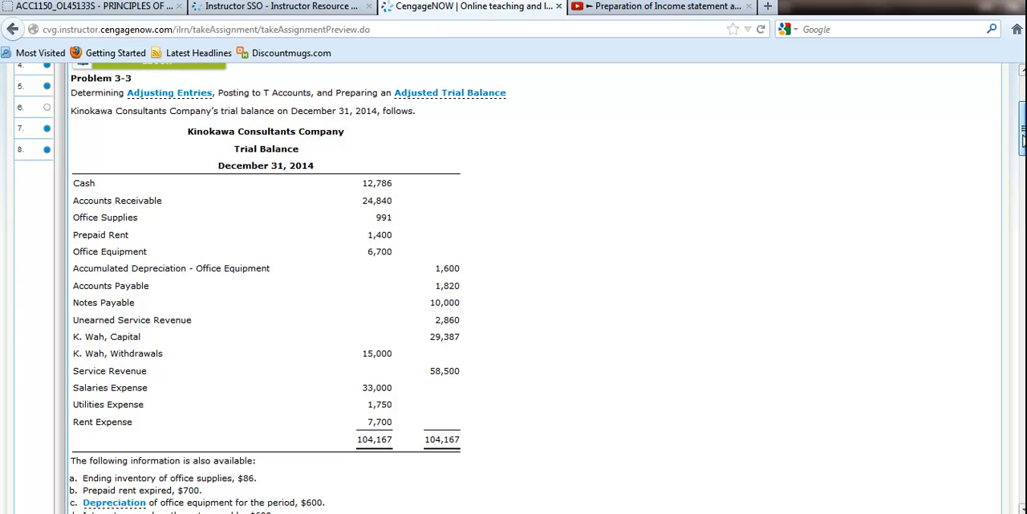
pyautogui.scroll(-3)
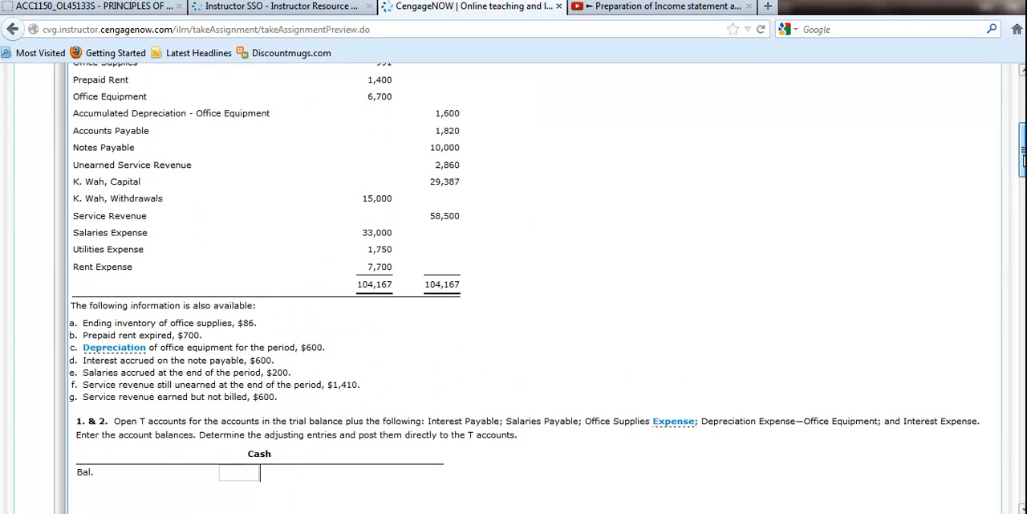
pyautogui.scroll(-3)
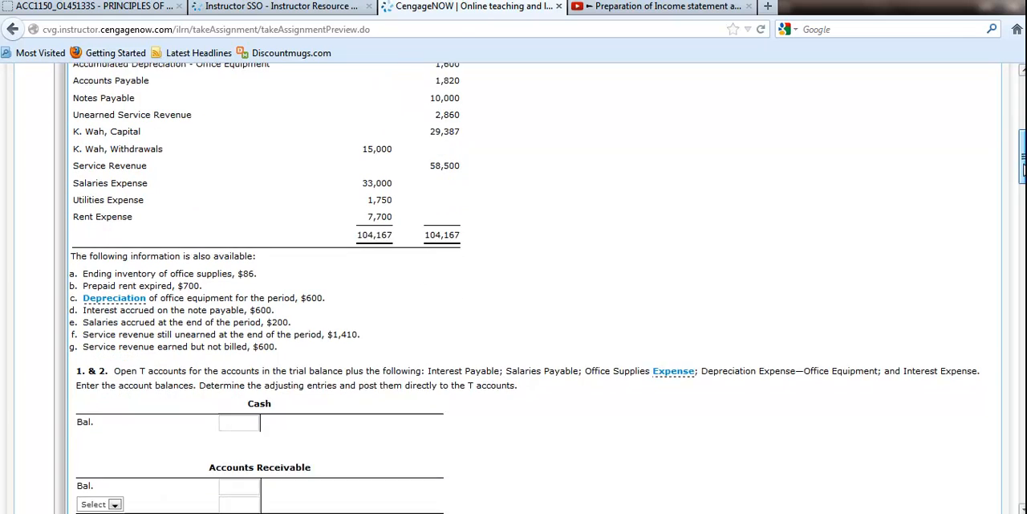
pyautogui.scroll(-3)
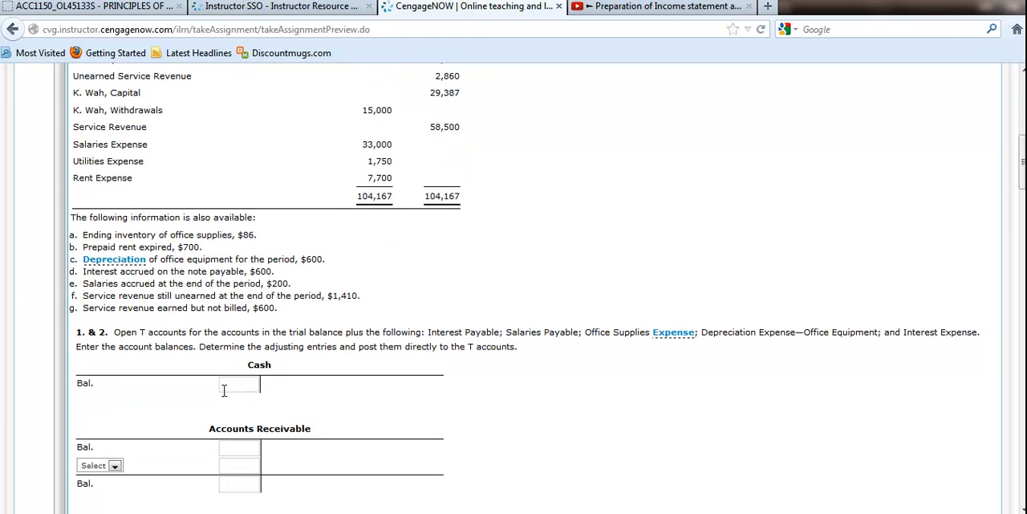
pyautogui.write('12786')
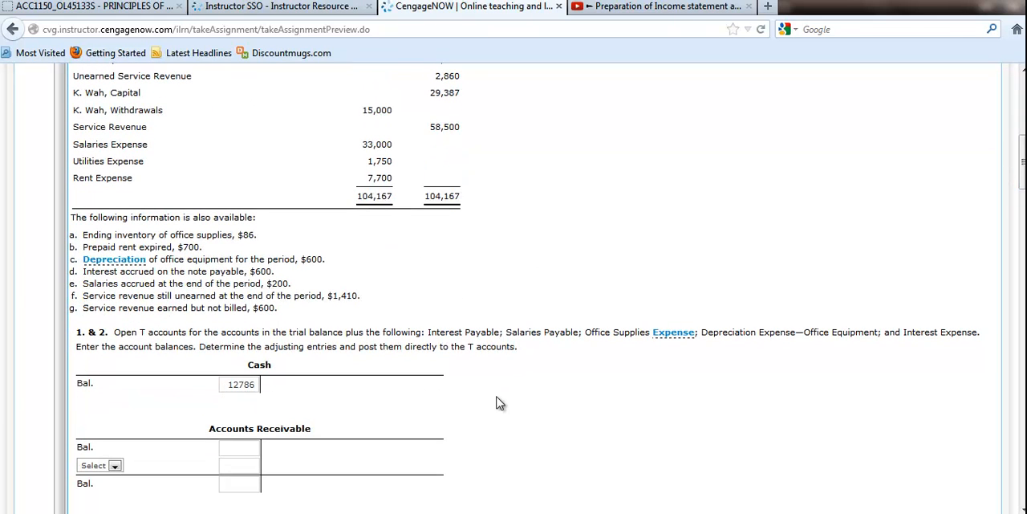
pyautogui.scroll(-3)
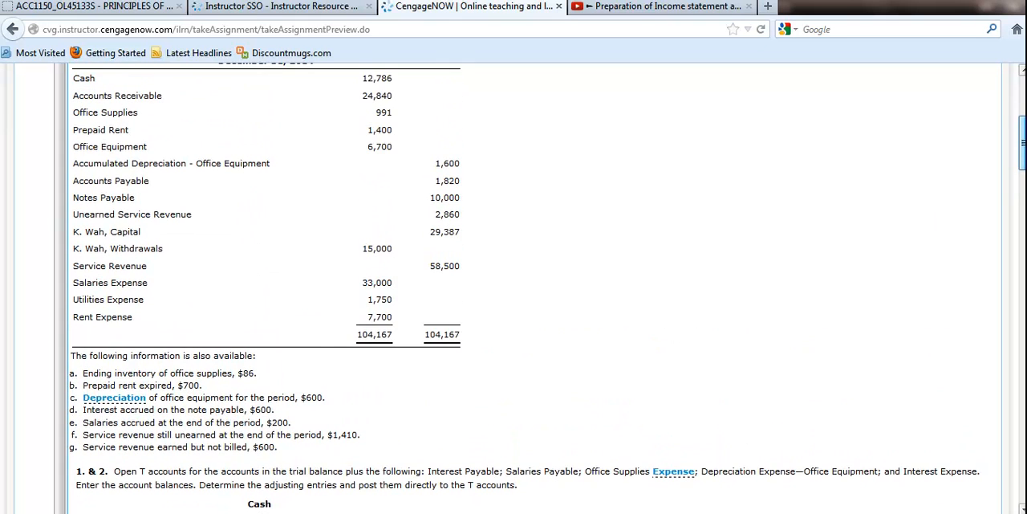
pyautogui.scroll(-3)
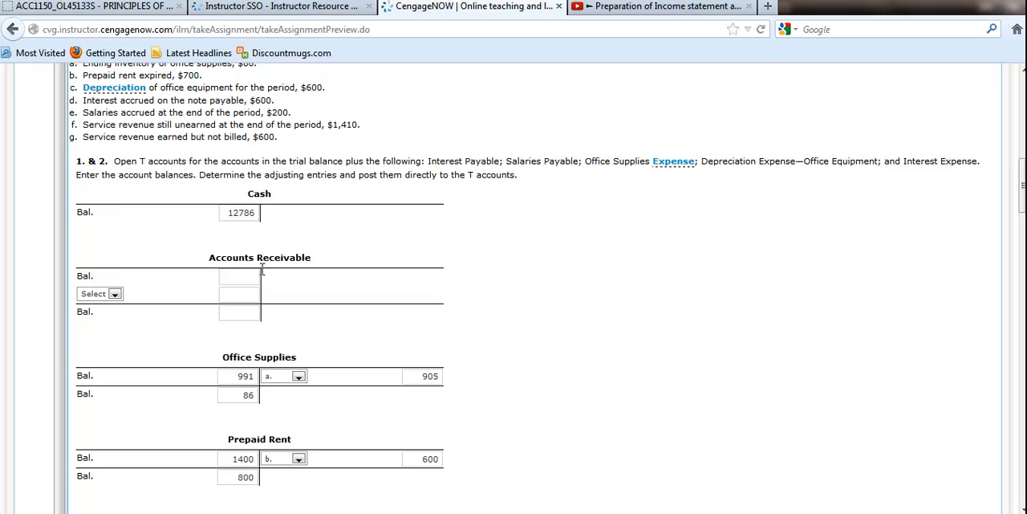
pyautogui.write('24840')
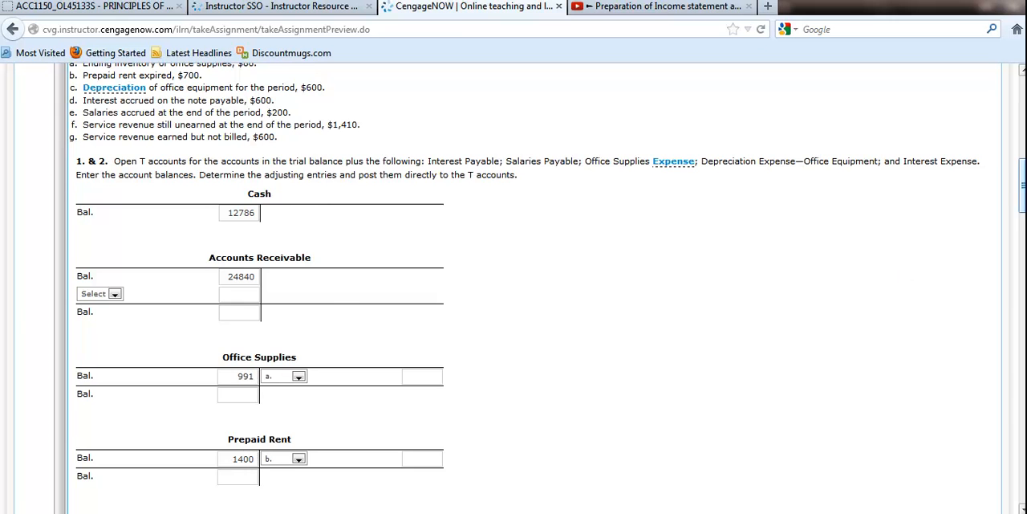
# - Record Office Equipment's 6,700 debit balance and Accumulated Depreciation's 1,600 credit balance
pyautogui.scroll(3)
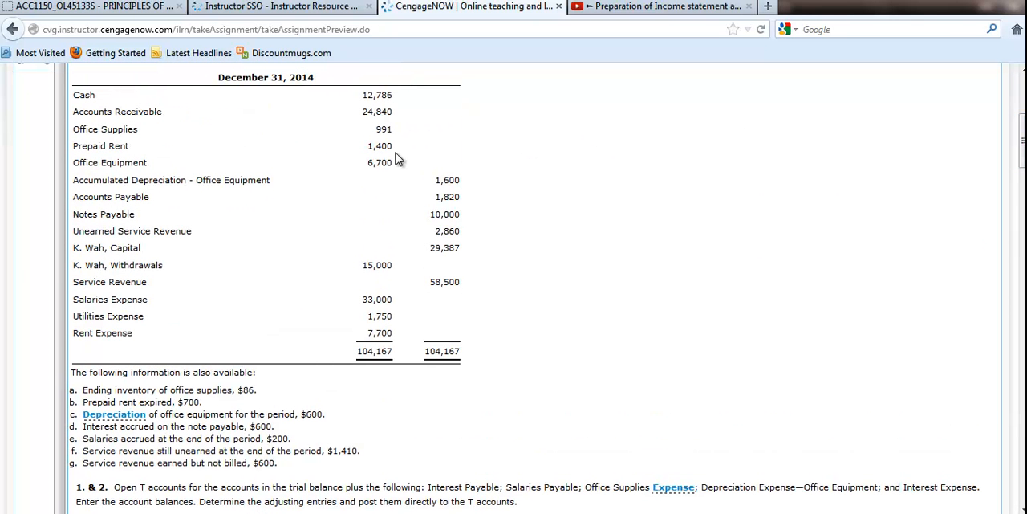
pyautogui.scroll(-3)
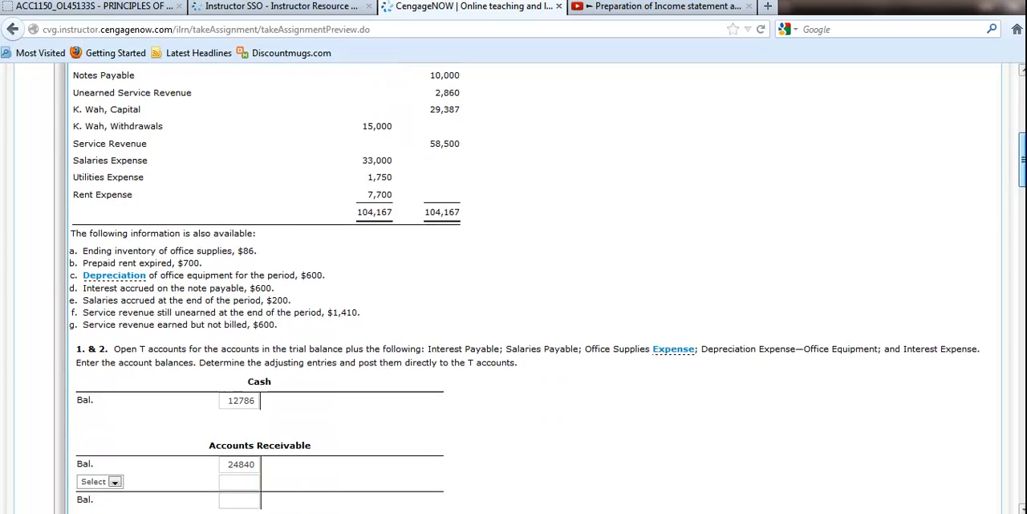
pyautogui.scroll(-3)
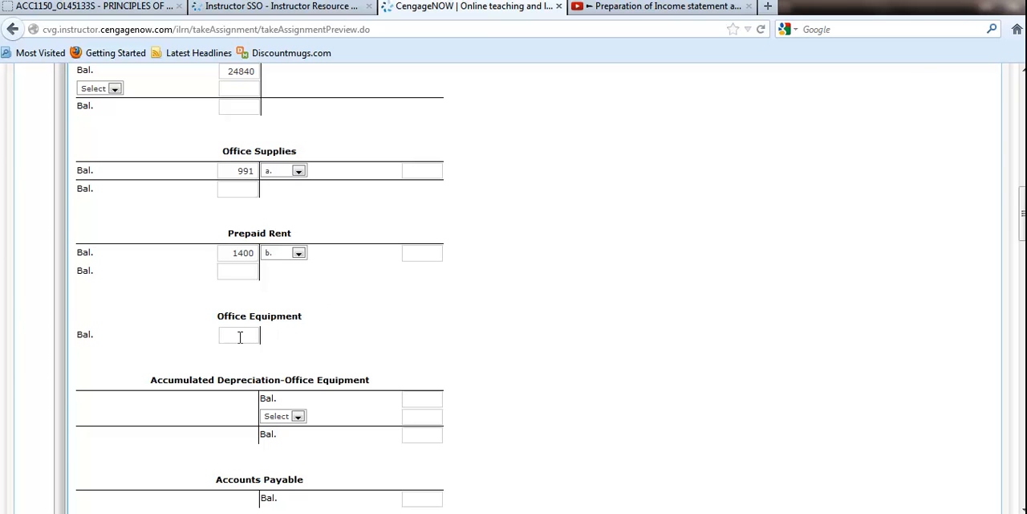
pyautogui.write('6700')
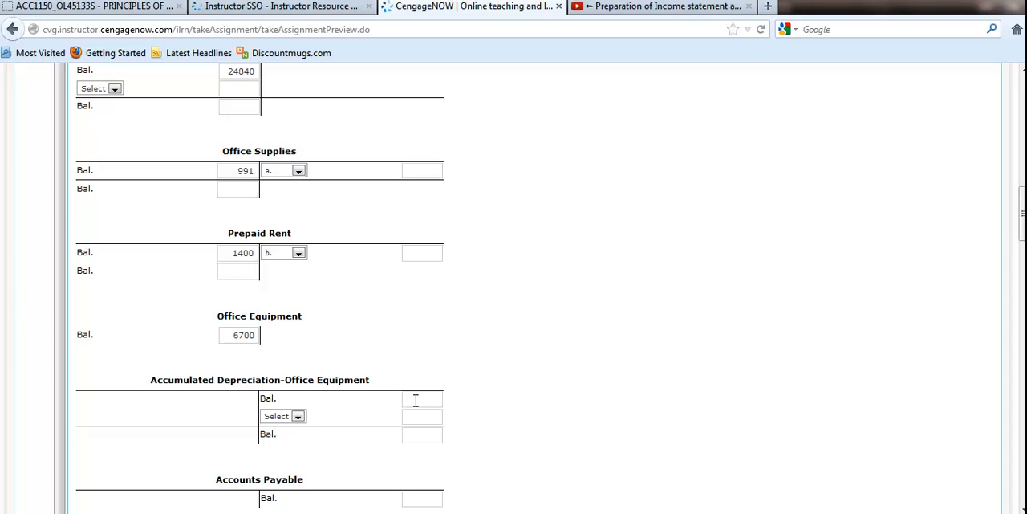
pyautogui.write('1600')
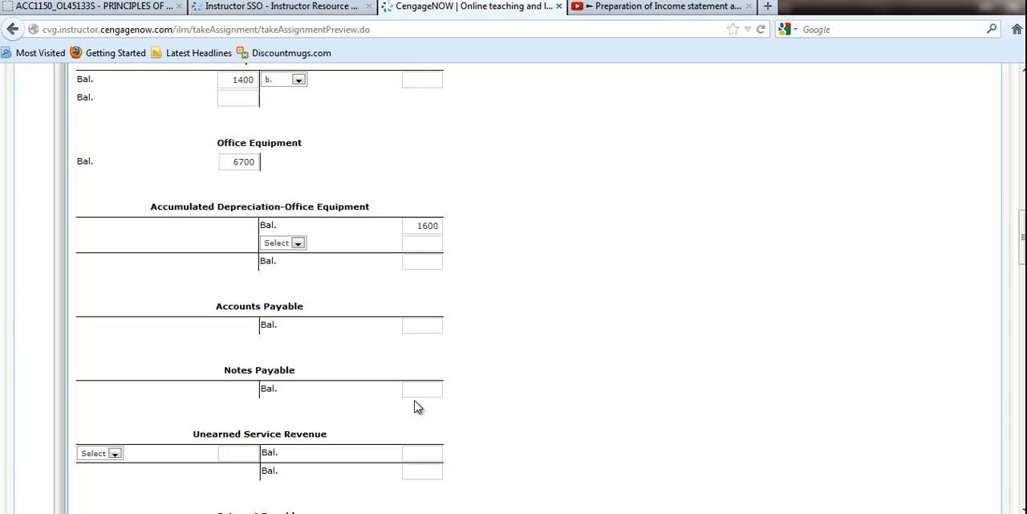
# - Fill the credit balances: Accounts Payable 1,820, Notes Payable 10,000, Unearned Service Revenue 2,860
pyautogui.click(422, 226)
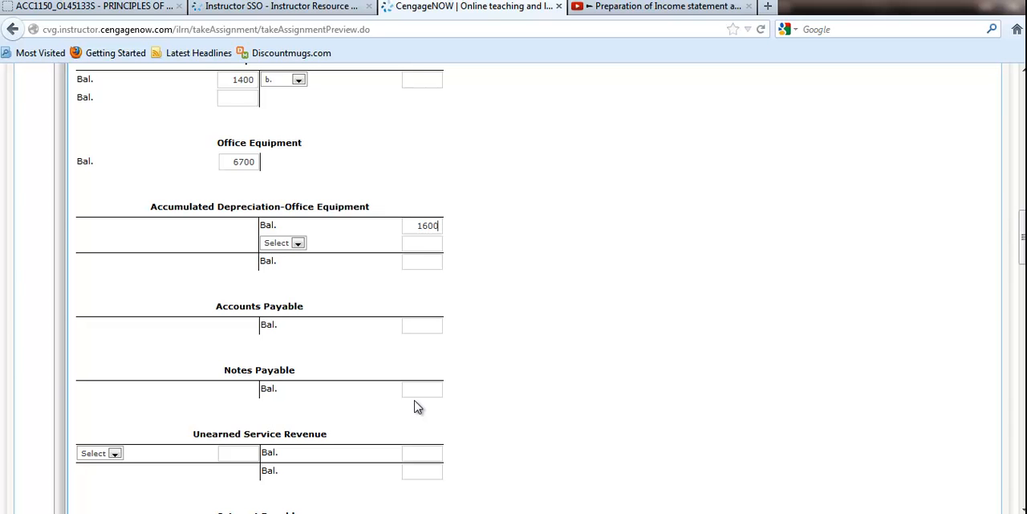
pyautogui.click(421, 324)
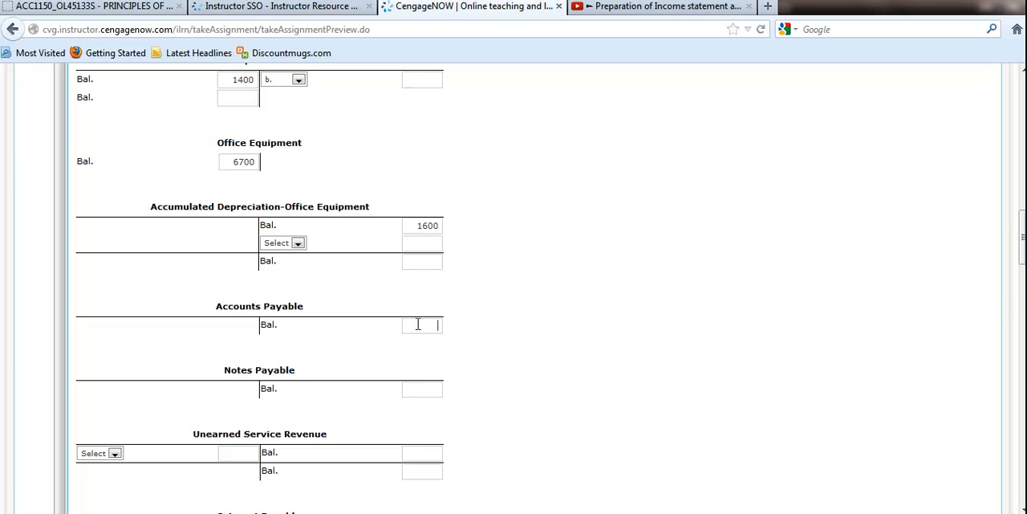
pyautogui.write('1820')
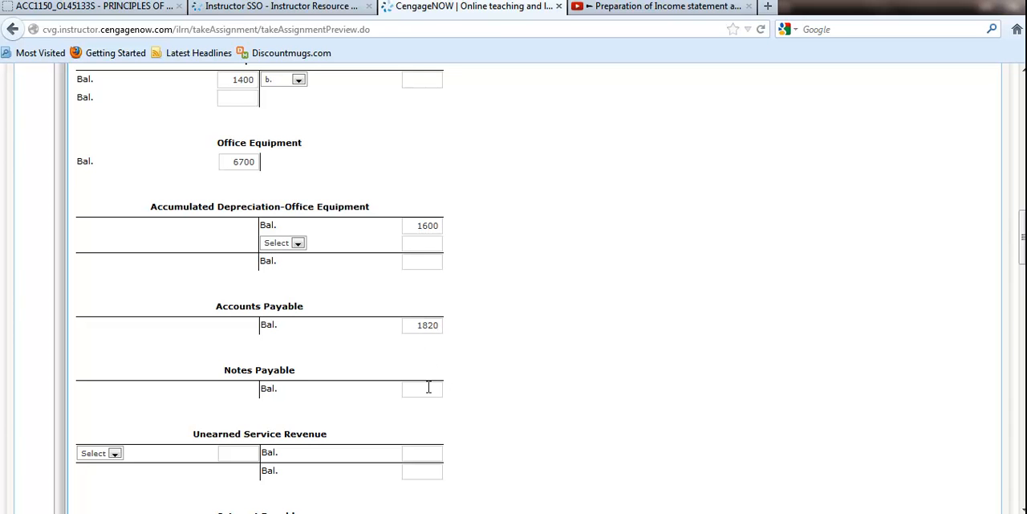
pyautogui.write('100')
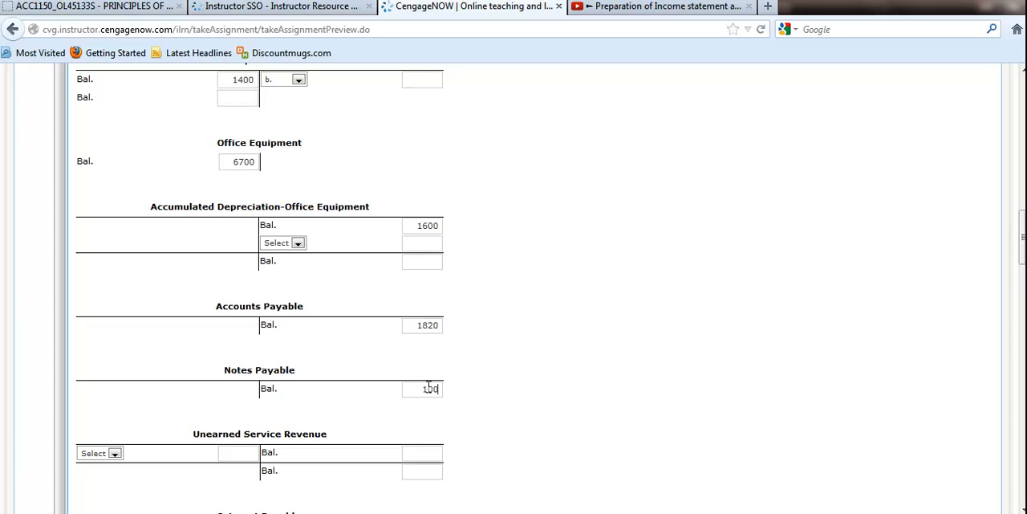
pyautogui.write('10000')
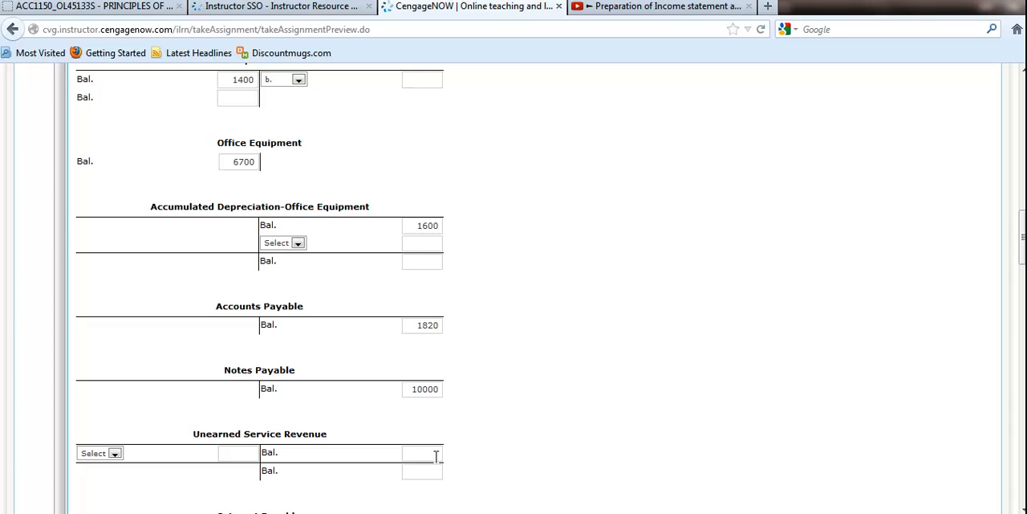
pyautogui.write('2860')
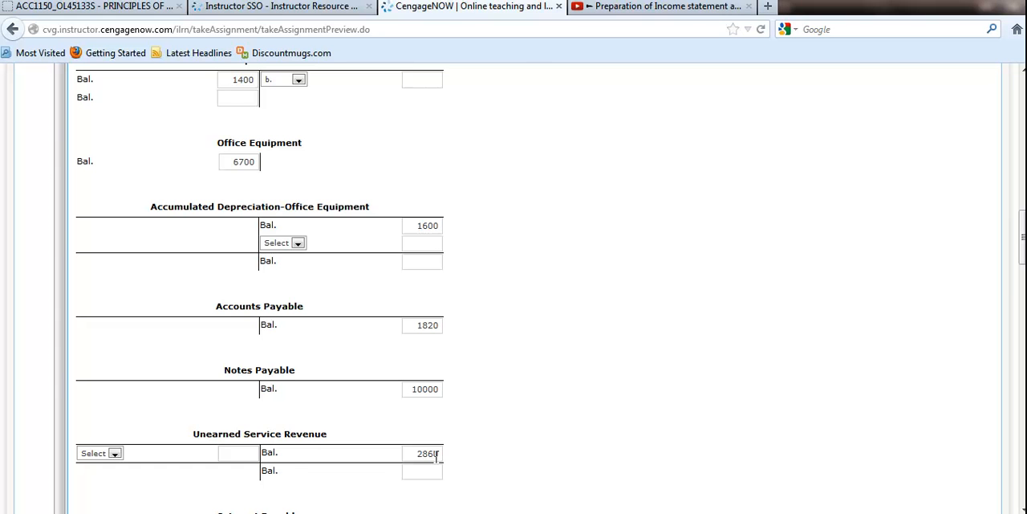
pyautogui.scroll(-3)
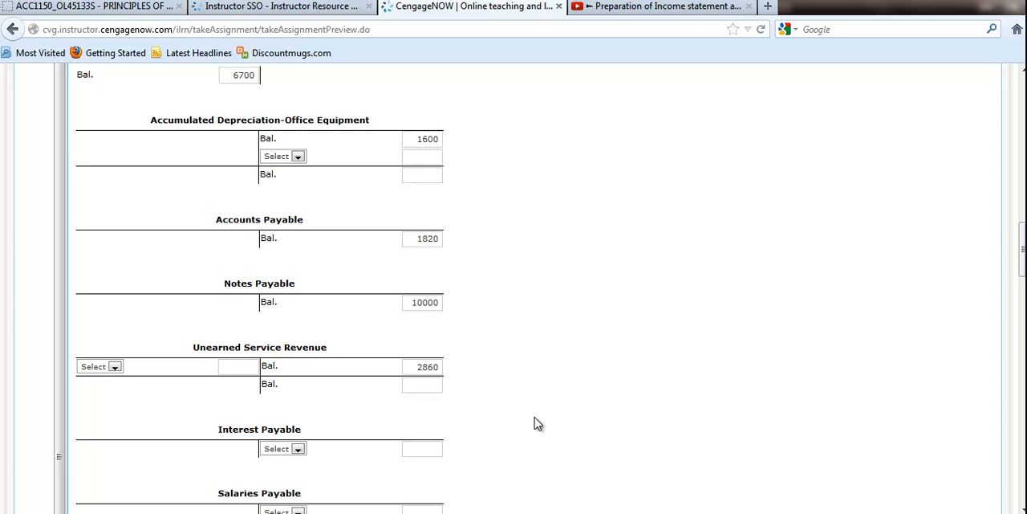
pyautogui.moveTo(424, 434)
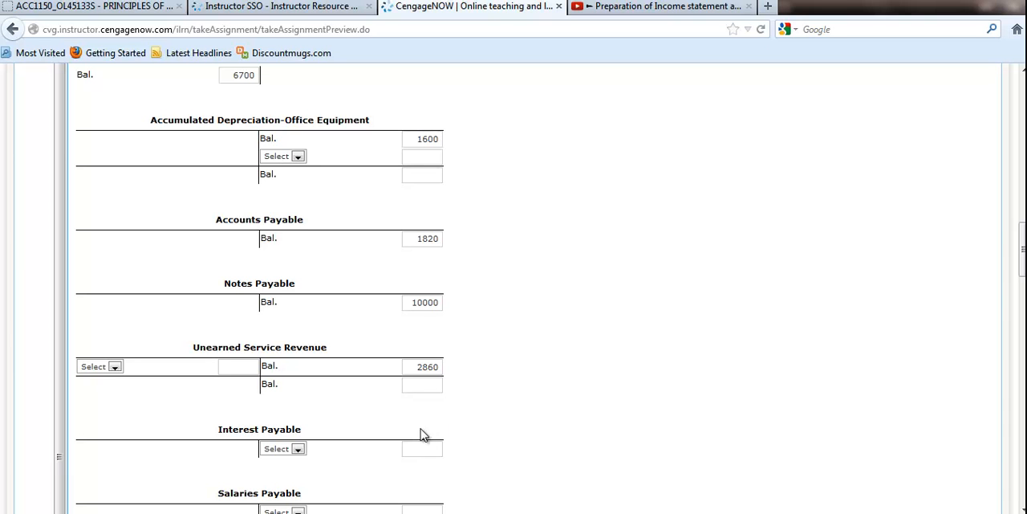
pyautogui.click(422, 448)
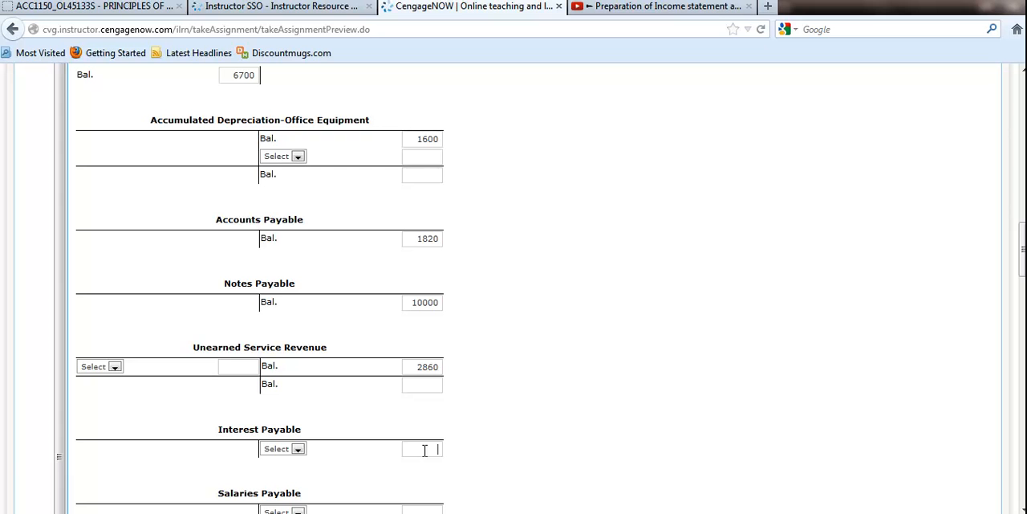
# - Enter opening balances of 29,387 for K. Wah, Capital and 15,000 for Withdrawals
pyautogui.scroll(-3)
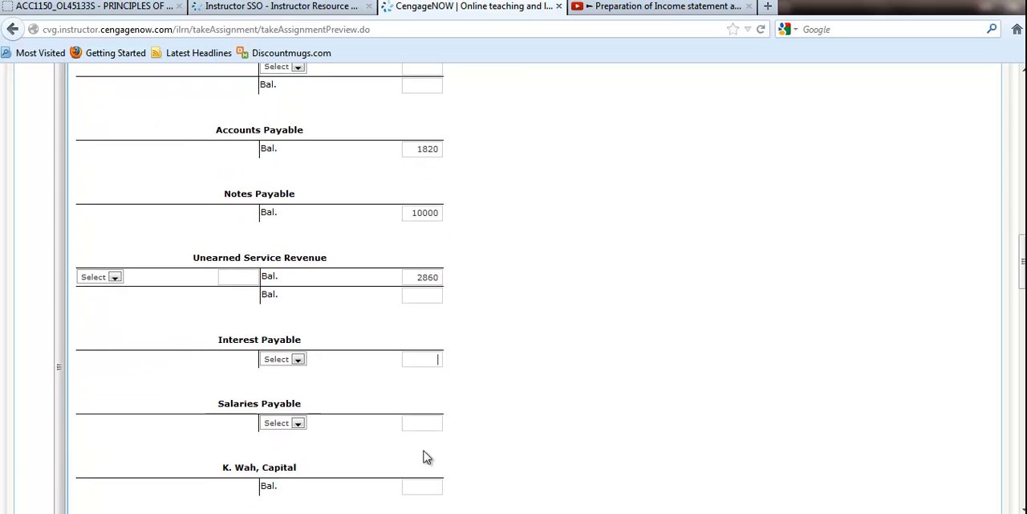
pyautogui.scroll(-3)
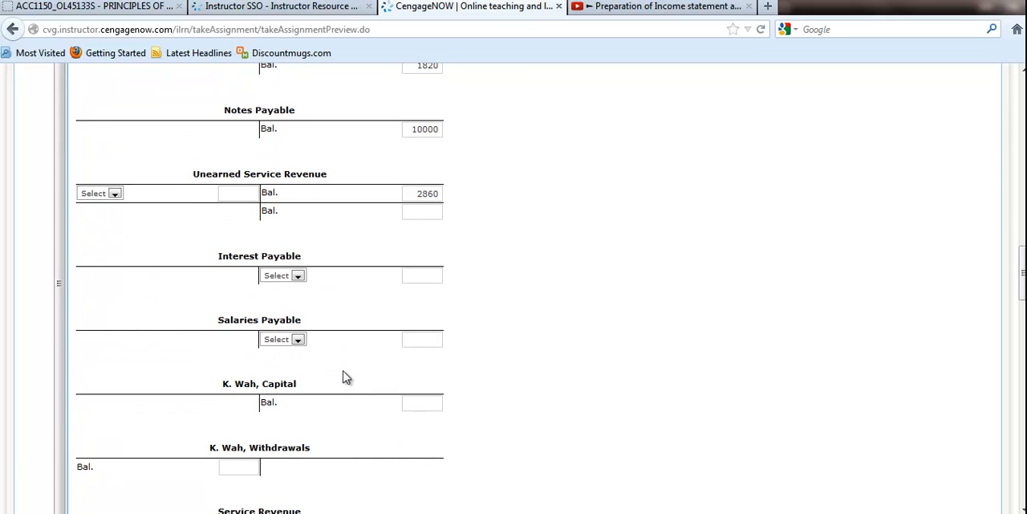
pyautogui.scroll(-3)
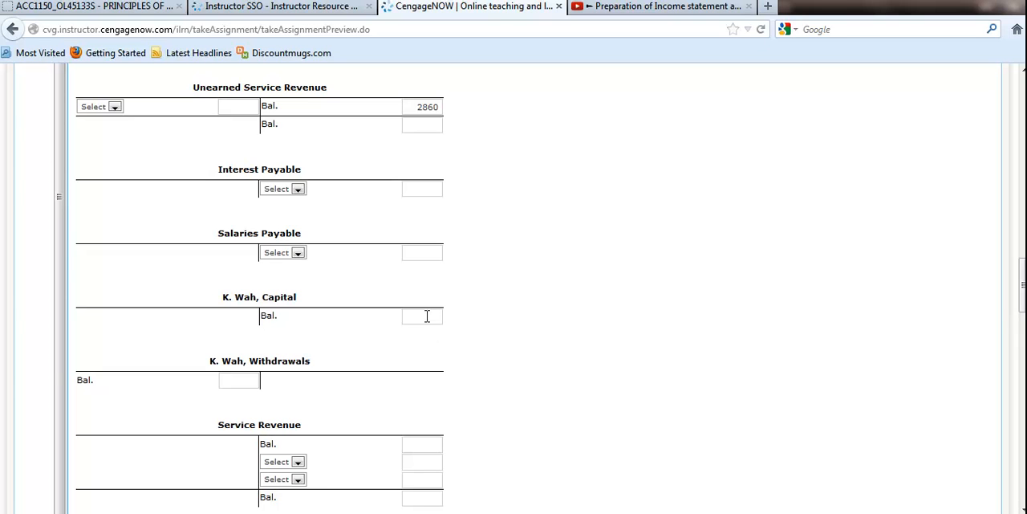
pyautogui.write('29387')
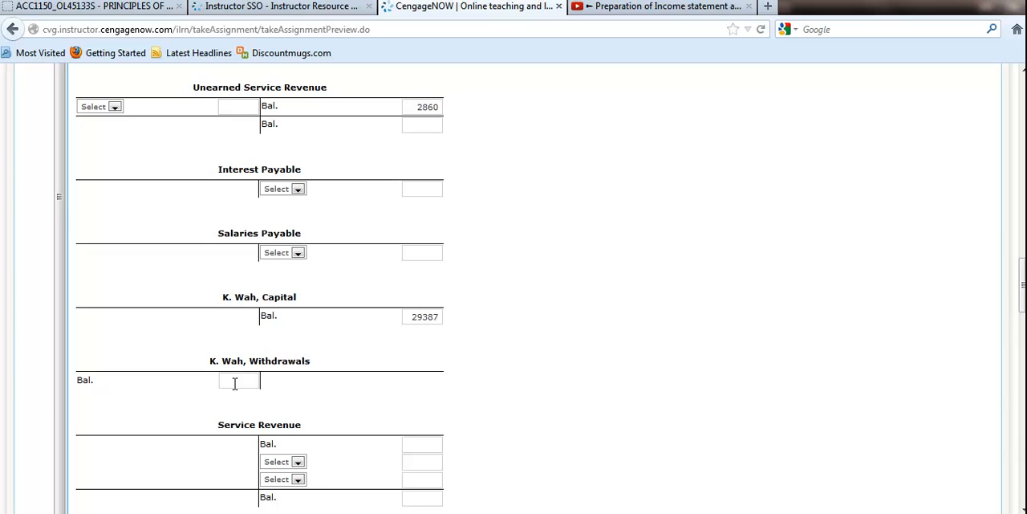
pyautogui.write('15000')
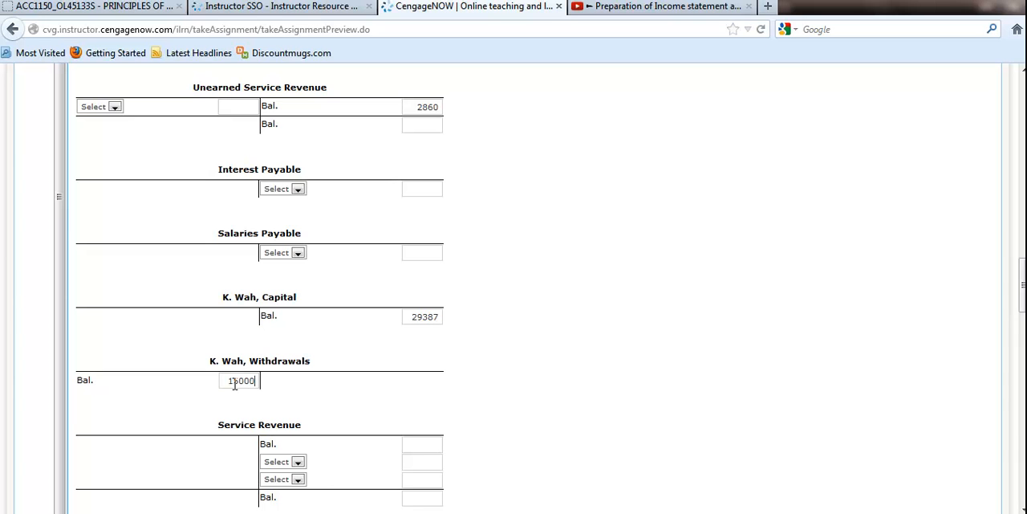
# - Record 58,500 as the Service Revenue credit balance
pyautogui.scroll(-3)
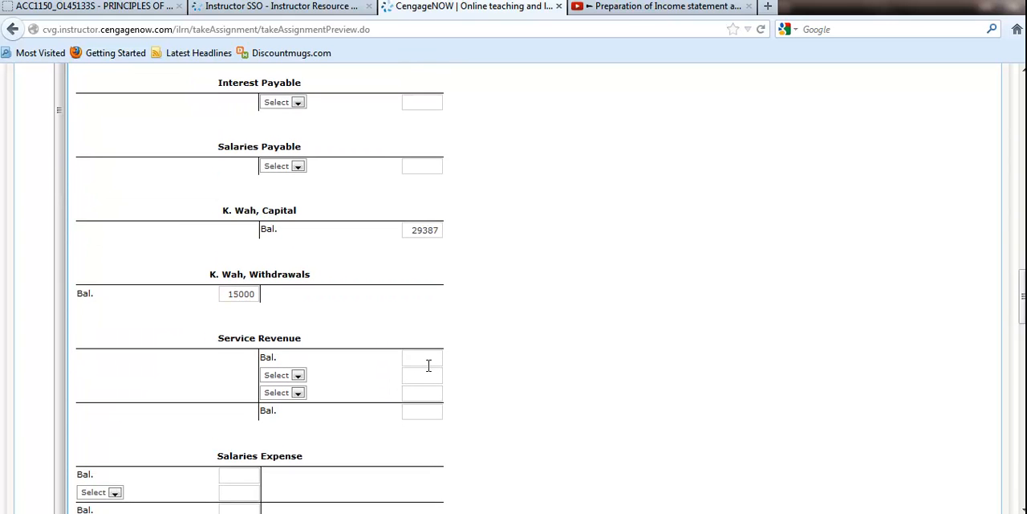
pyautogui.moveTo(427, 362)
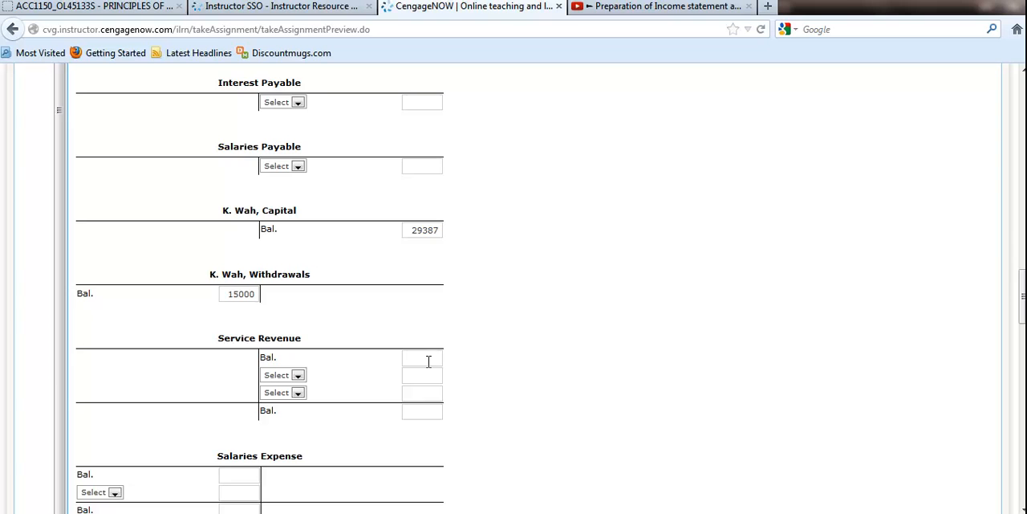
pyautogui.click(421, 357)
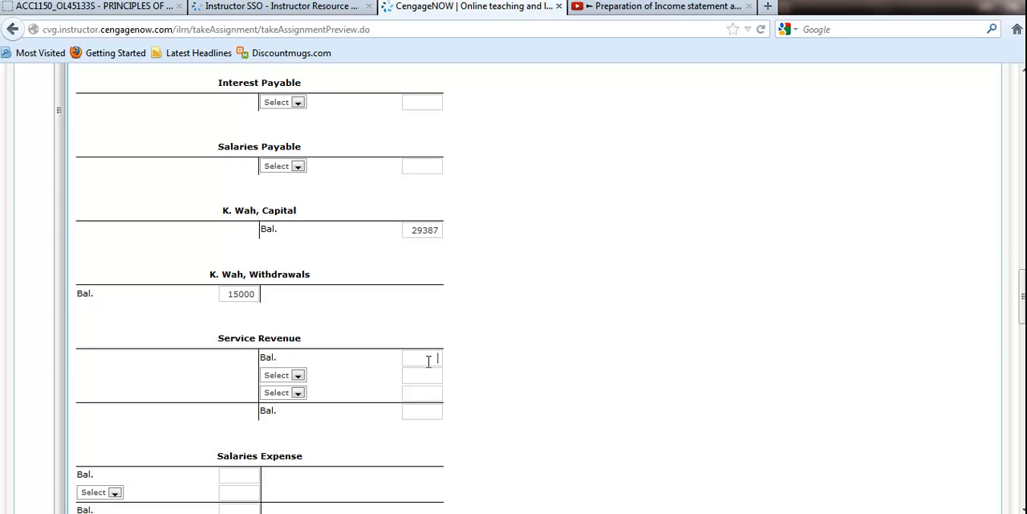
pyautogui.write('58500')
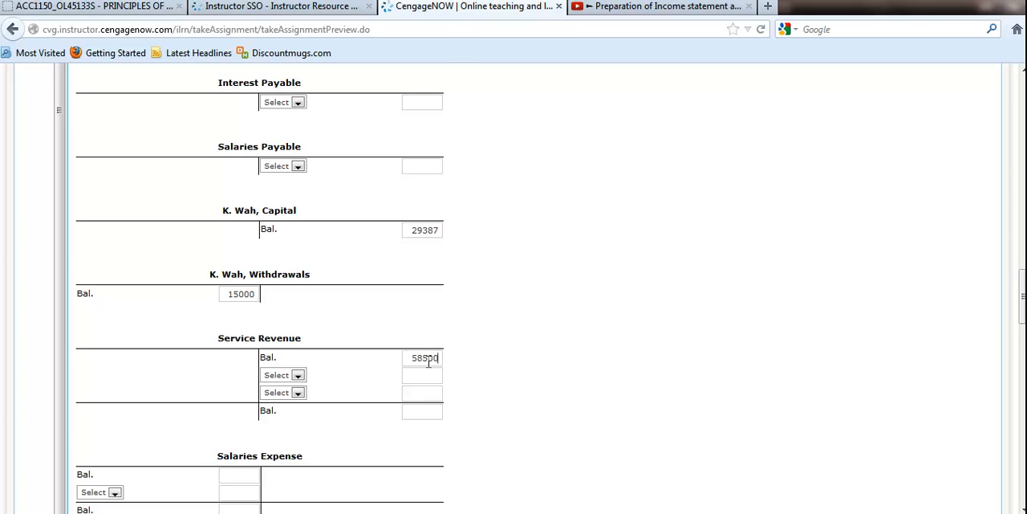
# - Fill the expense balances: Salaries 33,000, Utilities 1,750, and Rent 7,700
pyautogui.scroll(-3)
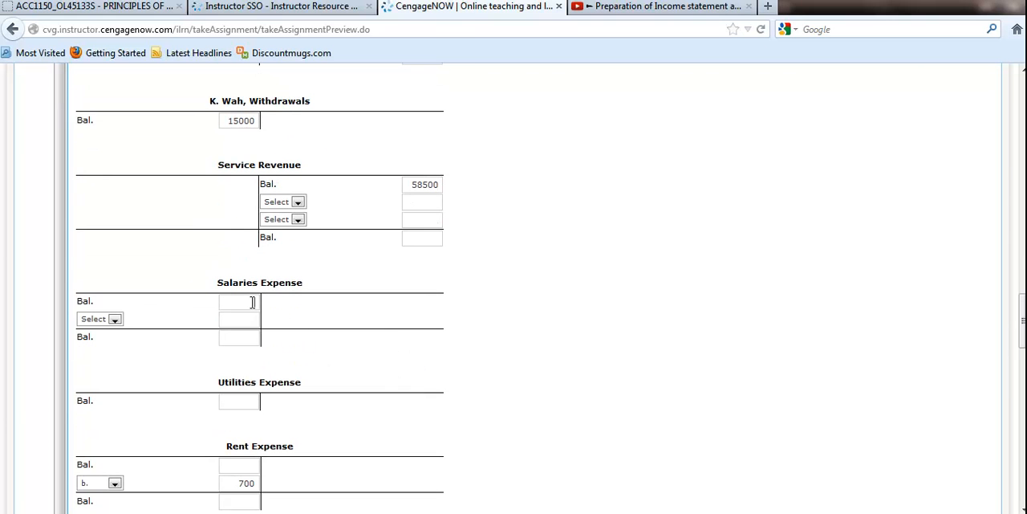
pyautogui.write('33000')
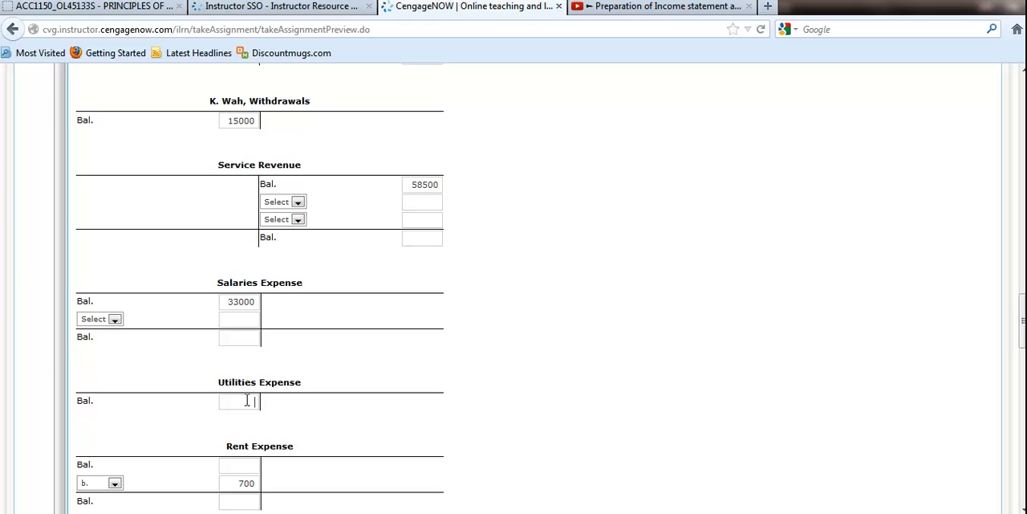
pyautogui.write('1750')
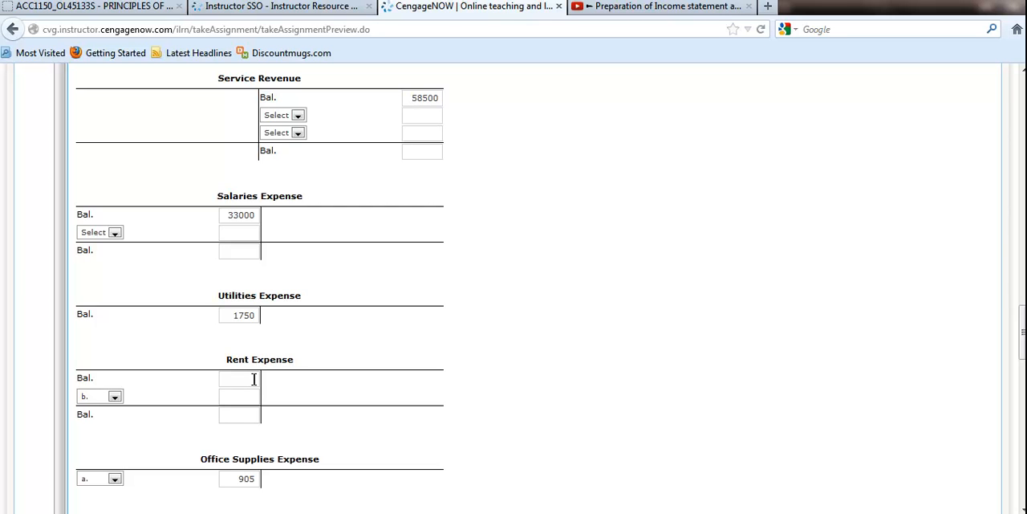
pyautogui.write('770')
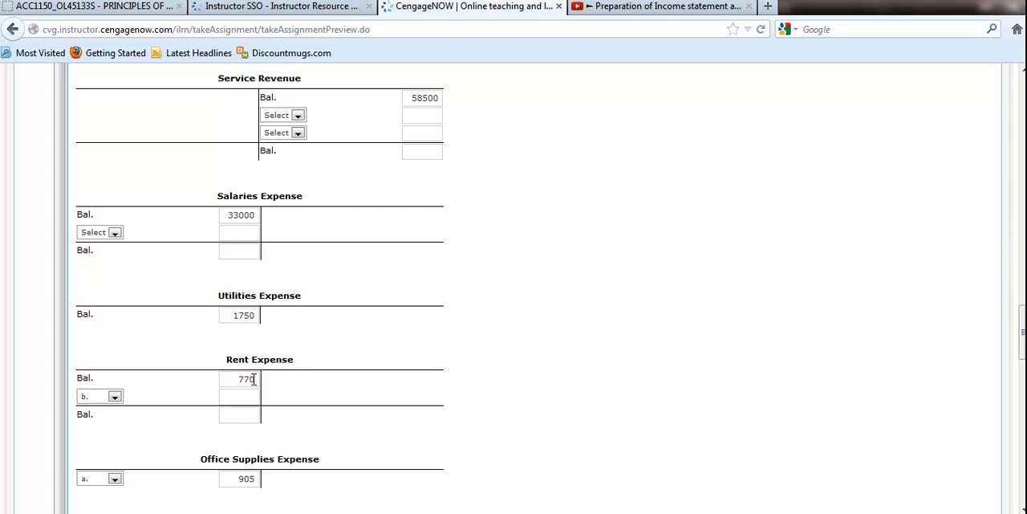
pyautogui.scroll(-3)
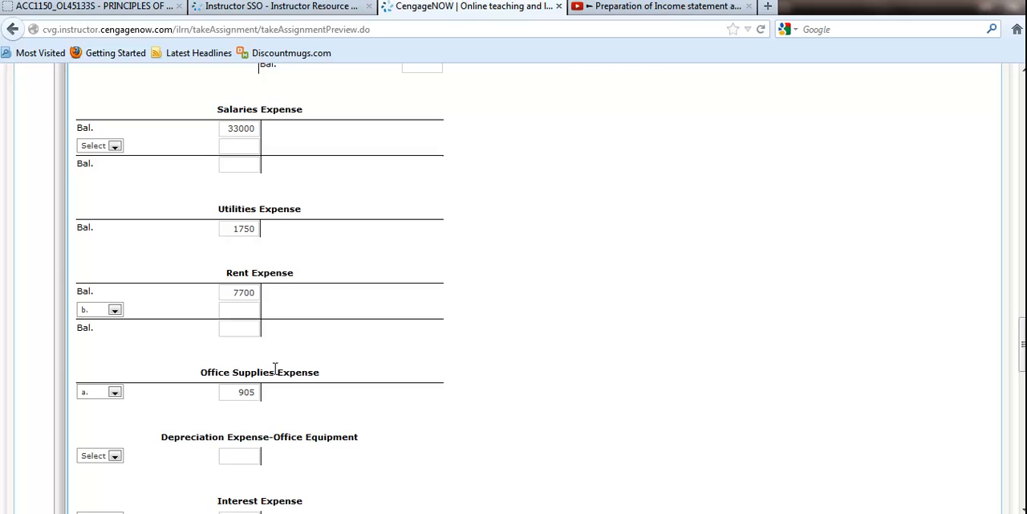
pyautogui.scroll(-3)
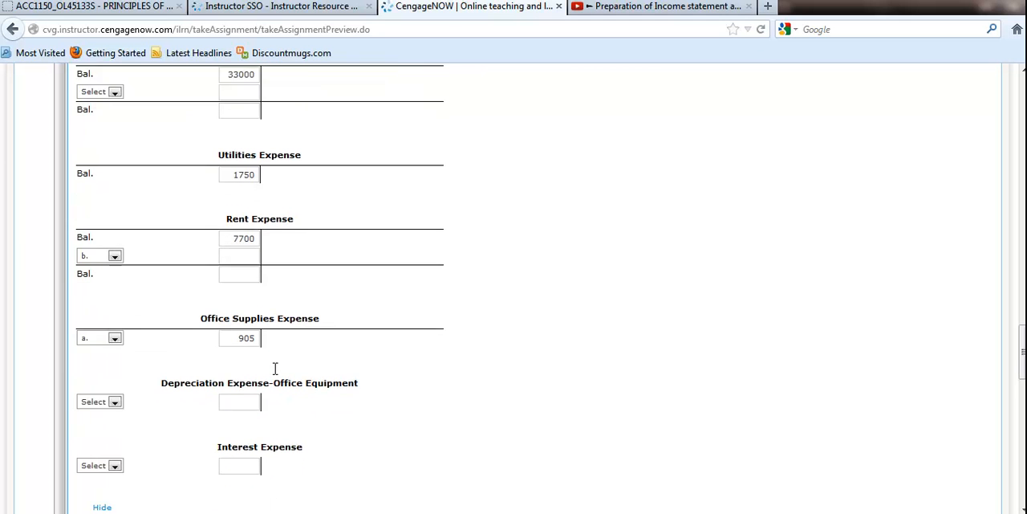
pyautogui.scroll(-3)
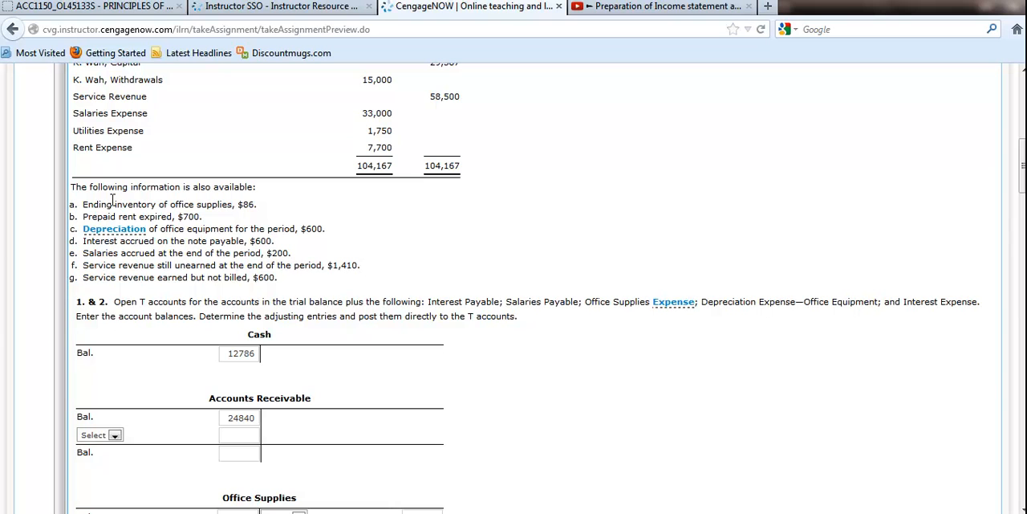
pyautogui.moveTo(317, 228)
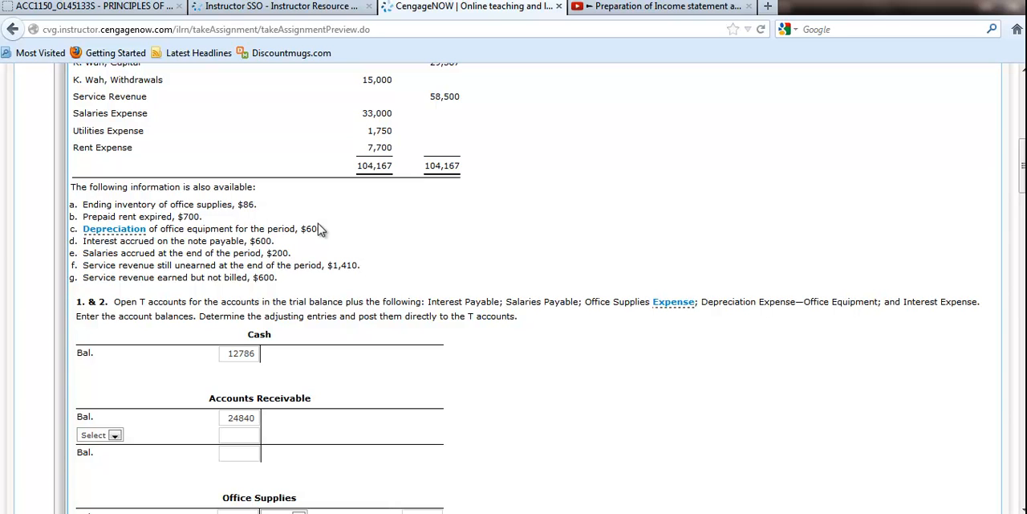
pyautogui.moveTo(300, 223)
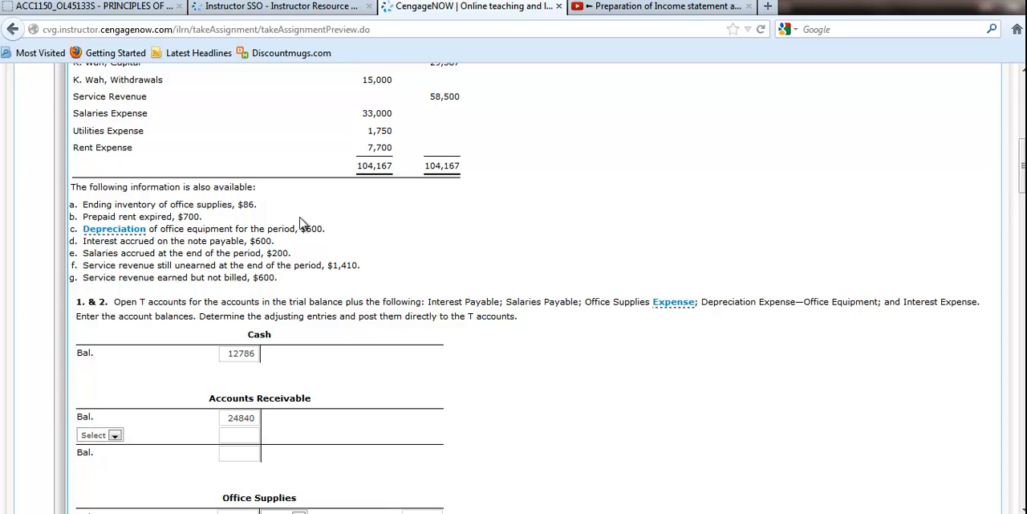
# - Highlight the $86 ending supplies figure in item a and enter 86 as Office Supplies' balance
pyautogui.doubleClick(97, 204)
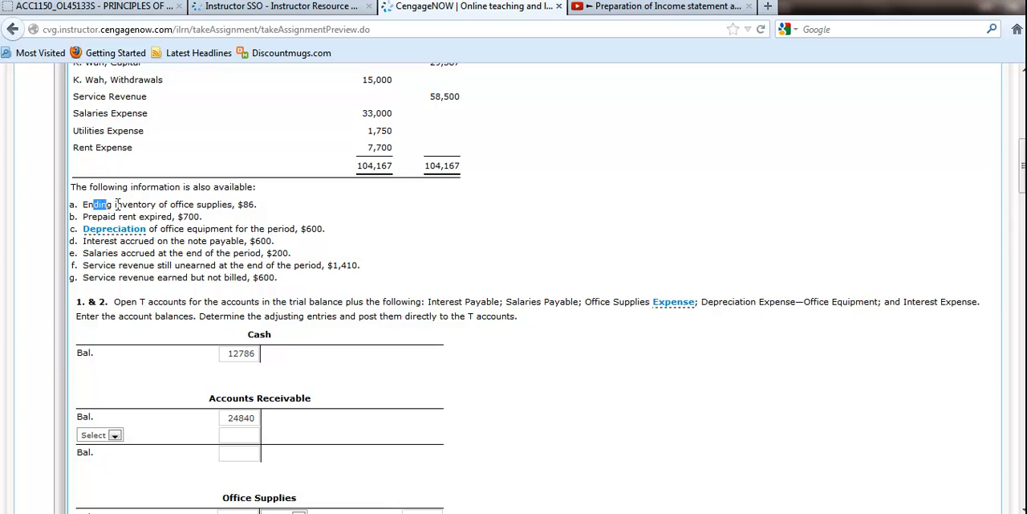
pyautogui.moveTo(108, 204); pyautogui.dragTo(257, 204)
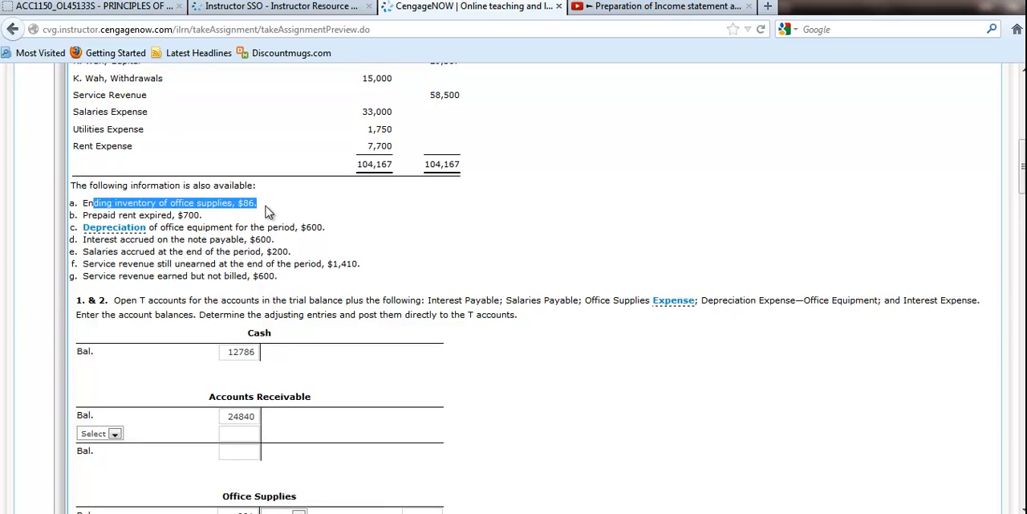
pyautogui.scroll(-3)
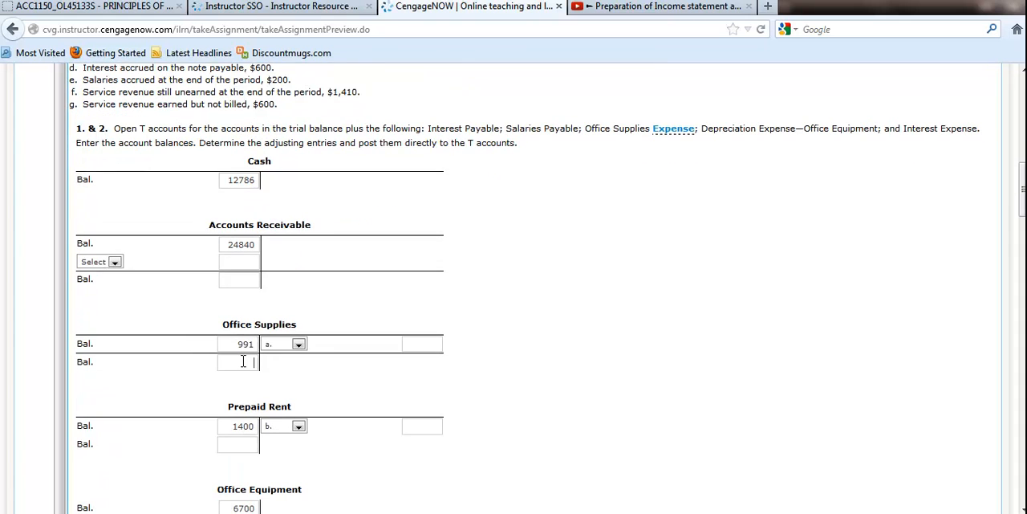
pyautogui.write('86')
pyautogui.click(423, 344)
pyautogui.write('905')
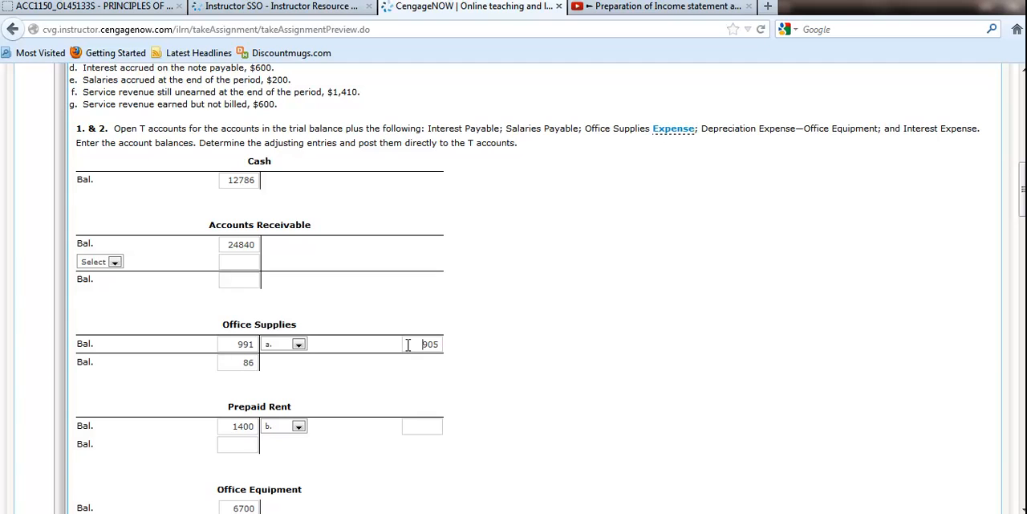
pyautogui.moveTo(315, 351)
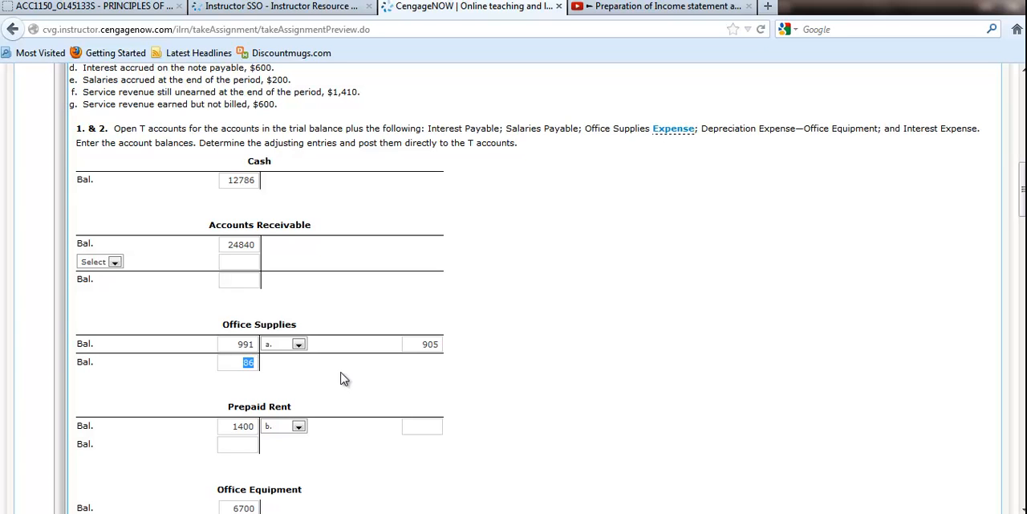
pyautogui.moveTo(328, 366)
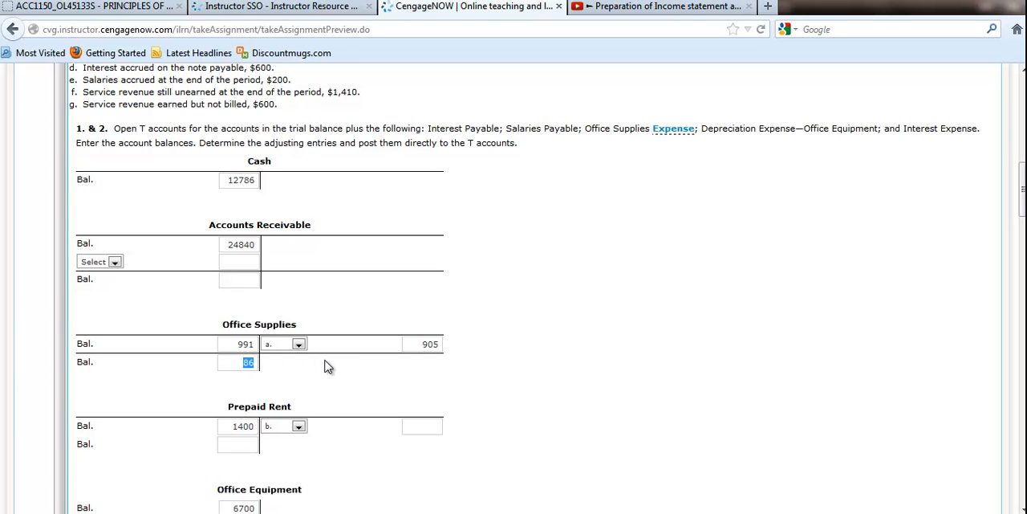
pyautogui.moveTo(345, 372)
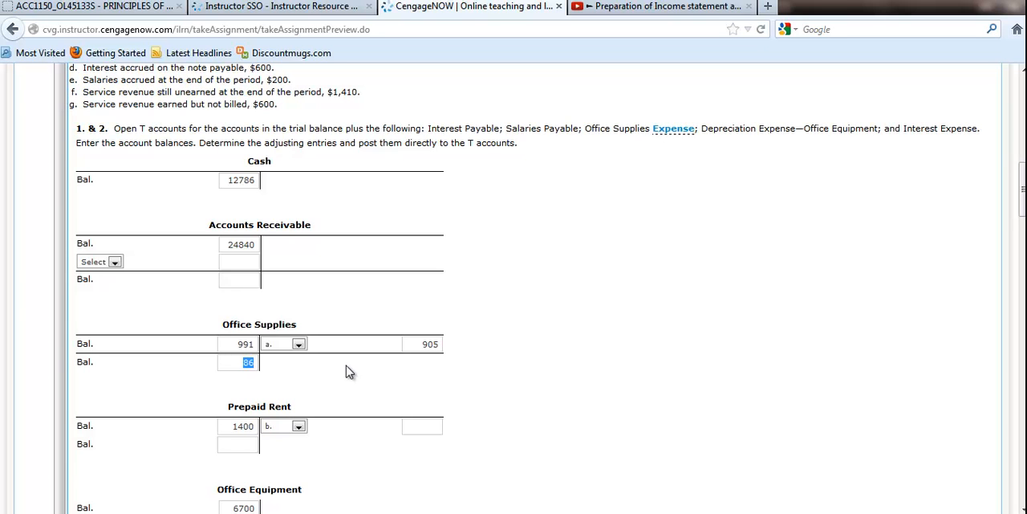
pyautogui.moveTo(316, 368)
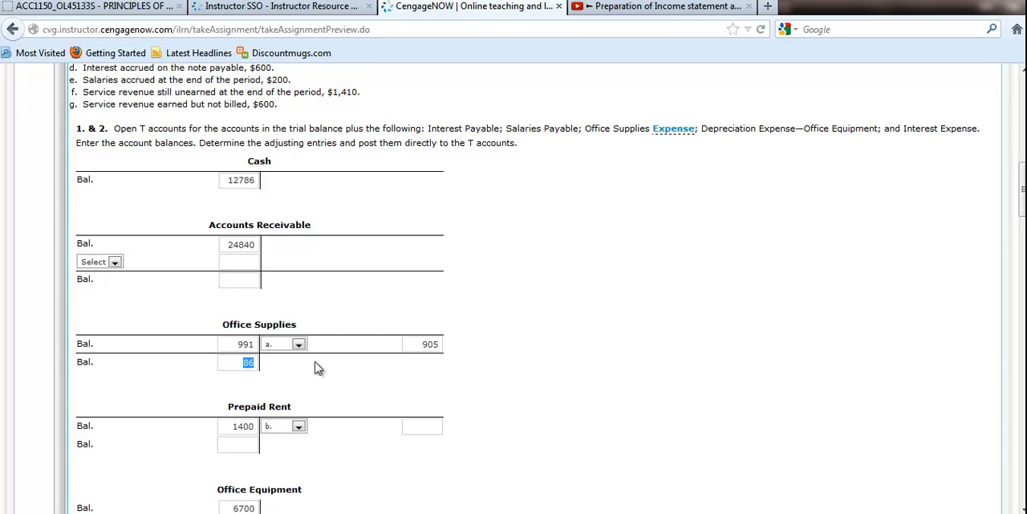
# - Check the 905 debit in the Office Supplies Expense T account
pyautogui.scroll(-3)
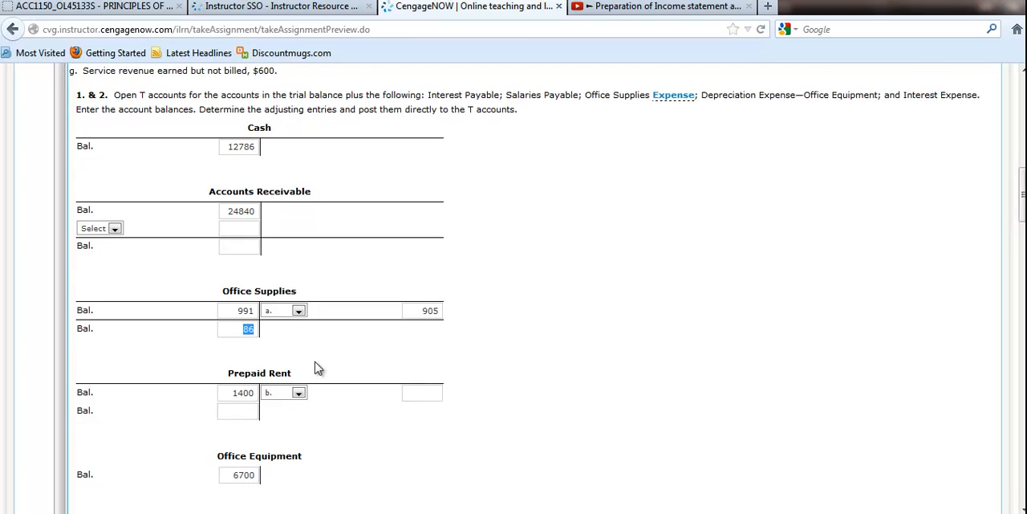
pyautogui.scroll(-3)
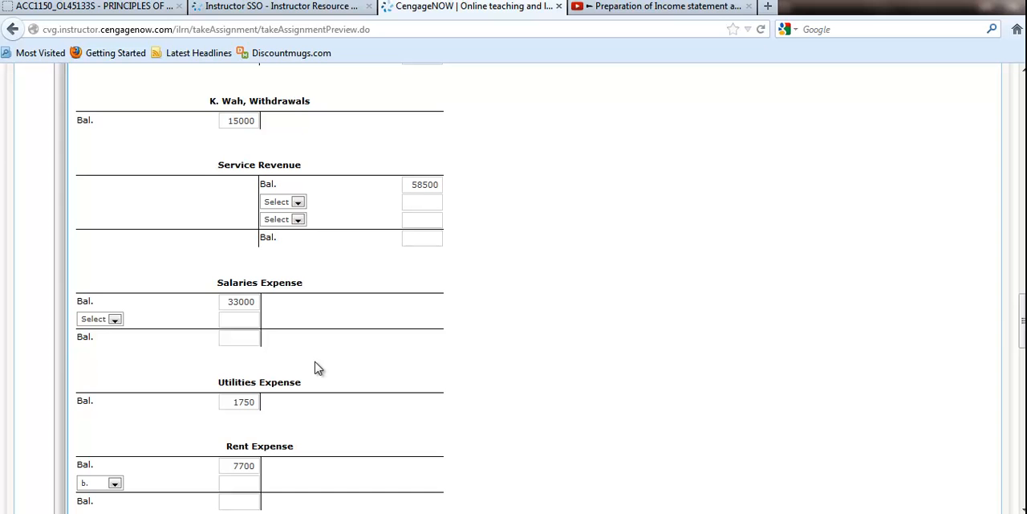
pyautogui.scroll(-3)
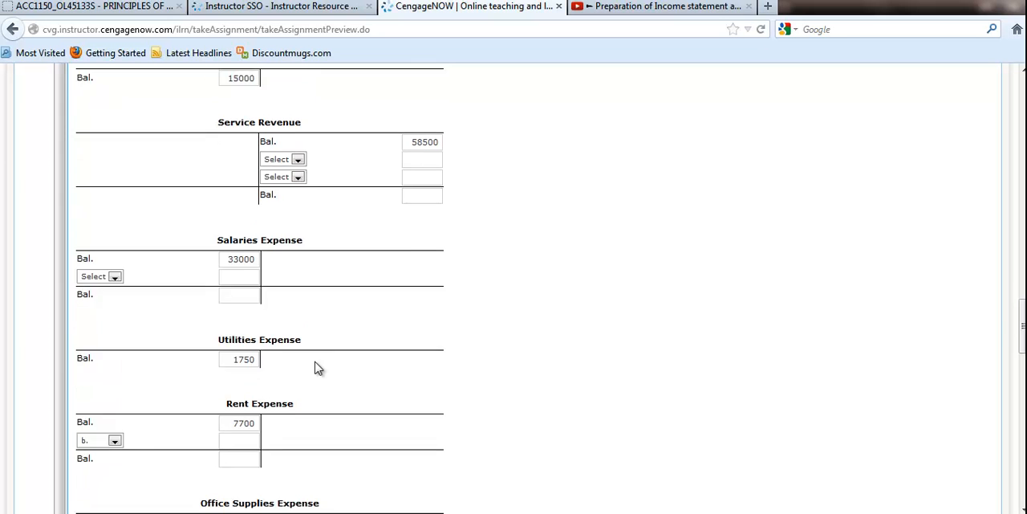
pyautogui.click(115, 305)
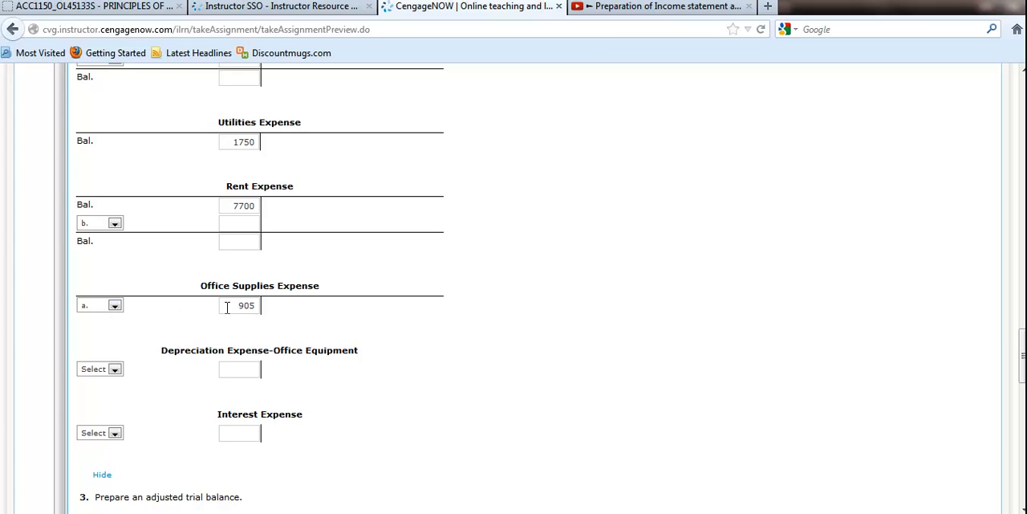
pyautogui.click(239, 306)
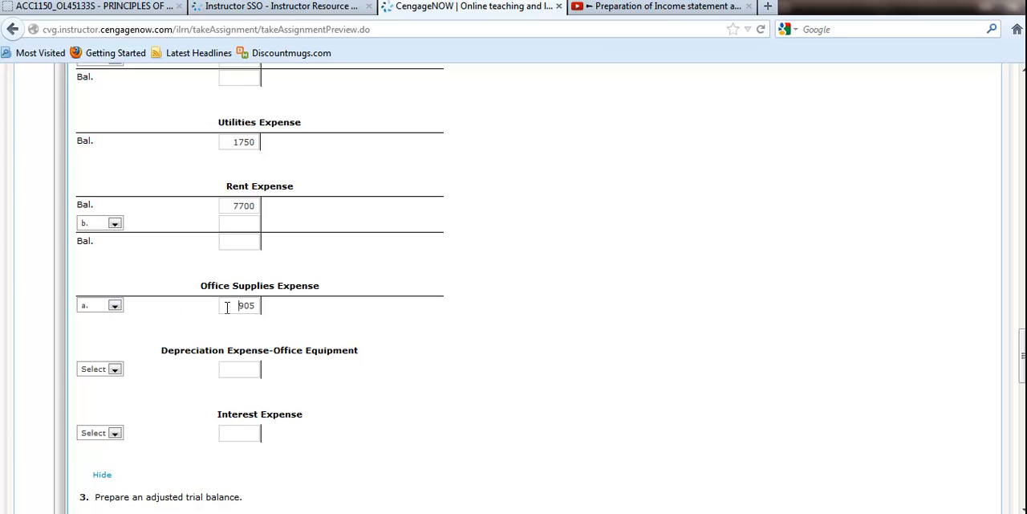
pyautogui.scroll(3)
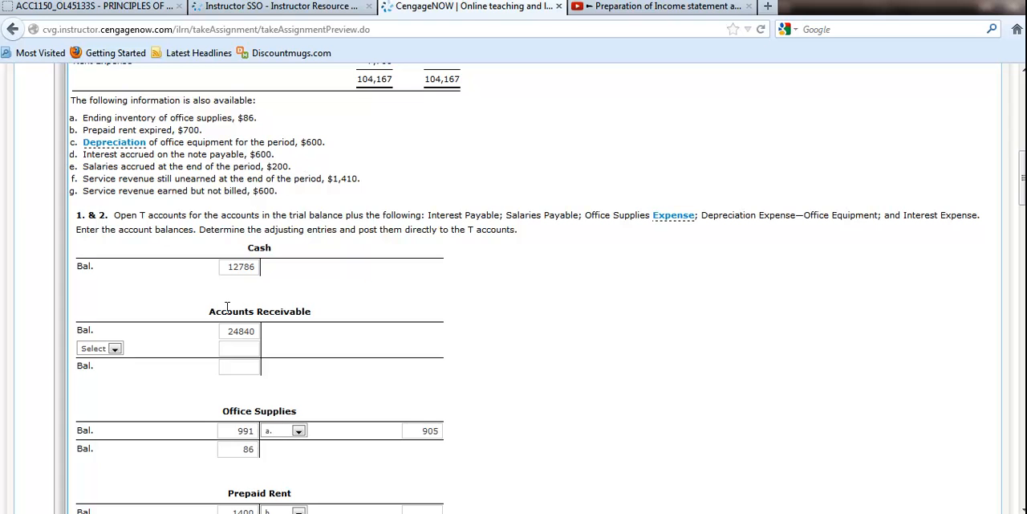
# - Credit Prepaid Rent 700 for adjustment b, leaving a 700 balance
pyautogui.scroll(-3)
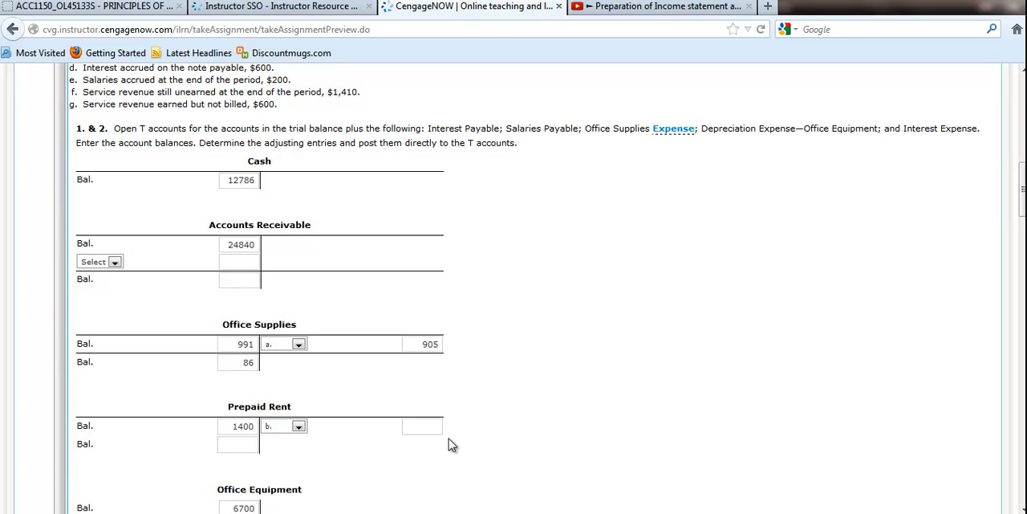
pyautogui.write('700')
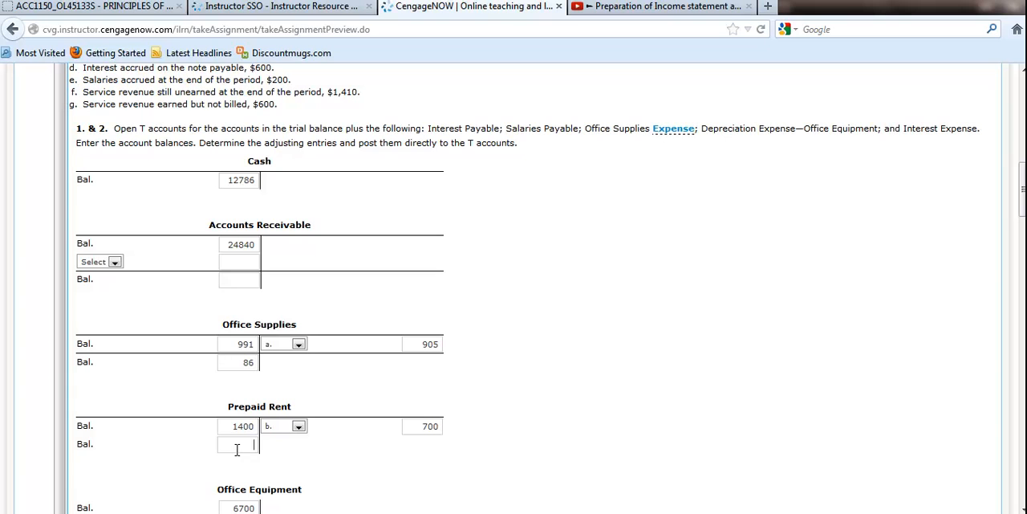
pyautogui.write('700')
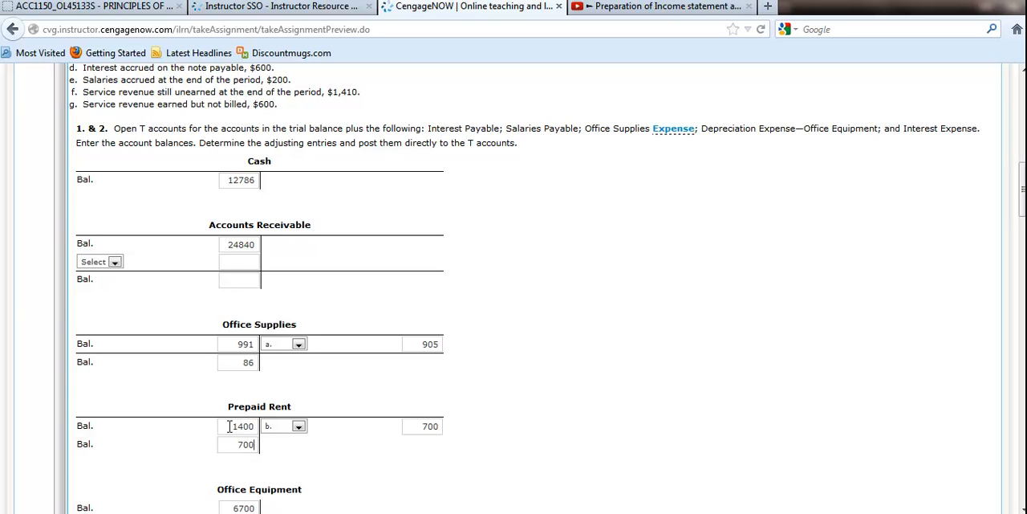
pyautogui.doubleClick(241, 425)
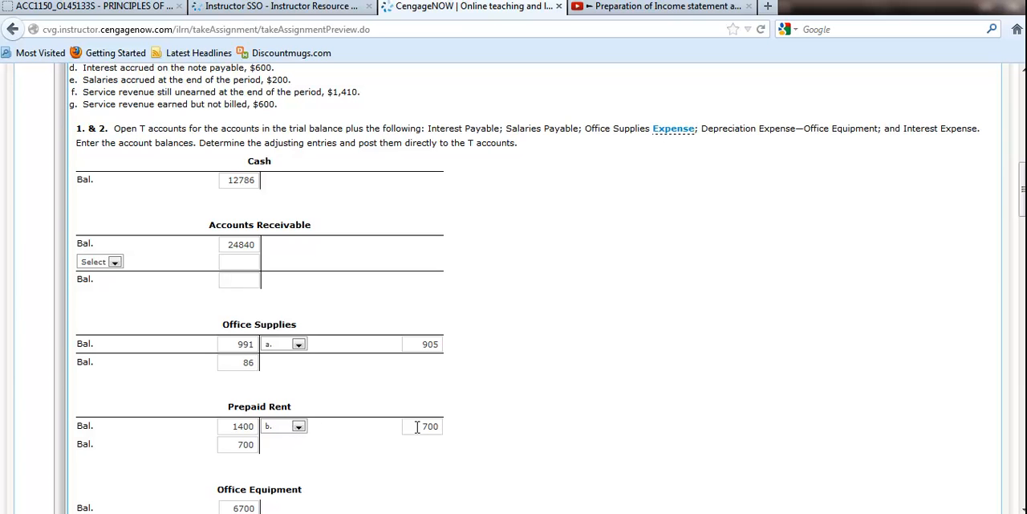
pyautogui.moveTo(289, 458)
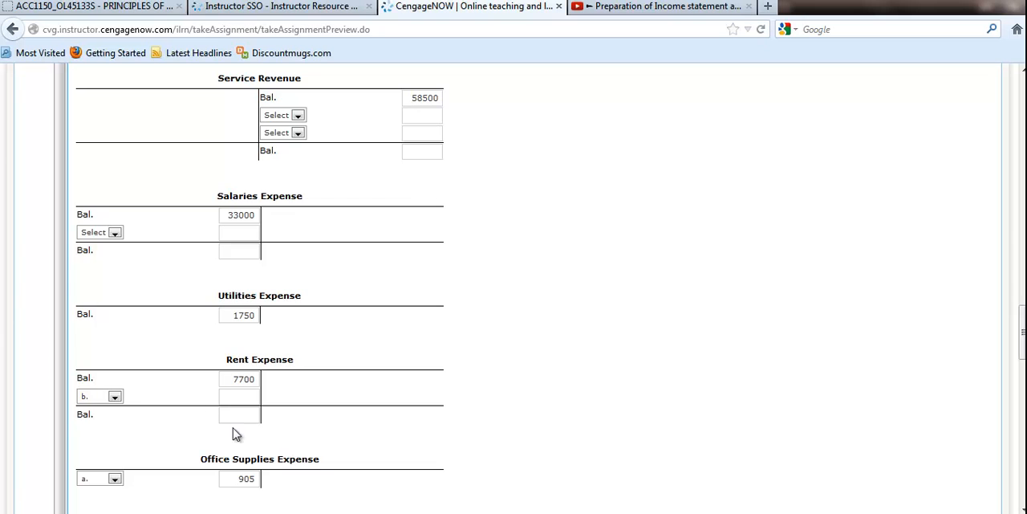
# - Debit Rent Expense 700 and set its balance to 8,400
pyautogui.click(239, 396)
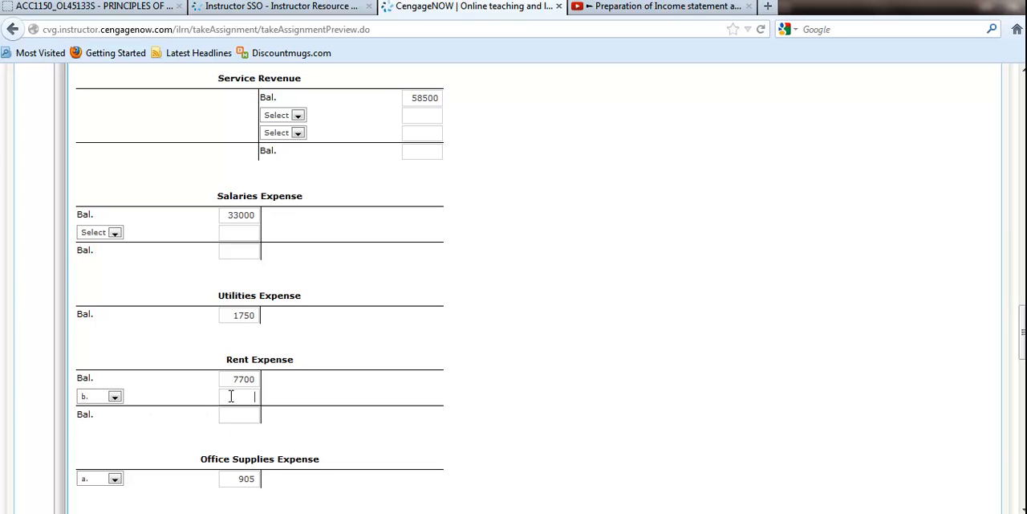
pyautogui.write('700')
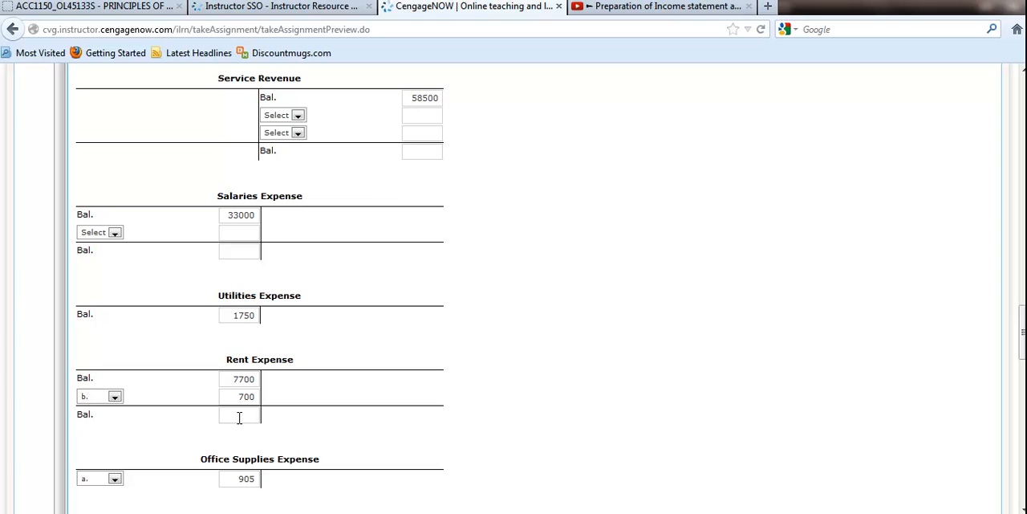
pyautogui.click(238, 414)
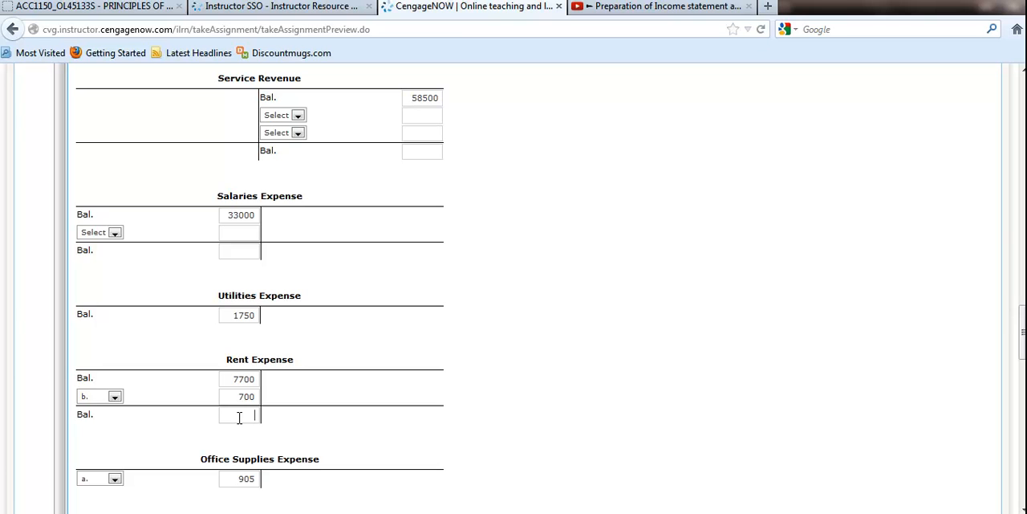
pyautogui.write('8400')
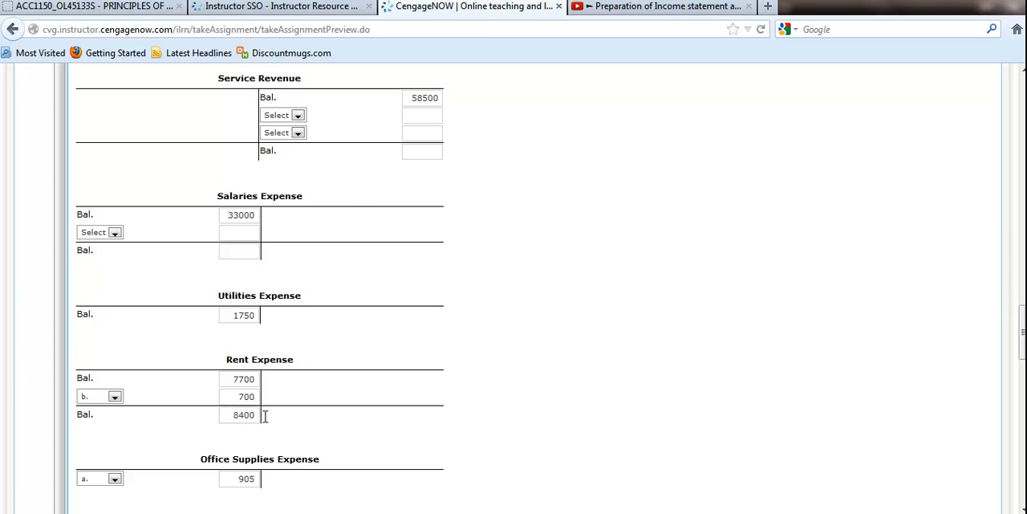
pyautogui.moveTo(314, 416)
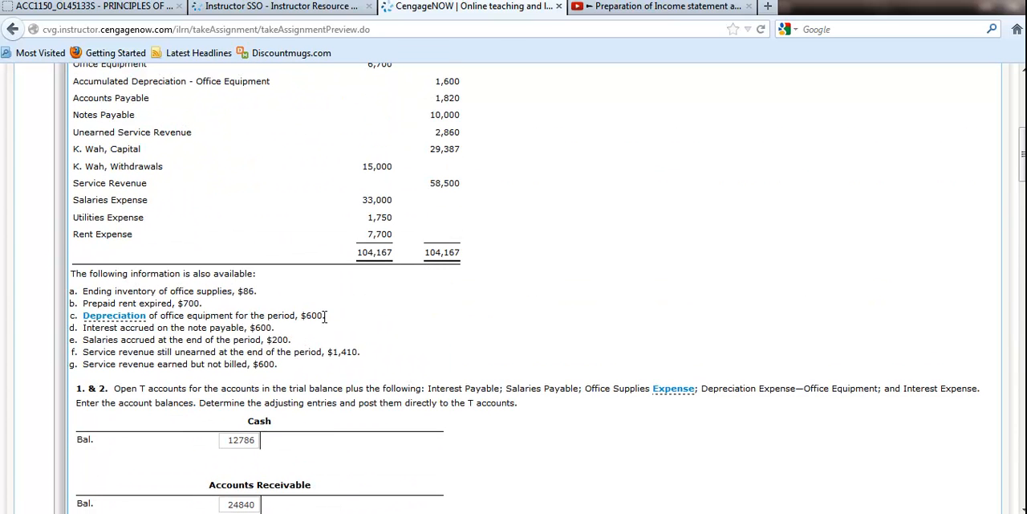
pyautogui.moveTo(349, 322)
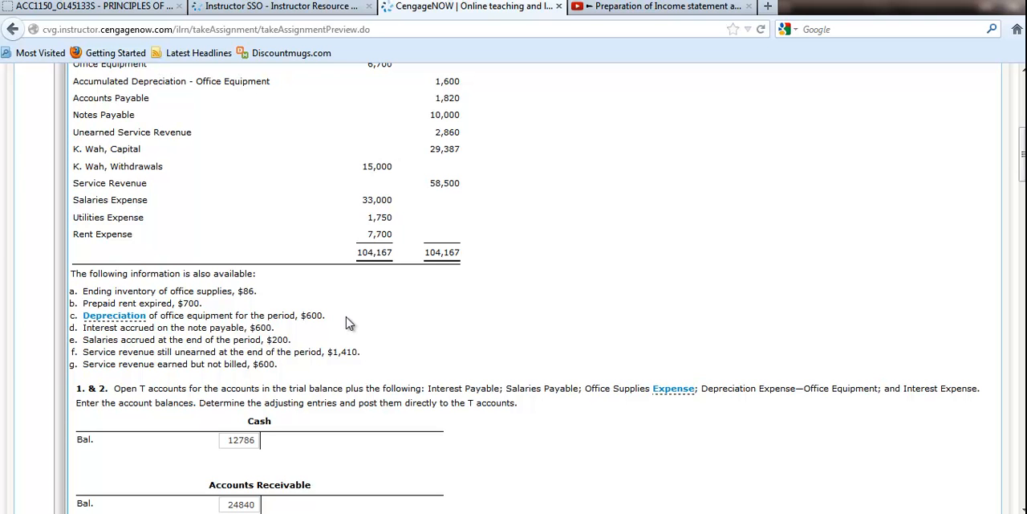
# - Tag Depreciation Expense's debit as adjustment c and enter 600
pyautogui.doubleClick(209, 314)
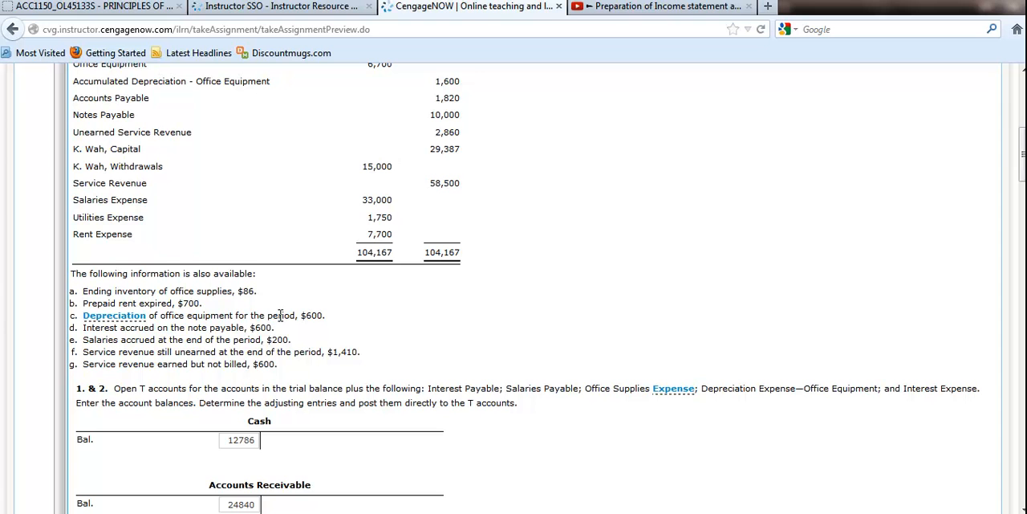
pyautogui.moveTo(336, 325)
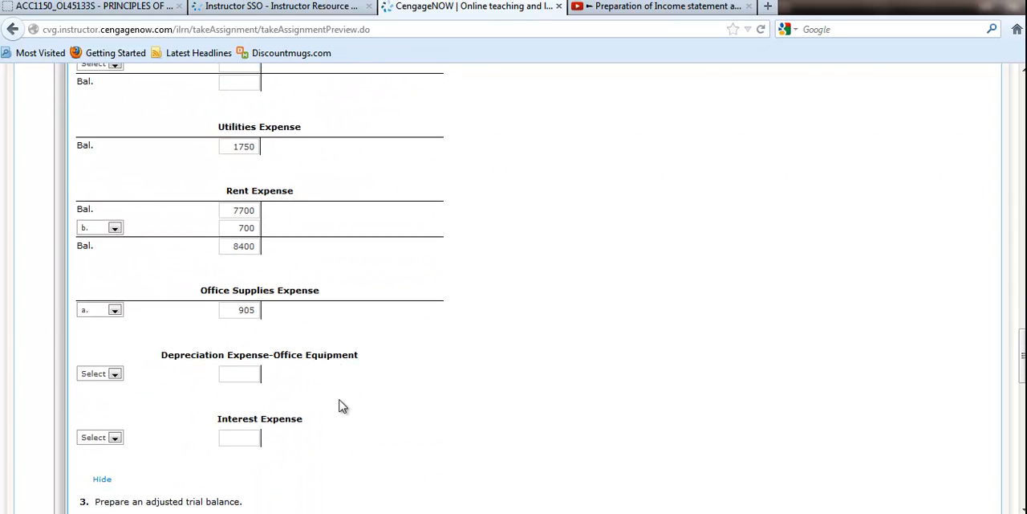
pyautogui.click(99, 373)
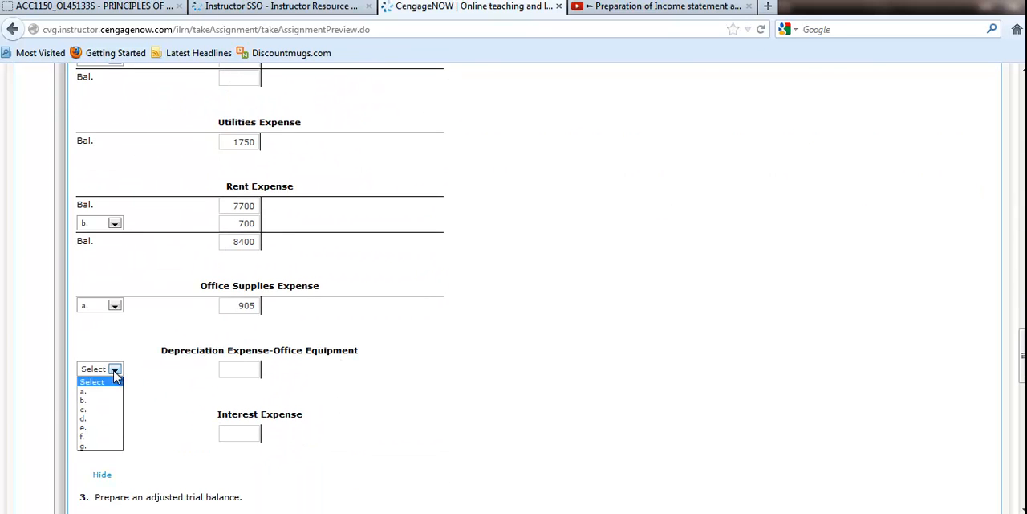
pyautogui.click(83, 409)
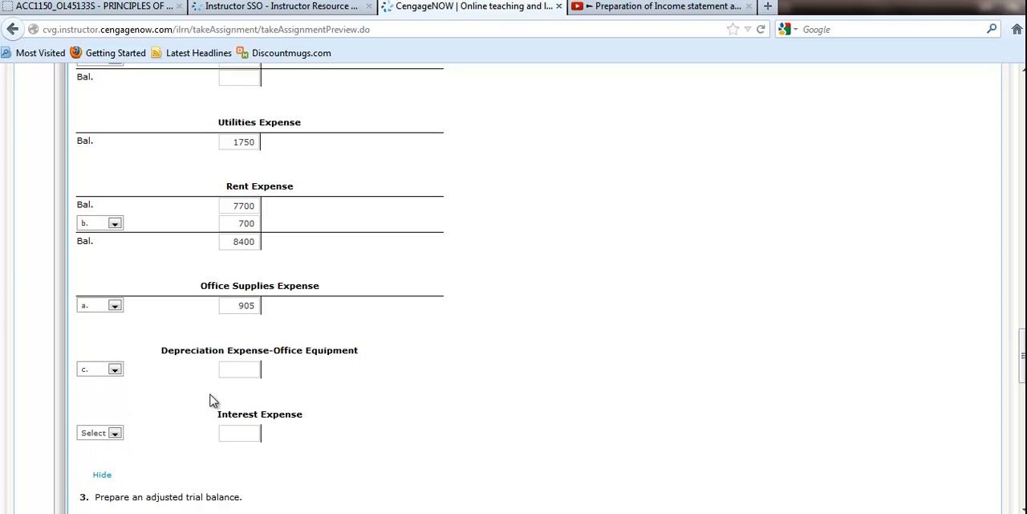
pyautogui.click(239, 369)
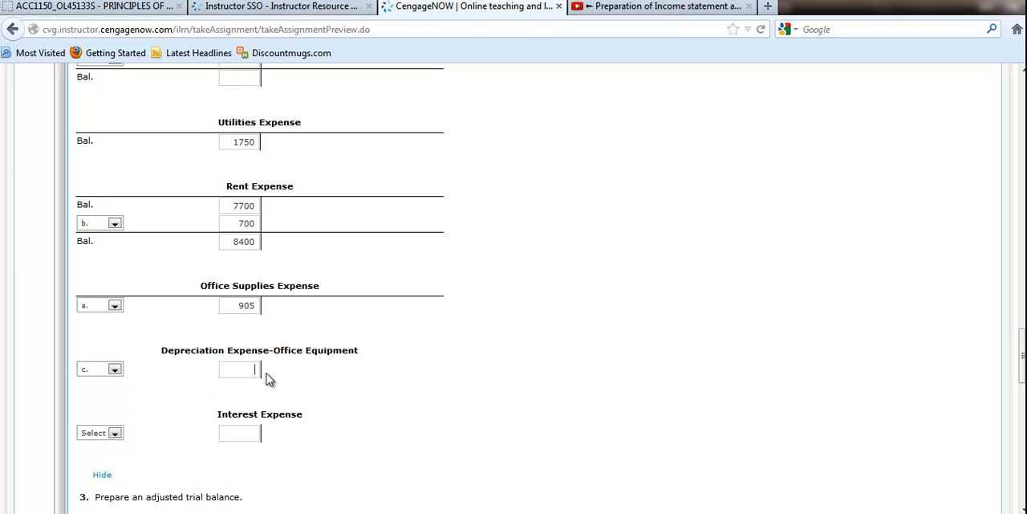
pyautogui.write('600')
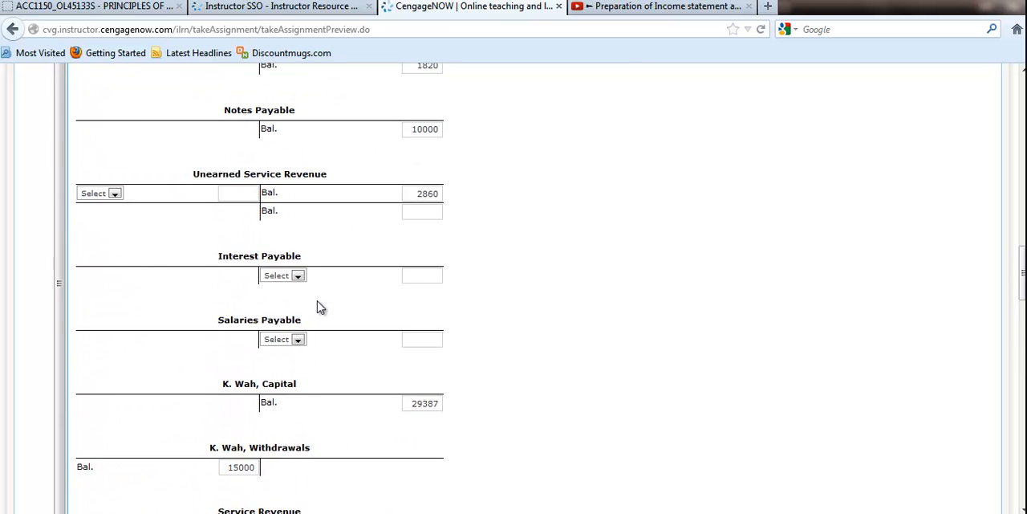
# - Credit Accumulated Depreciation 600 as adjustment c with a 2,200 balance
pyautogui.scroll(3)
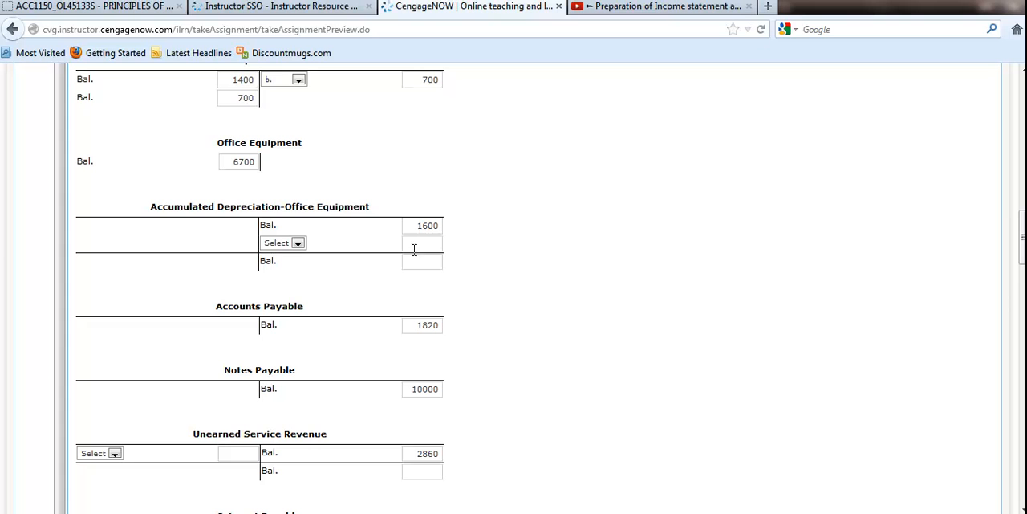
pyautogui.write('600')
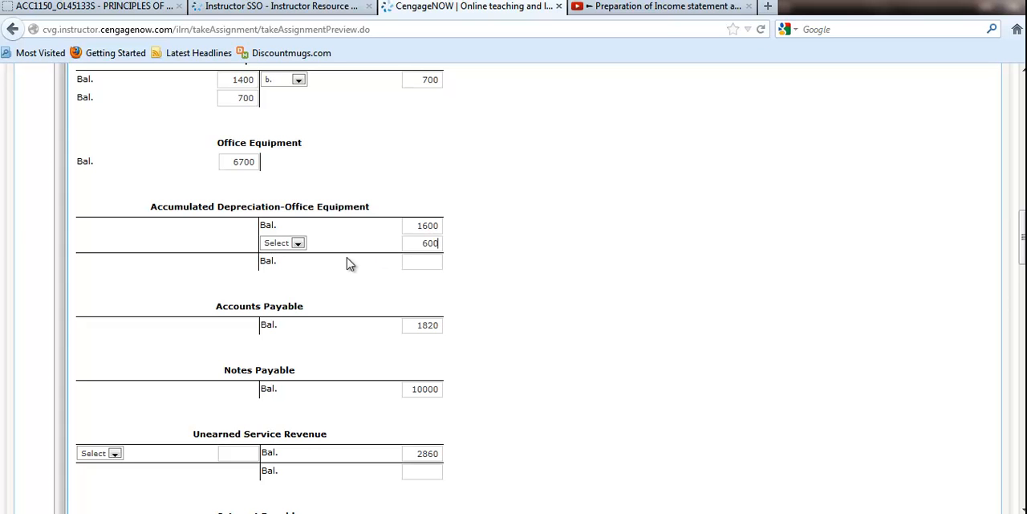
pyautogui.click(283, 242)
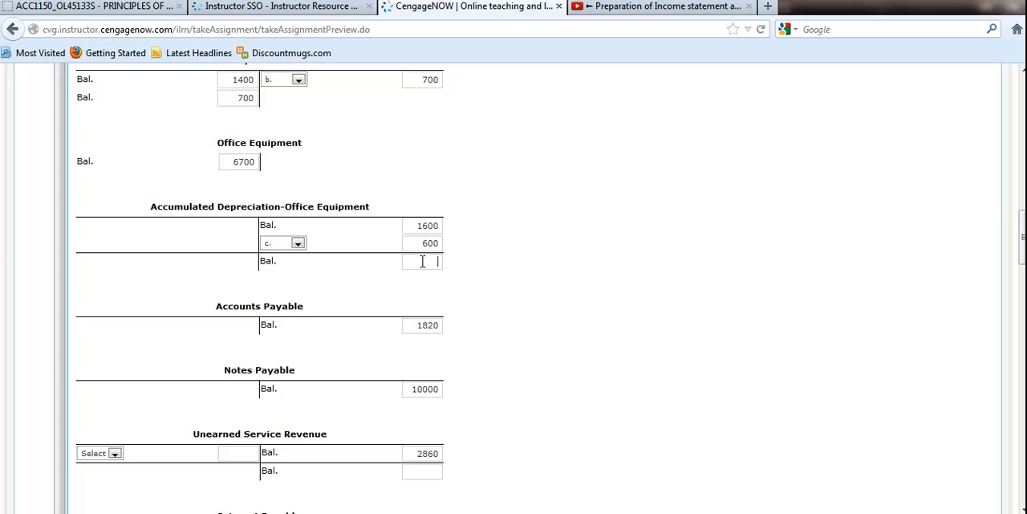
pyautogui.write('2200')
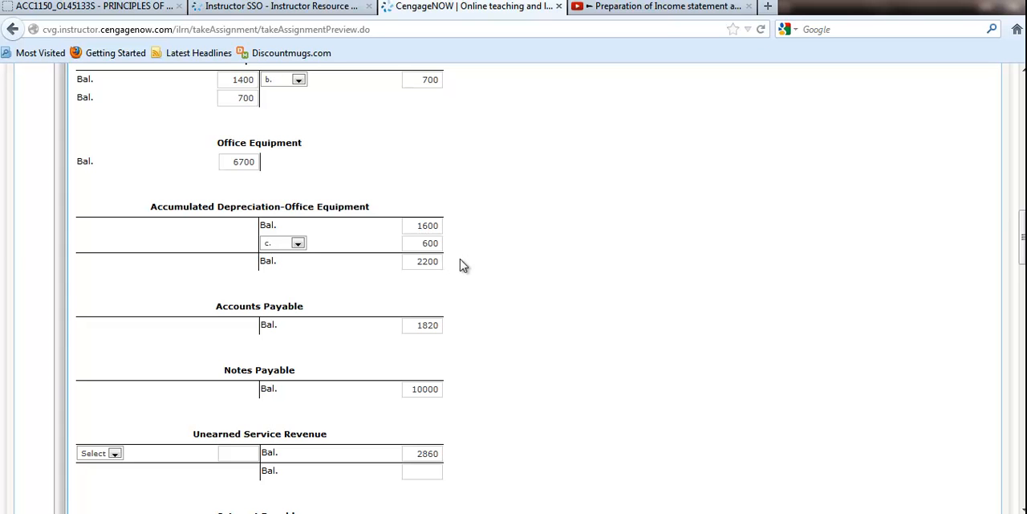
pyautogui.scroll(3)
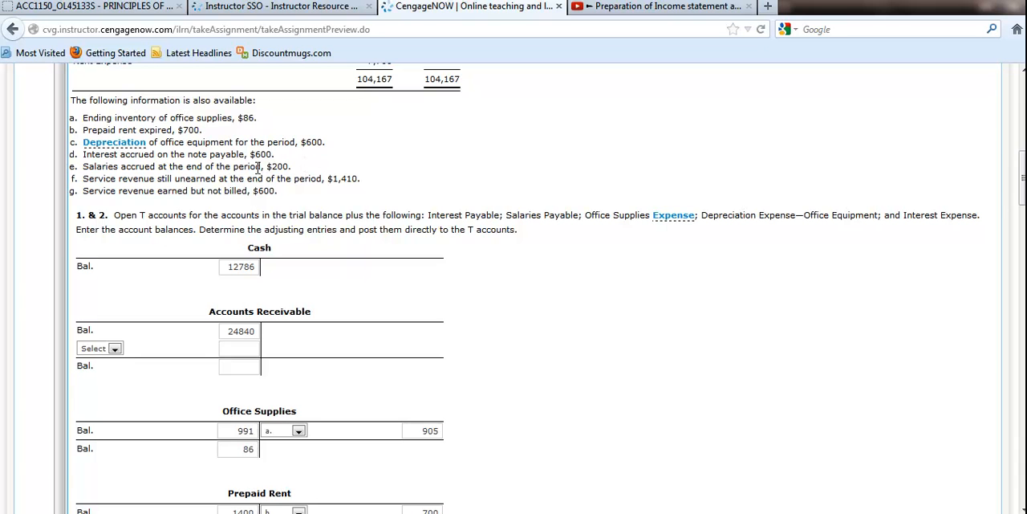
# - Highlight the $600 interest in item d and debit Interest Expense 600
pyautogui.doubleClick(265, 154)
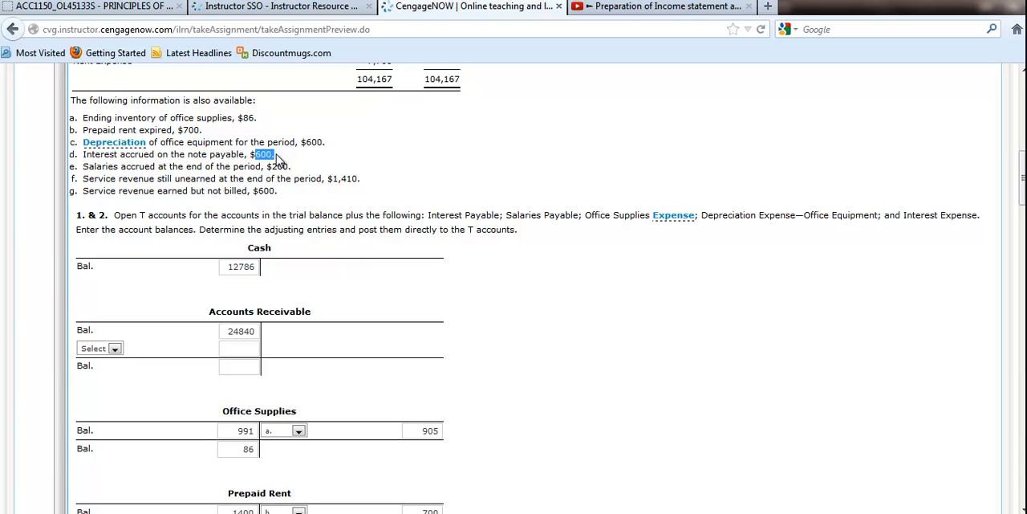
pyautogui.moveTo(284, 158)
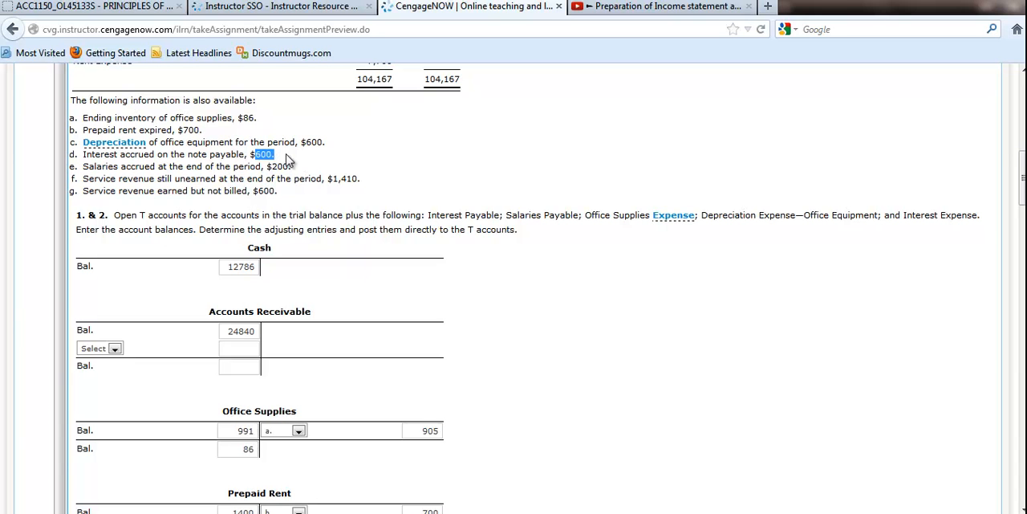
pyautogui.moveTo(259, 165)
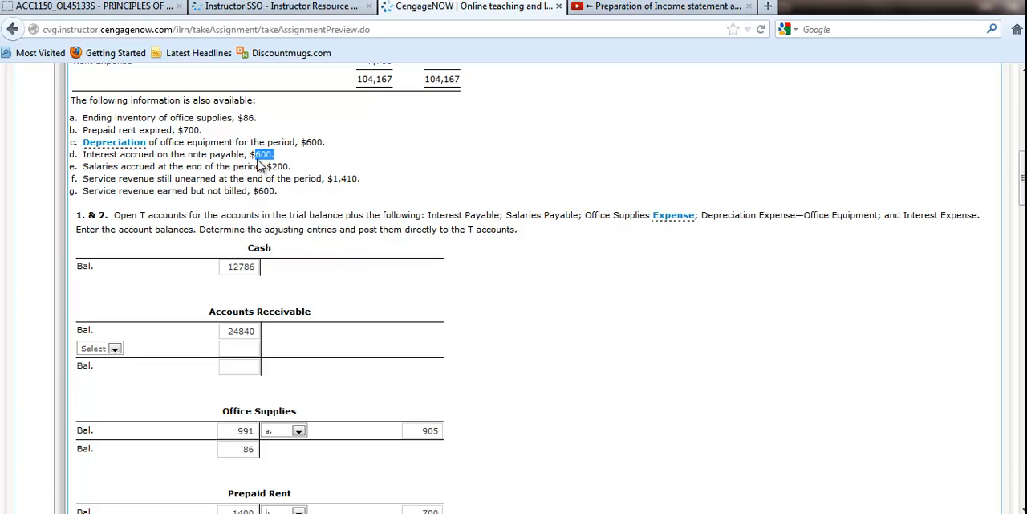
pyautogui.doubleClick(226, 154)
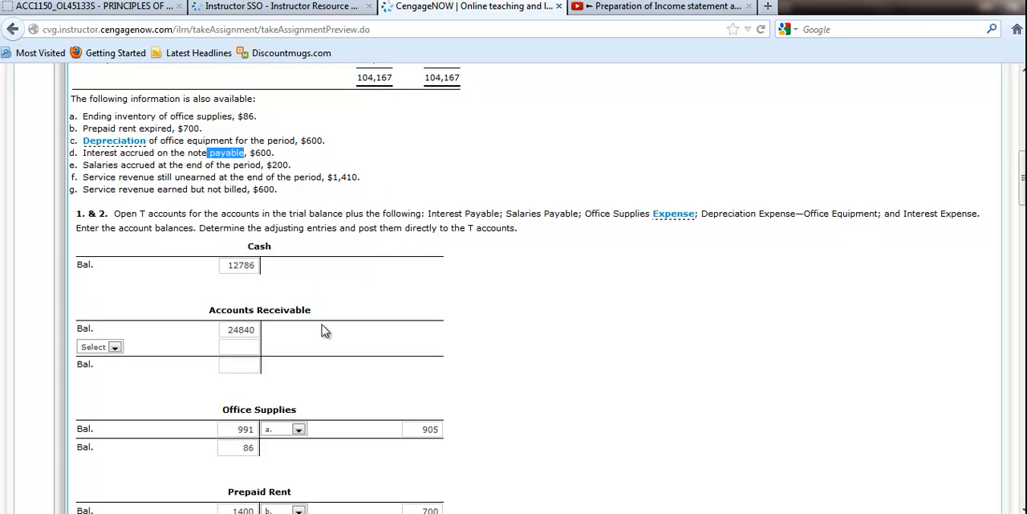
pyautogui.scroll(-3)
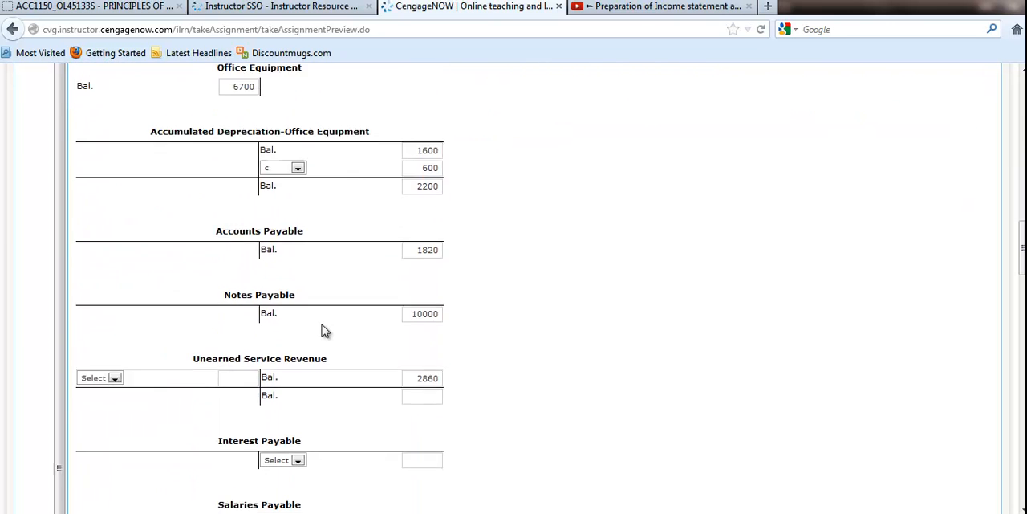
pyautogui.scroll(-3)
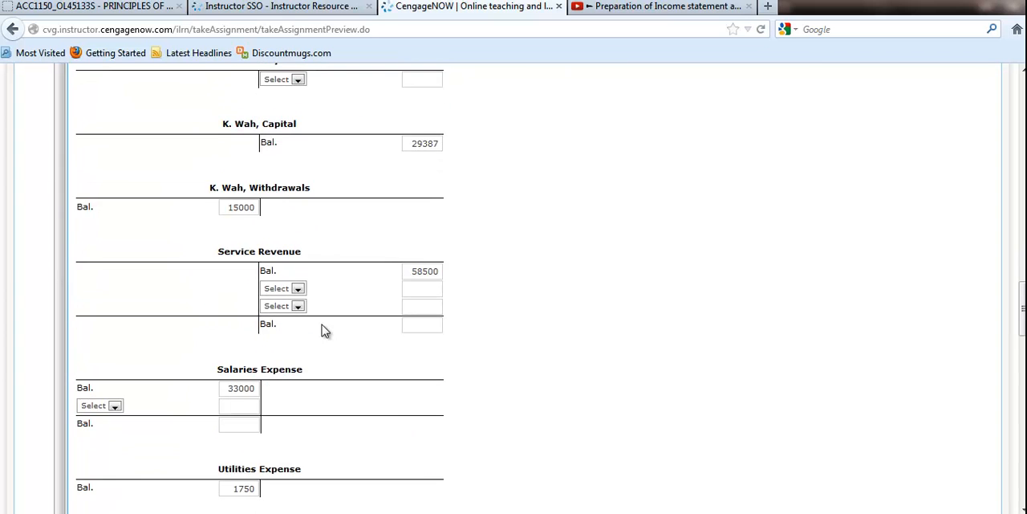
pyautogui.scroll(-3)
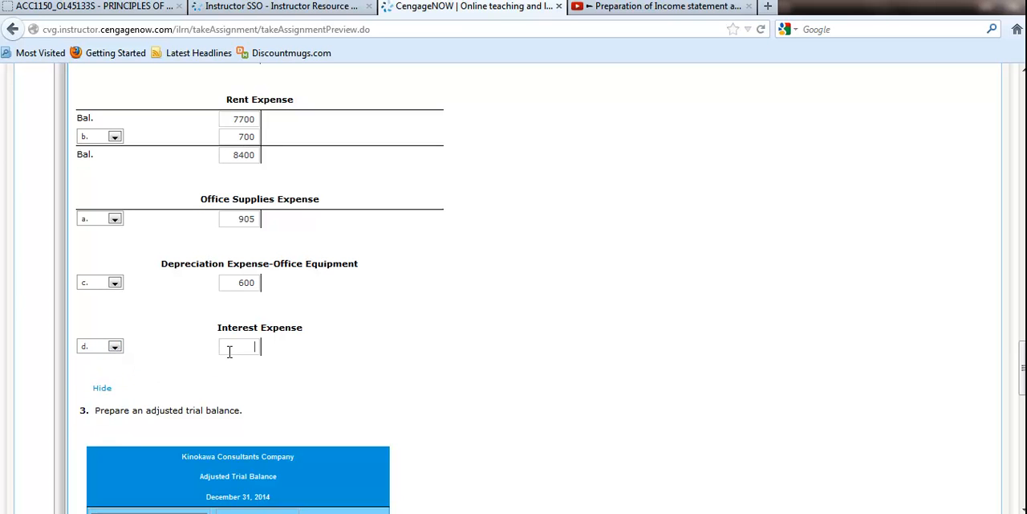
pyautogui.write('600')
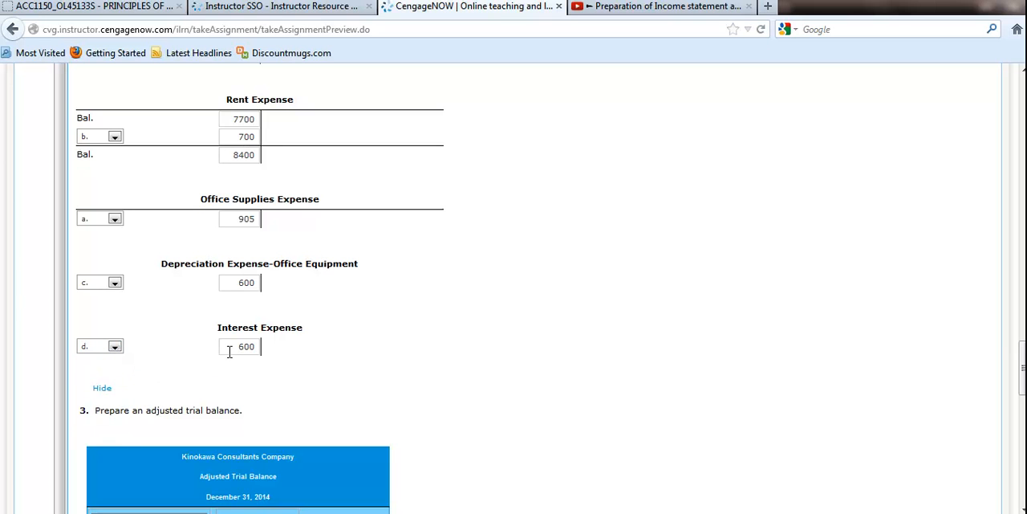
pyautogui.moveTo(292, 354)
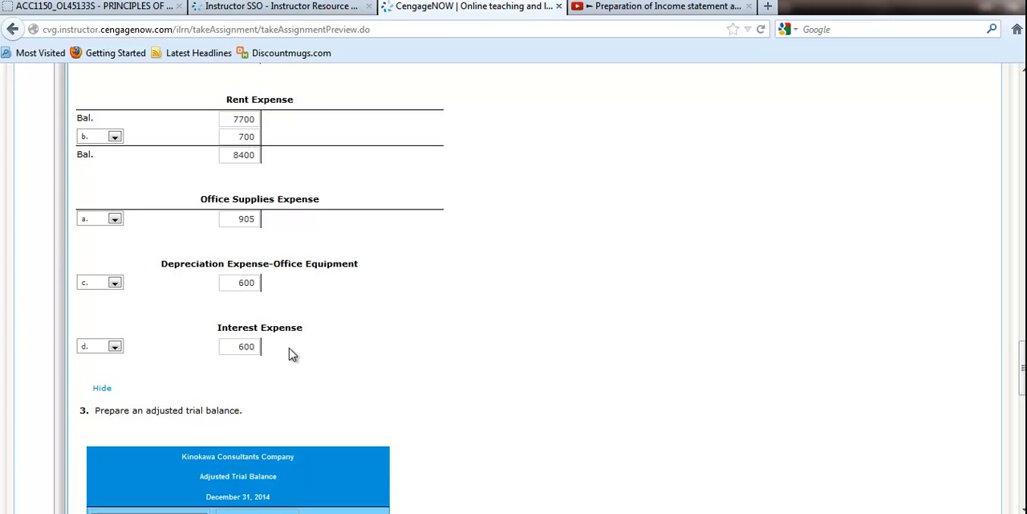
# - Enter the 600 adjustment d credit in Interest Payable
pyautogui.scroll(3)
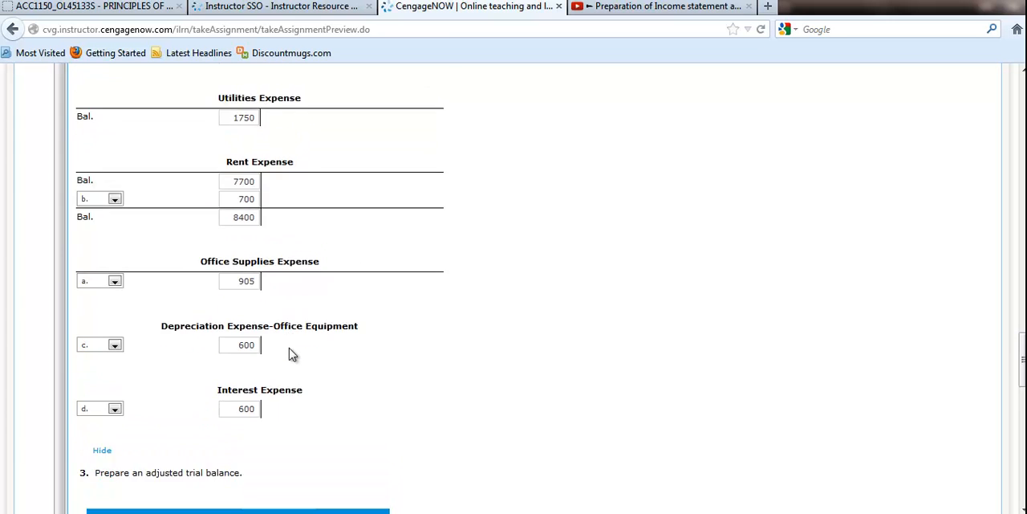
pyautogui.scroll(3)
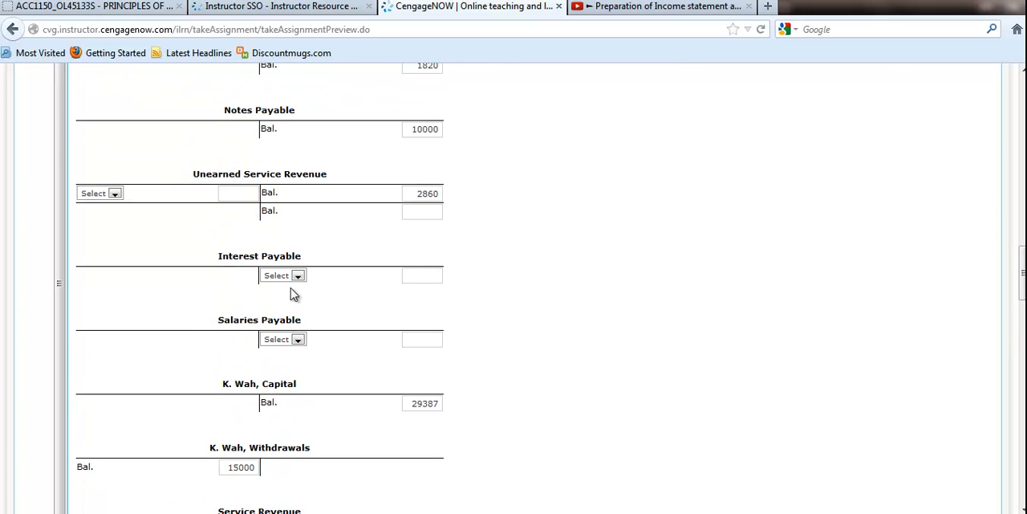
pyautogui.click(283, 274)
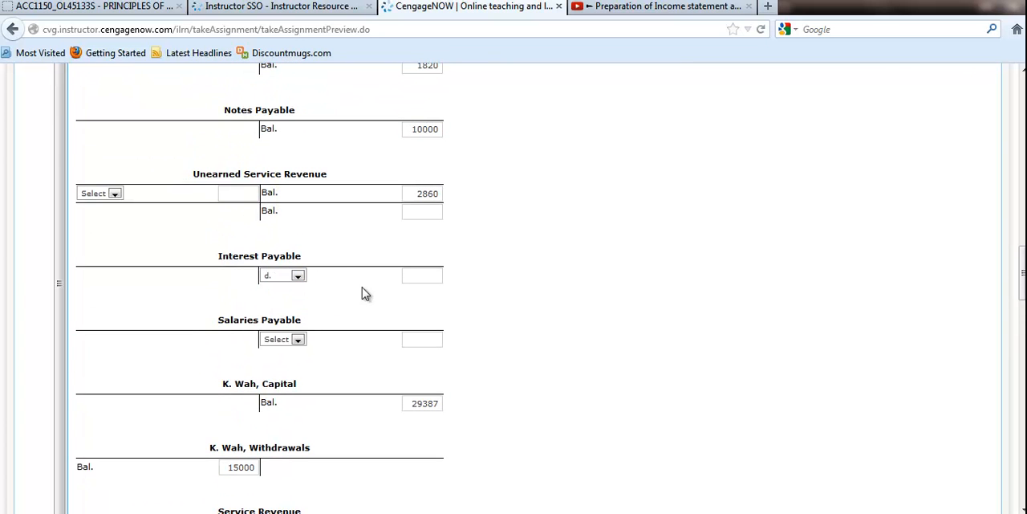
pyautogui.write('600')
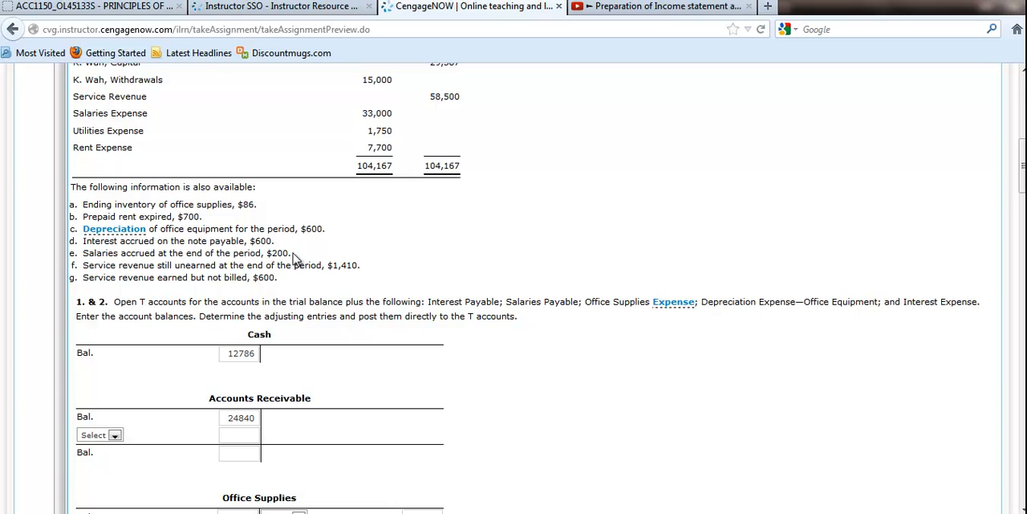
pyautogui.moveTo(322, 345)
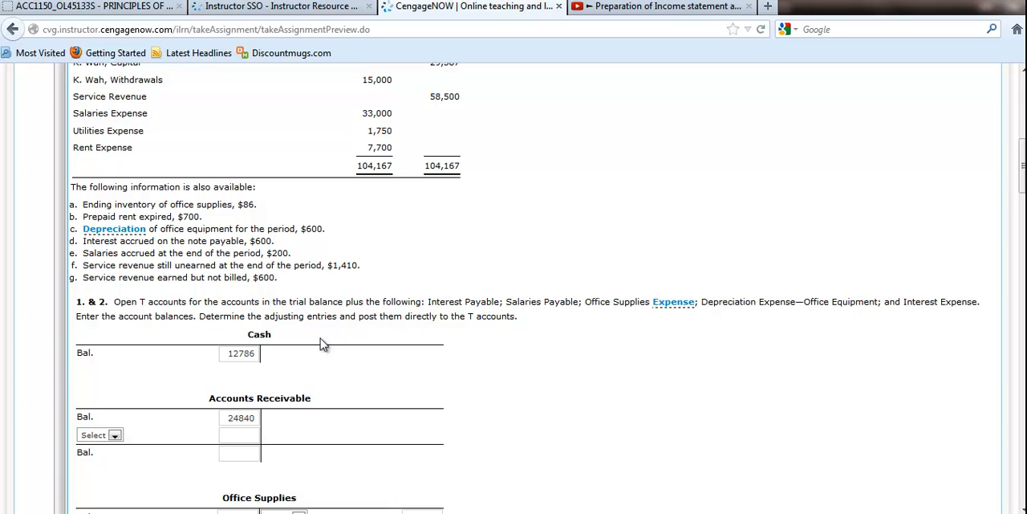
# - Tag Salaries Expense's debit as adjustment e, enter 200, and set the balance to 33,200
pyautogui.doubleClick(277, 253)
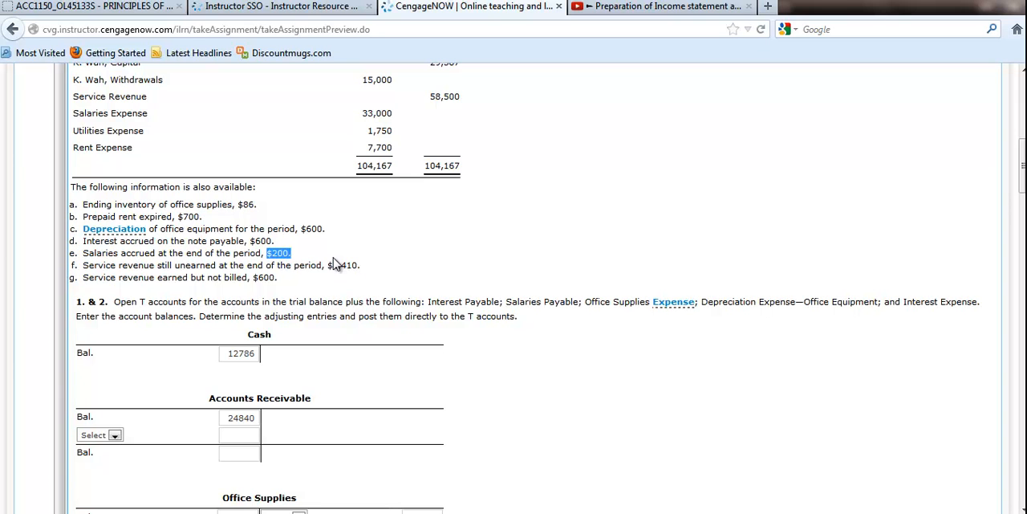
pyautogui.moveTo(304, 271)
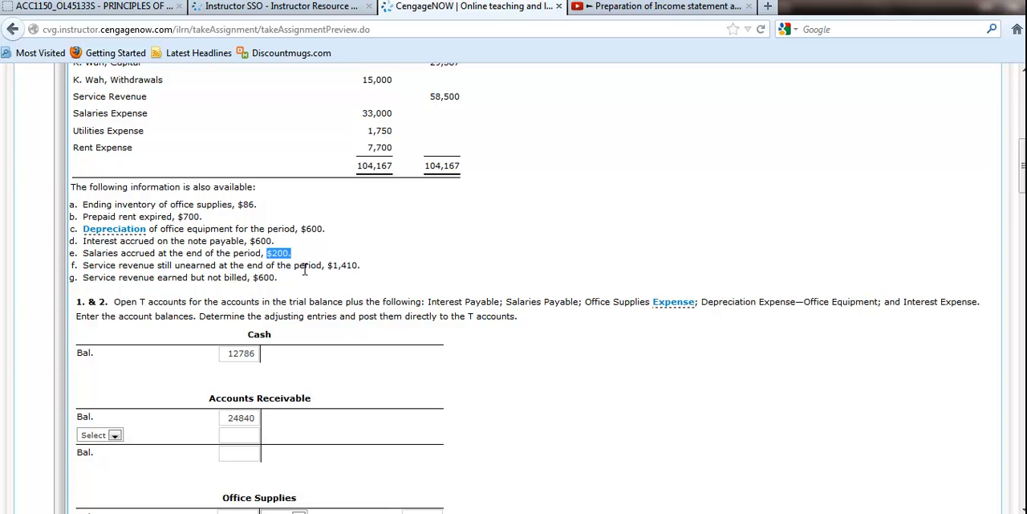
pyautogui.scroll(-3)
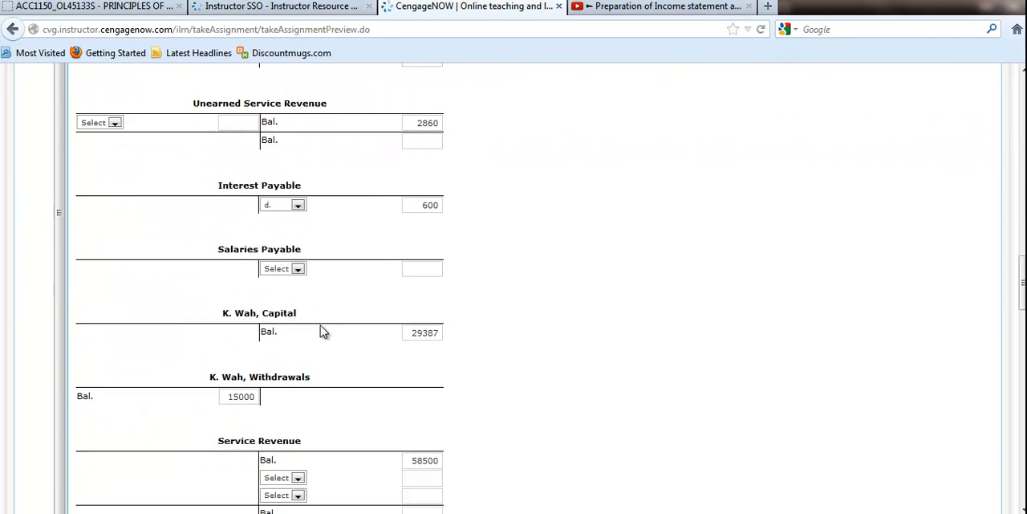
pyautogui.click(100, 318)
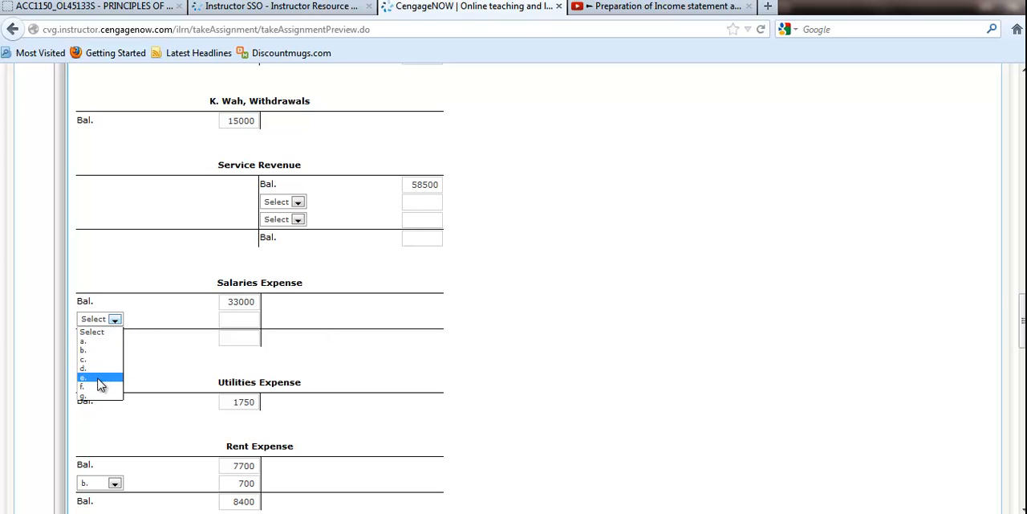
pyautogui.click(83, 377)
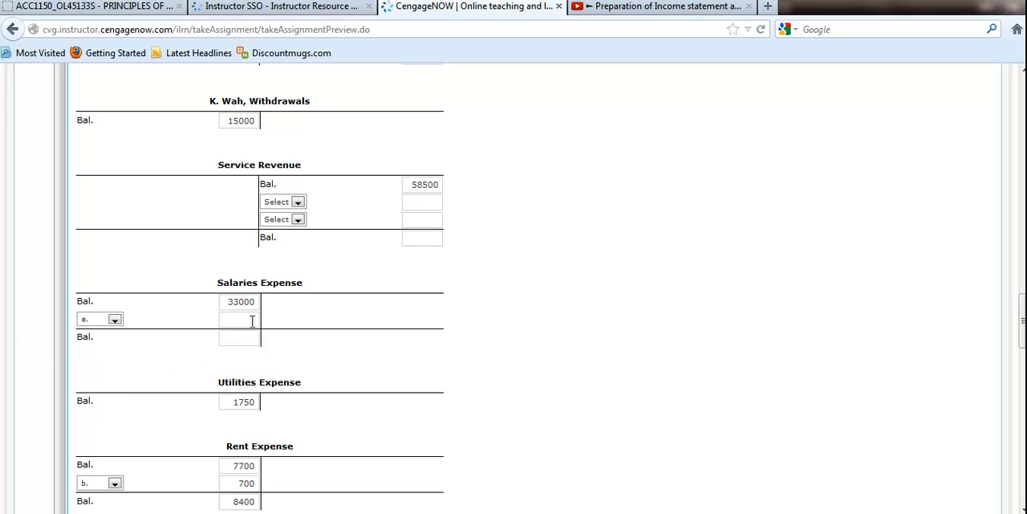
pyautogui.write('200')
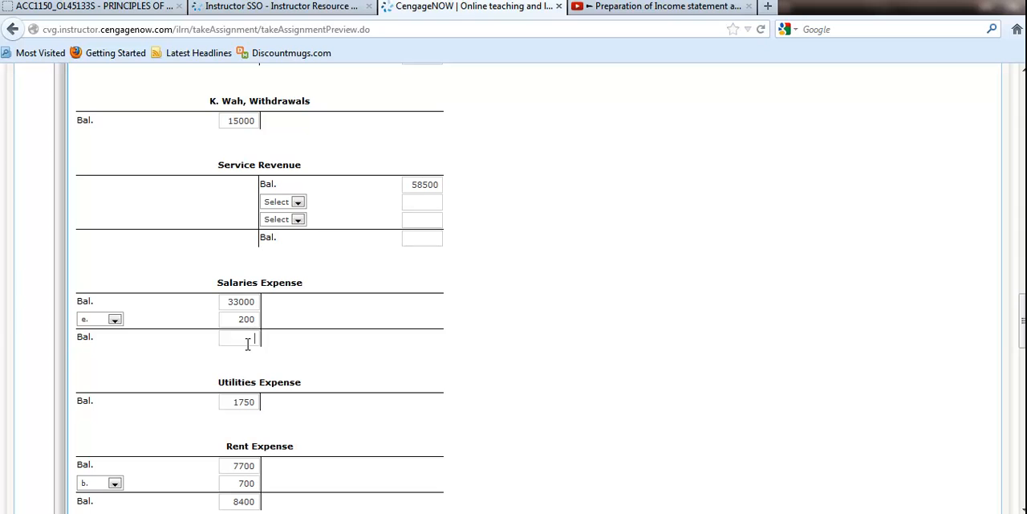
pyautogui.write('33')
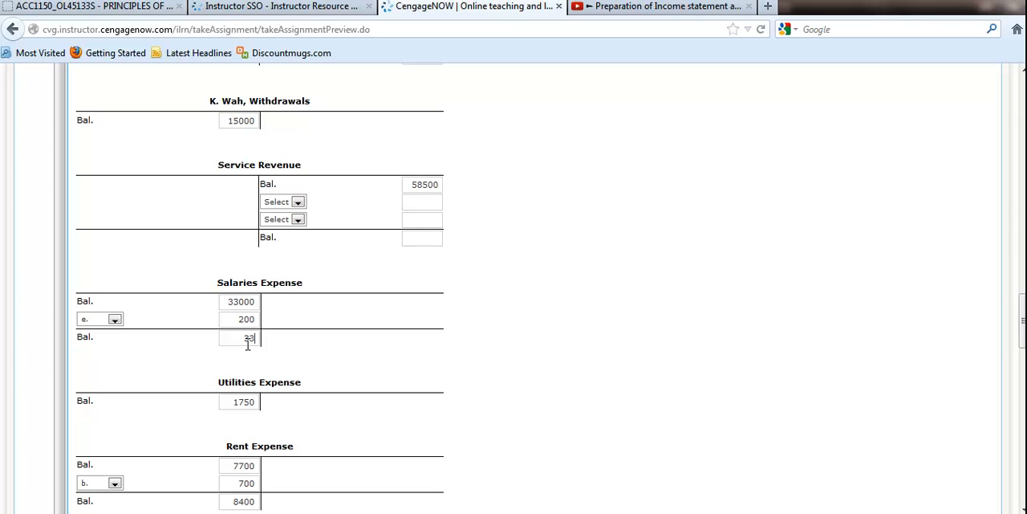
pyautogui.write('33200')
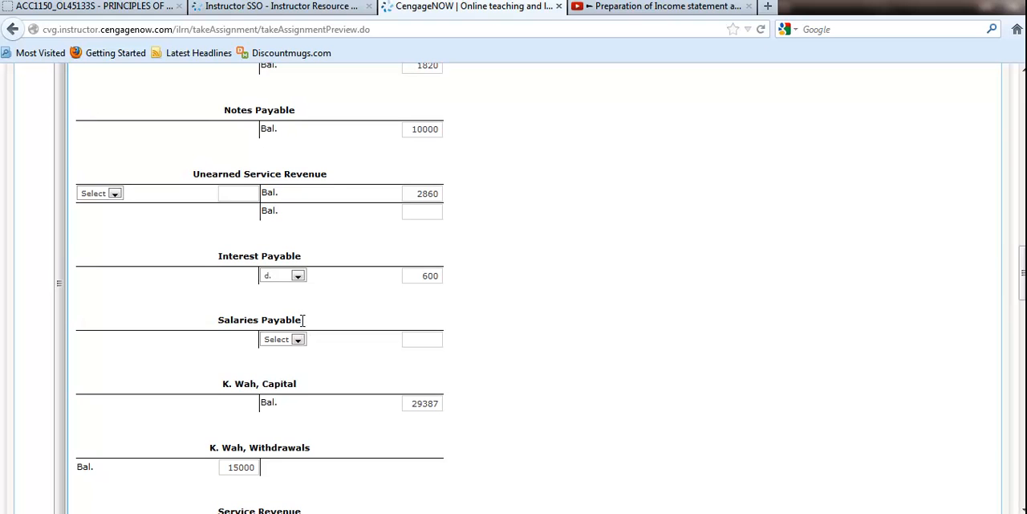
# - Tag the Salaries Payable credit as adjustment e
pyautogui.click(283, 338)
pyautogui.write('2')
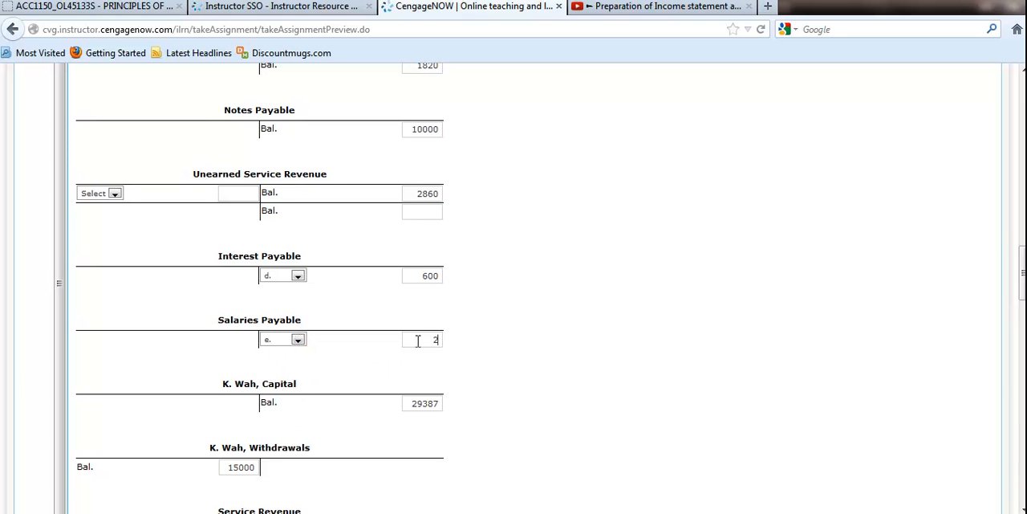
pyautogui.scroll(3)
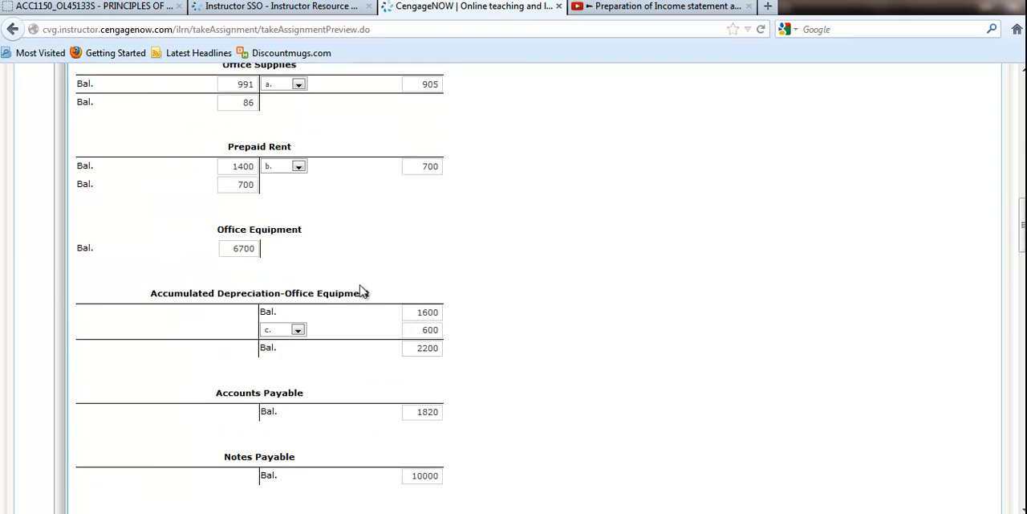
pyautogui.scroll(3)
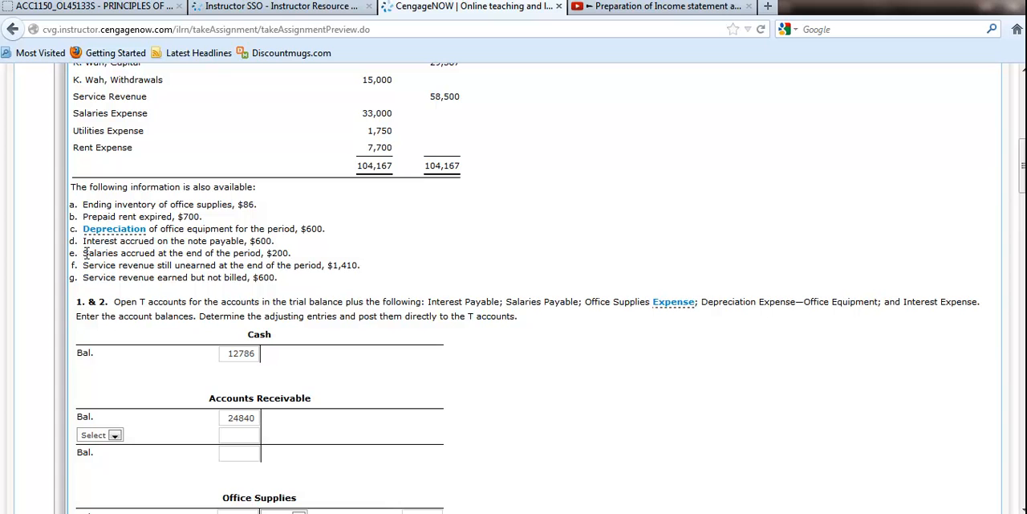
# - Debit Unearned Service Revenue 1,450 for adjustment f, entering its 1,410 balance
pyautogui.scroll(-3)
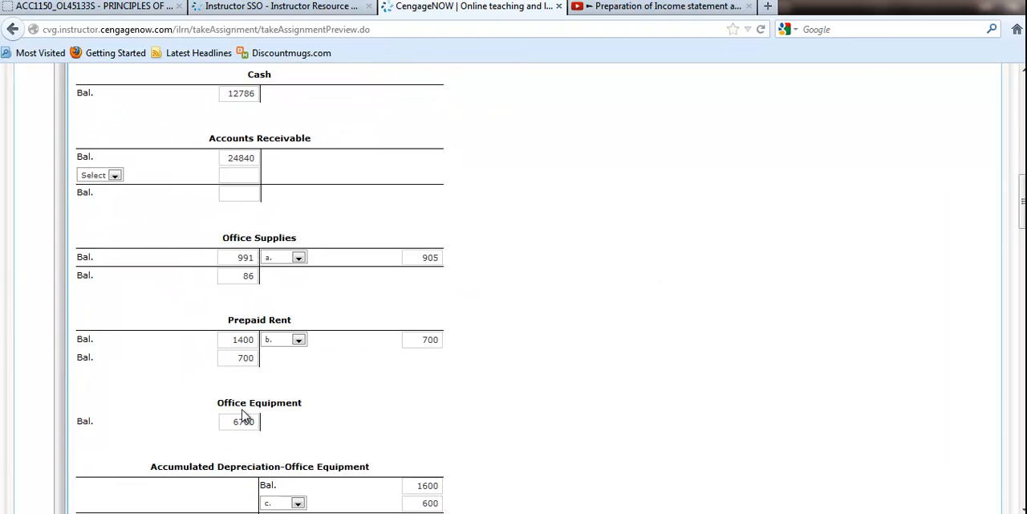
pyautogui.scroll(-3)
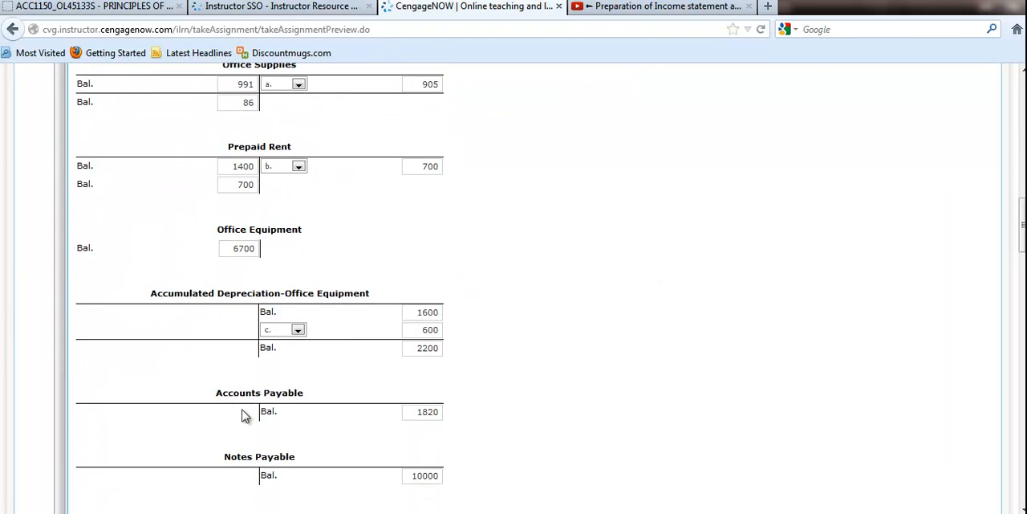
pyautogui.scroll(-3)
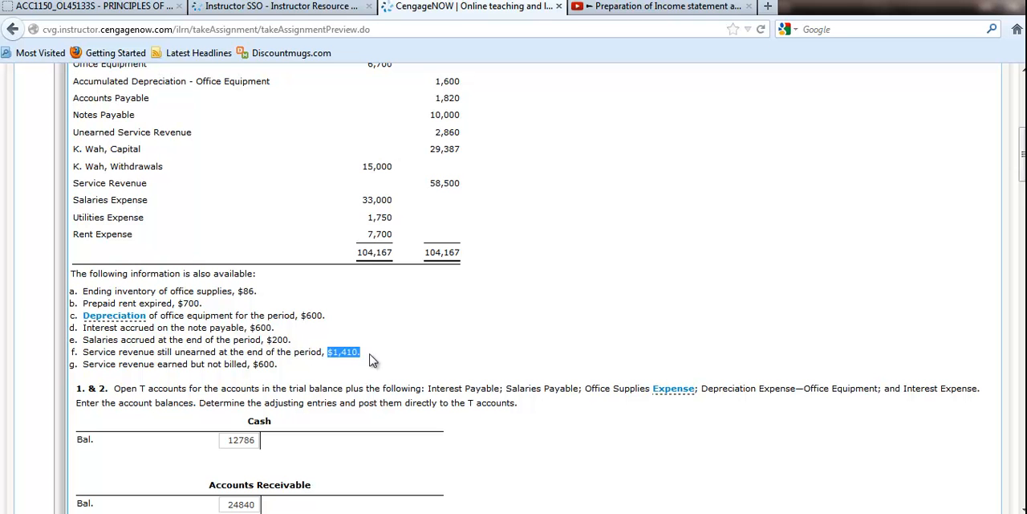
pyautogui.scroll(-3)
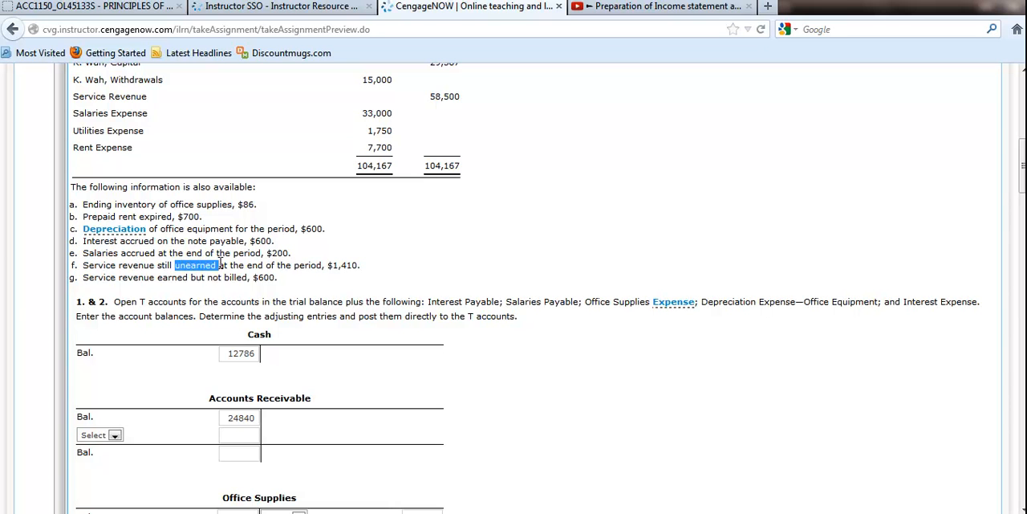
pyautogui.moveTo(328, 337)
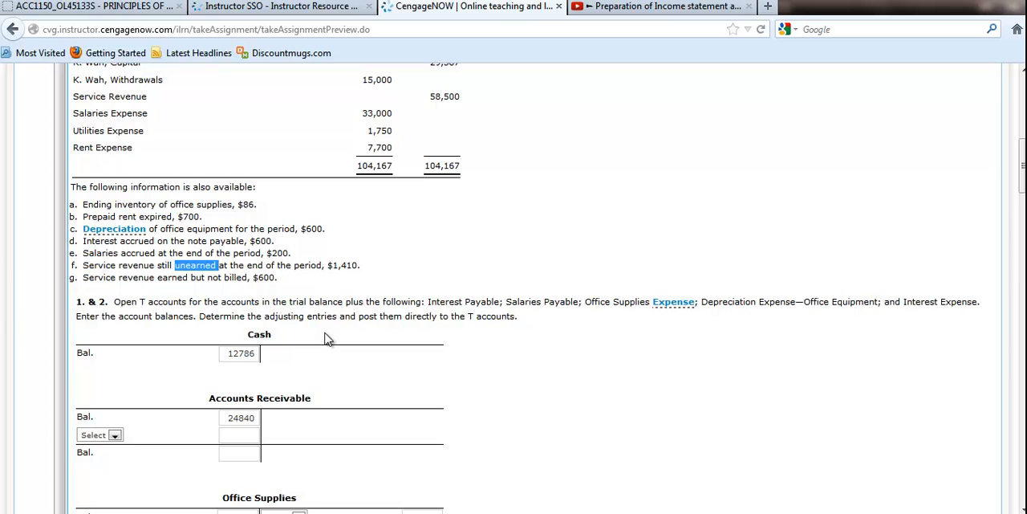
pyautogui.scroll(-3)
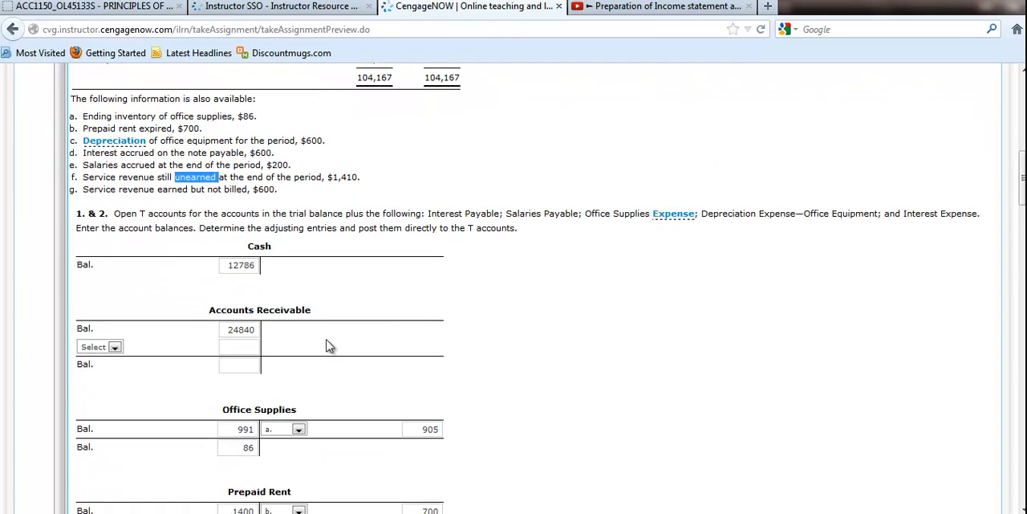
pyautogui.scroll(-3)
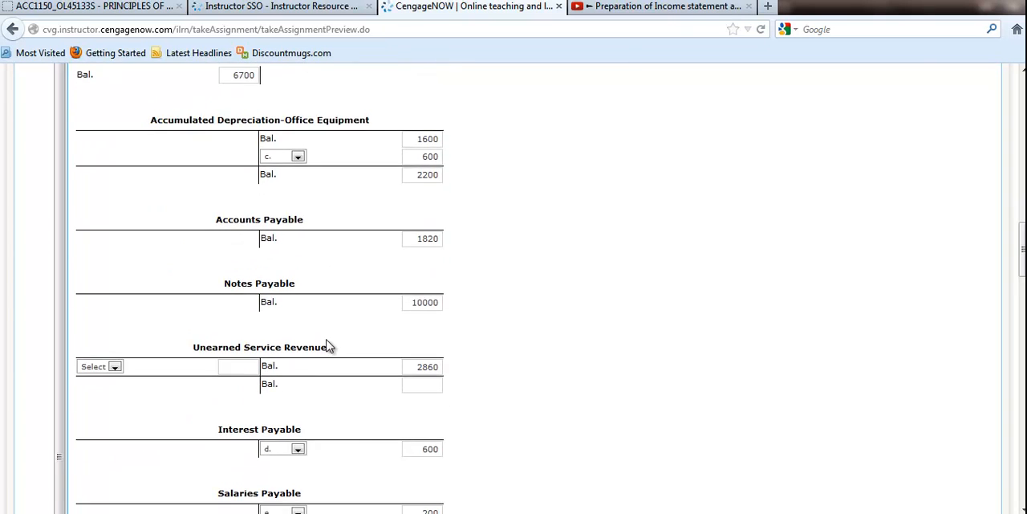
pyautogui.scroll(-3)
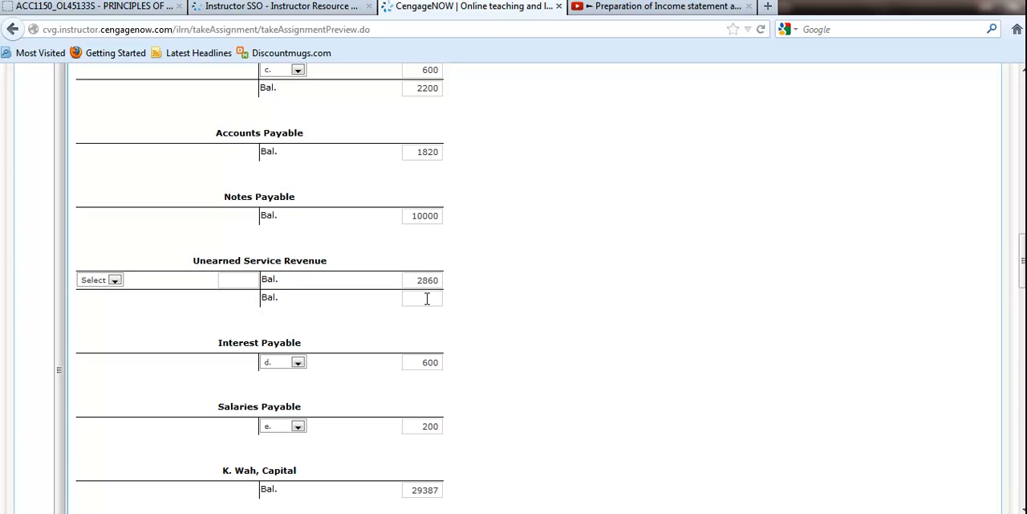
pyautogui.write('1410')
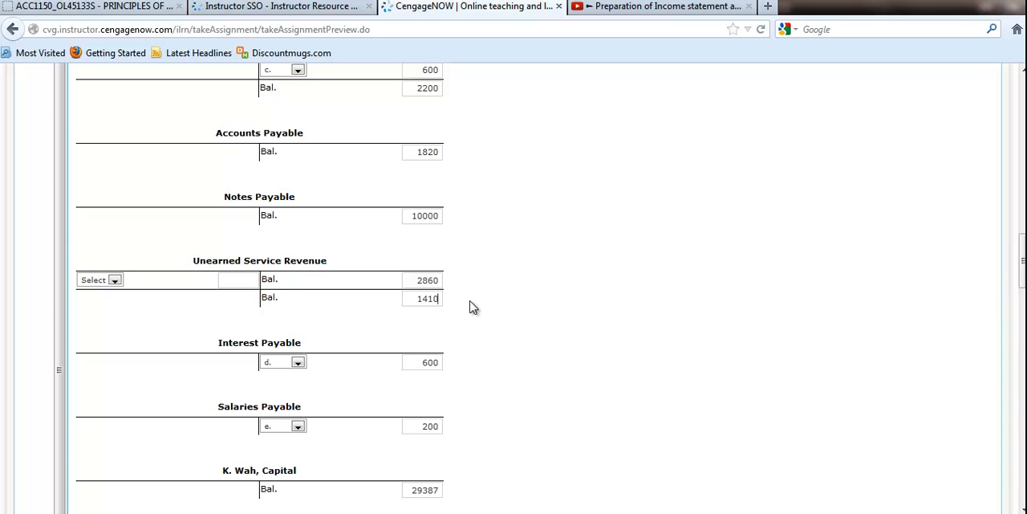
pyautogui.moveTo(164, 290)
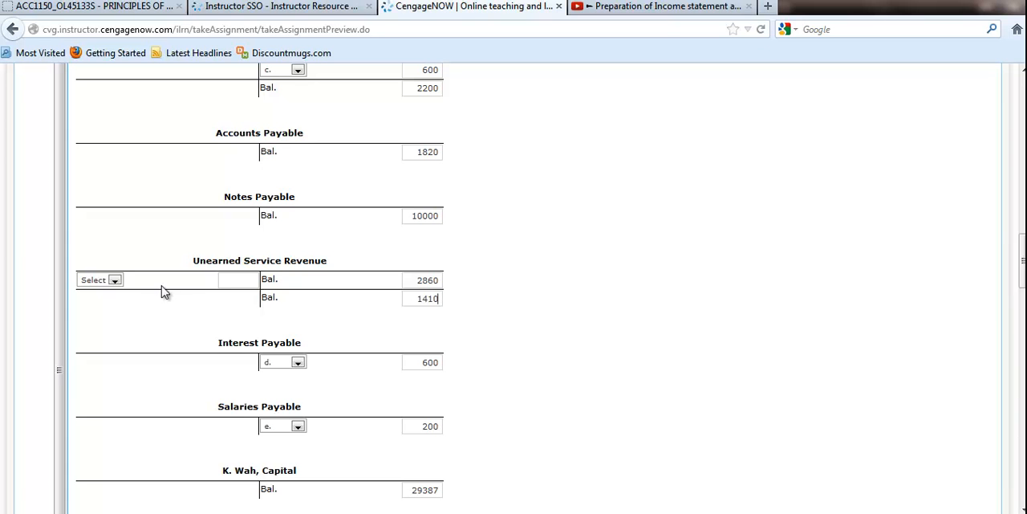
pyautogui.click(99, 279)
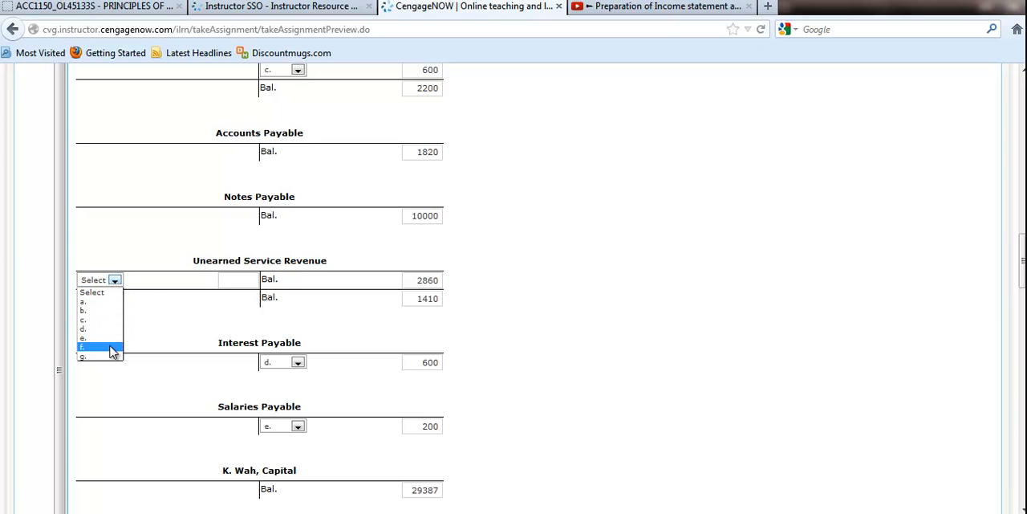
pyautogui.click(82, 346)
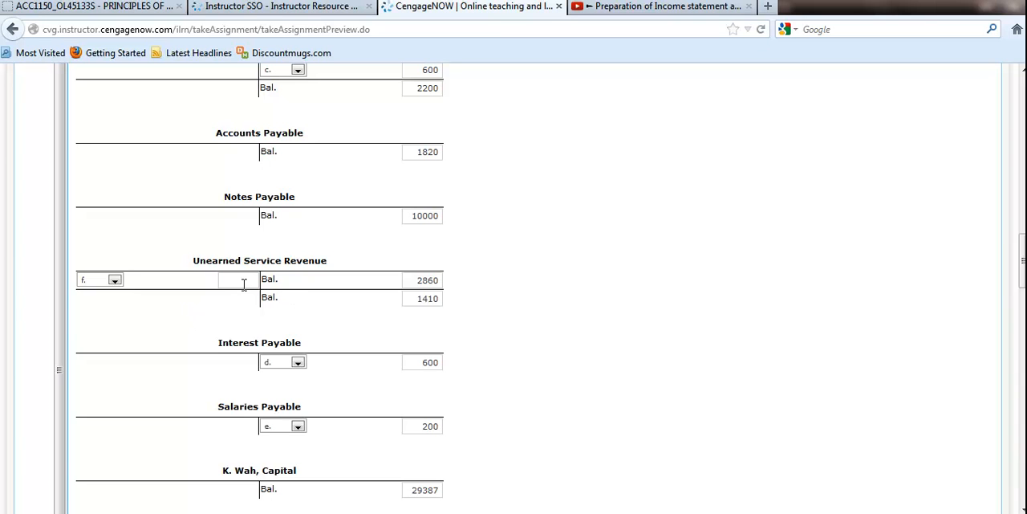
pyautogui.write('1450')
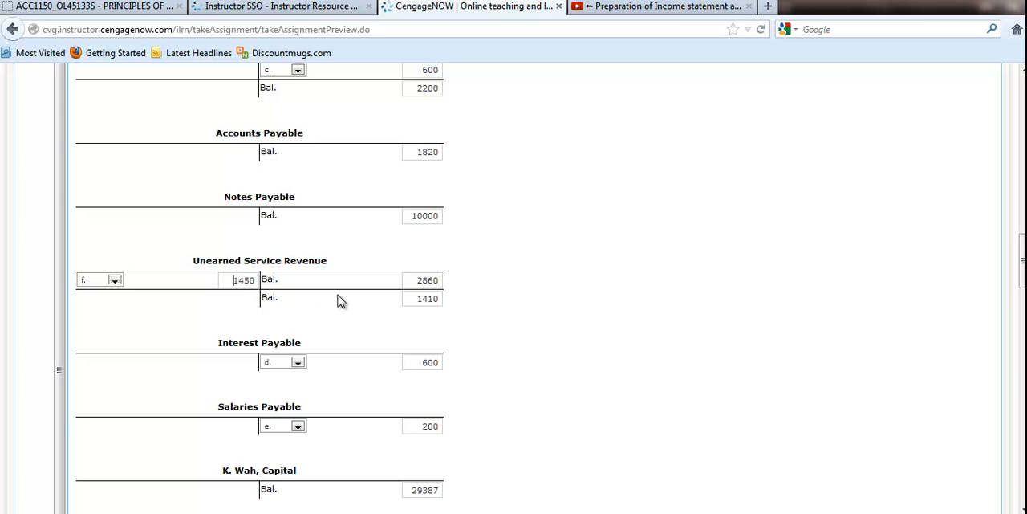
# - Credit Service Revenue 1,450 for adjustment f
pyautogui.scroll(-3)
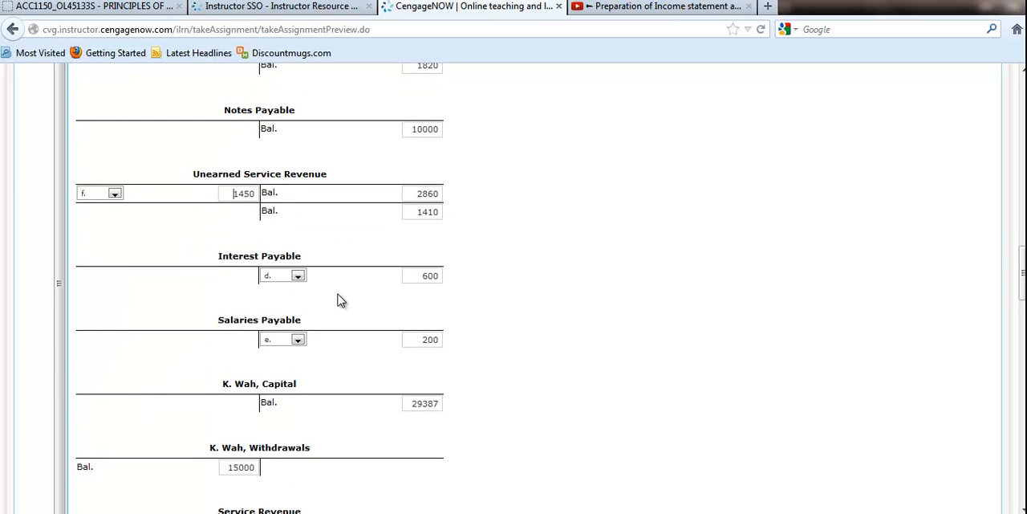
pyautogui.scroll(-3)
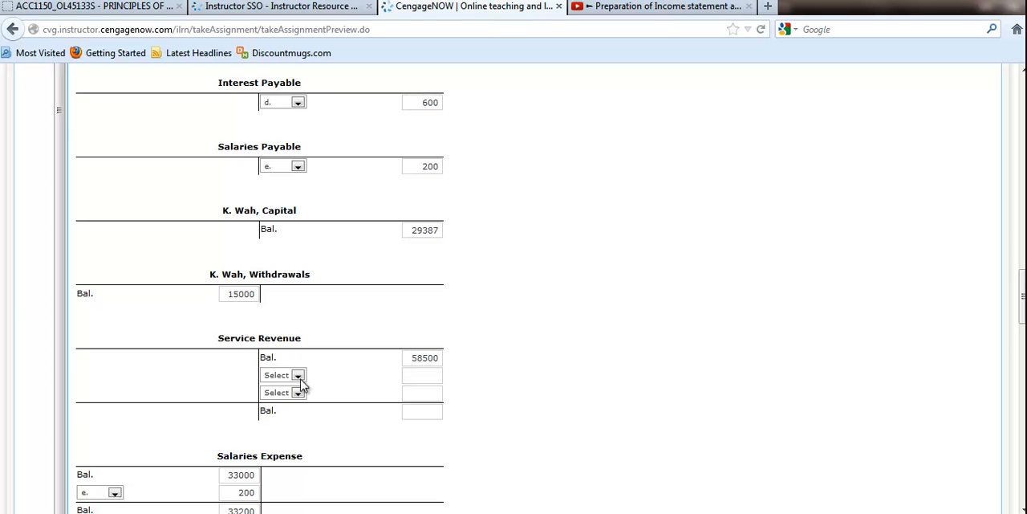
pyautogui.click(297, 374)
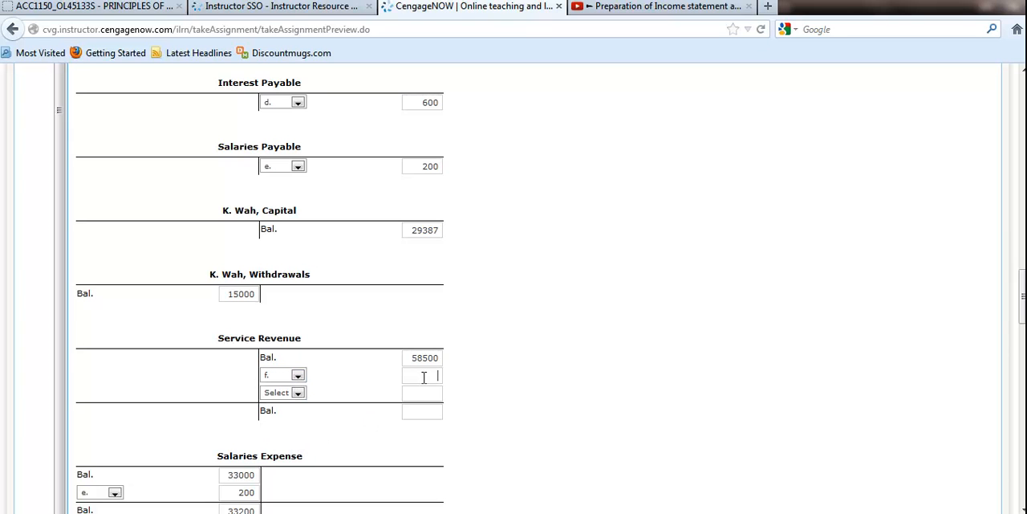
pyautogui.write('1')
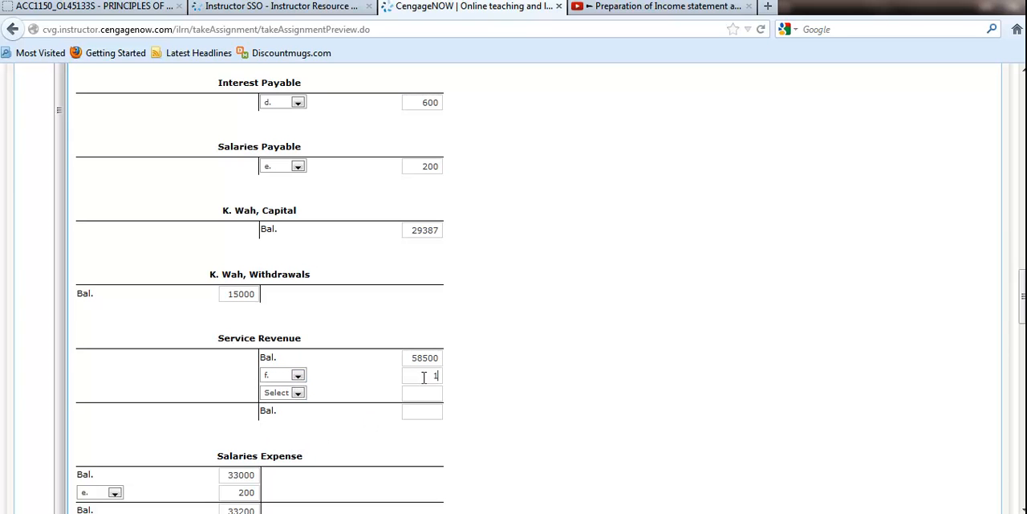
pyautogui.write('450')
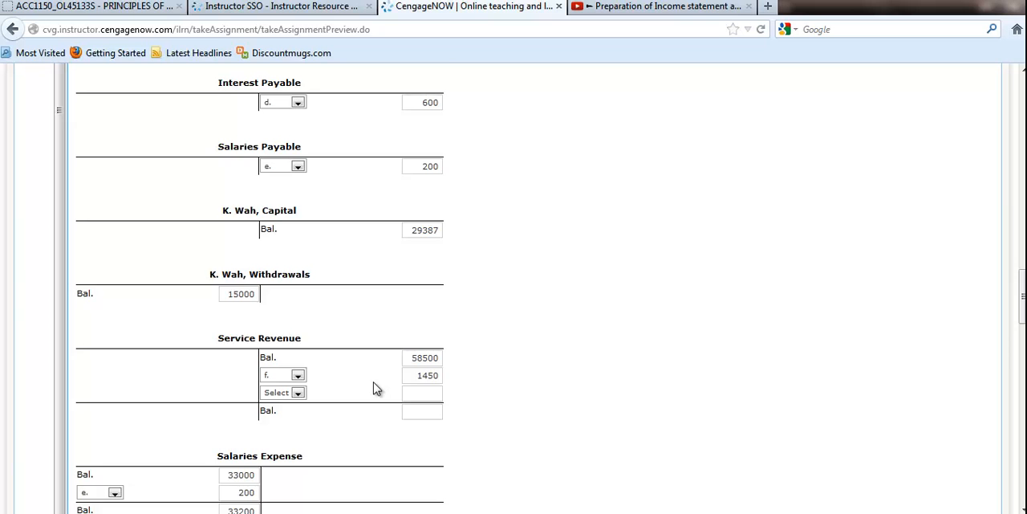
pyautogui.scroll(3)
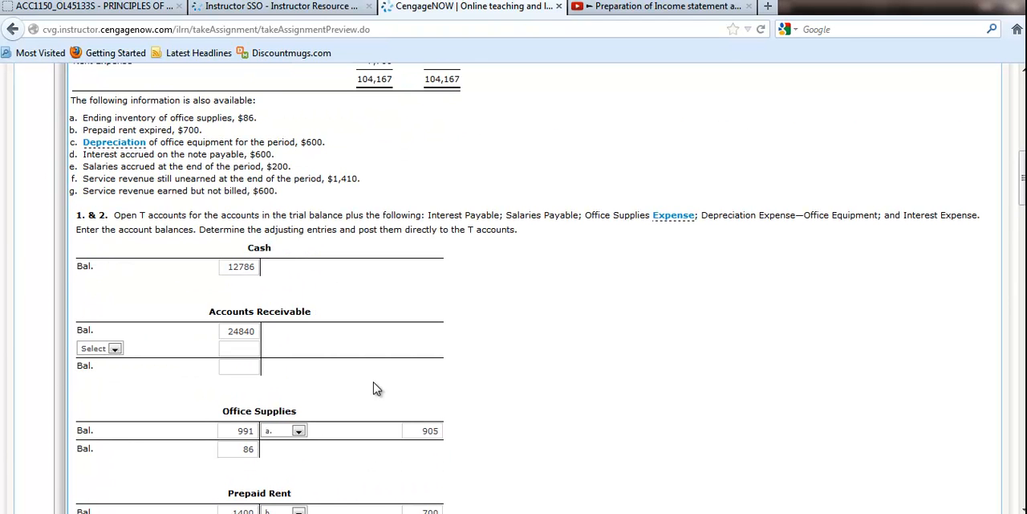
pyautogui.moveTo(371, 379)
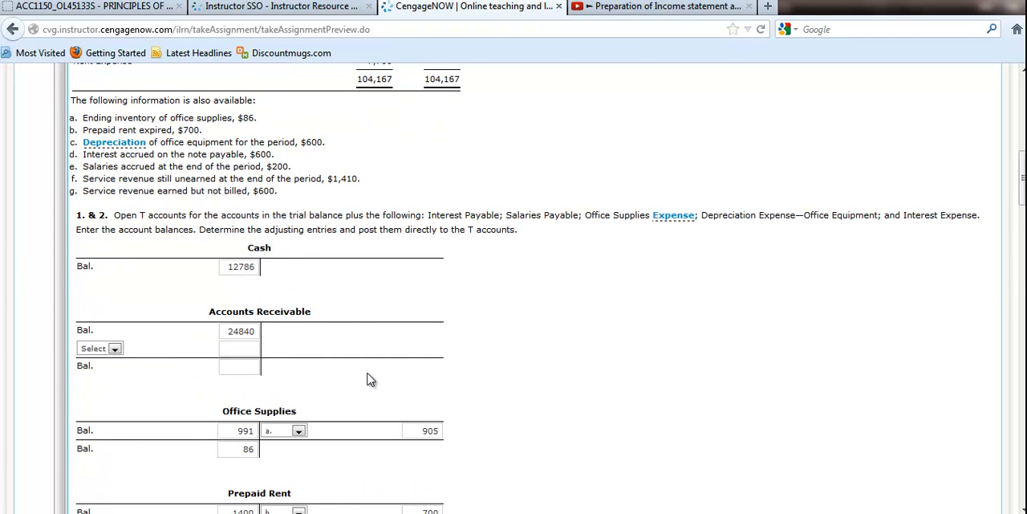
# - Credit Service Revenue 600 for adjustment g and begin typing its balance
pyautogui.scroll(-3)
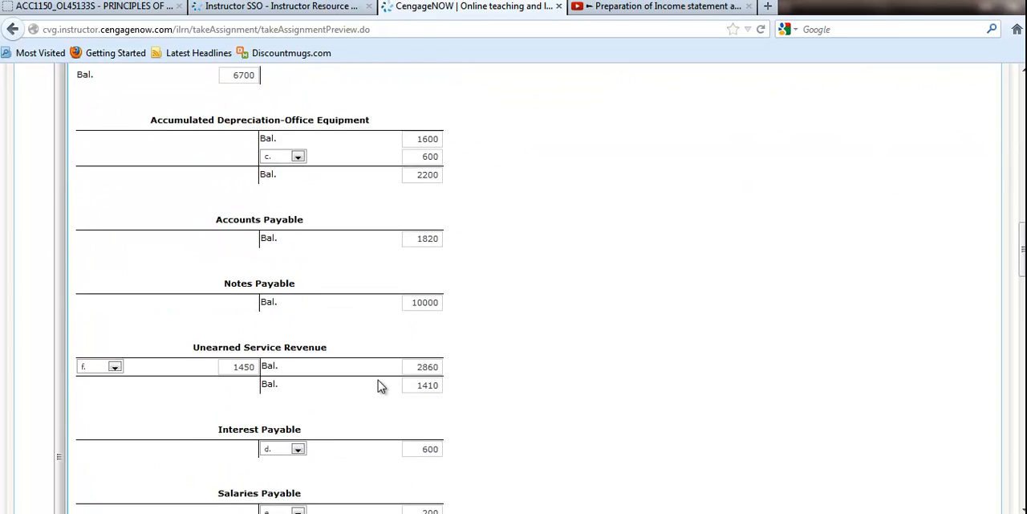
pyautogui.scroll(-3)
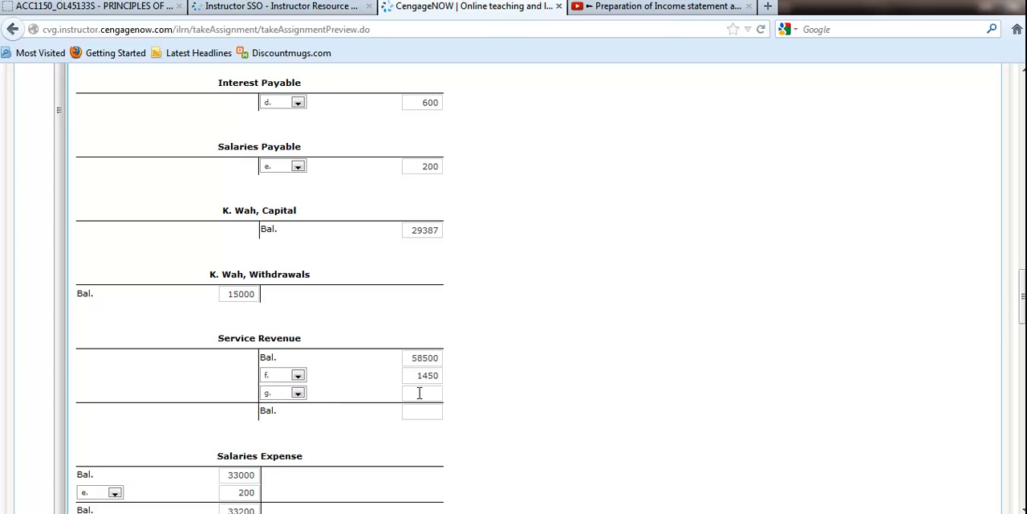
pyautogui.write('600')
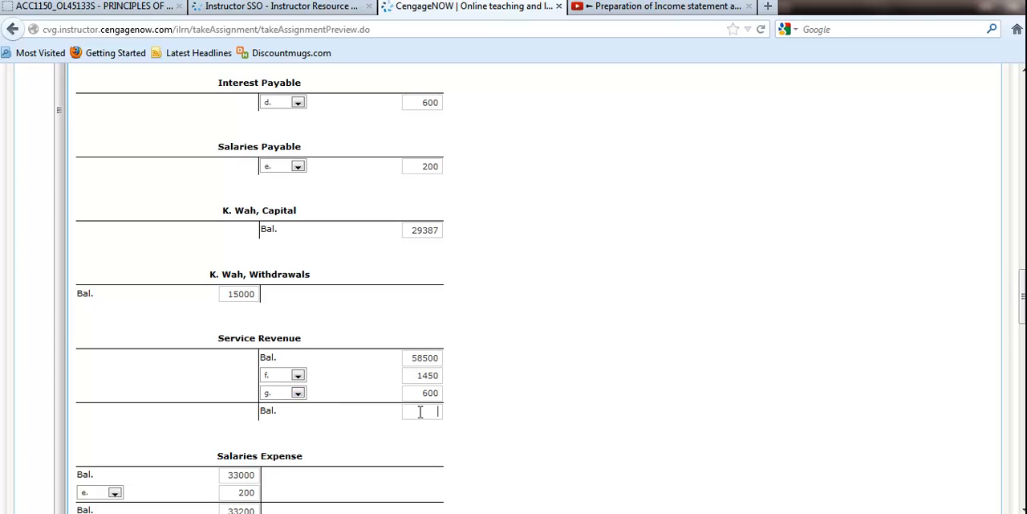
pyautogui.write('605')
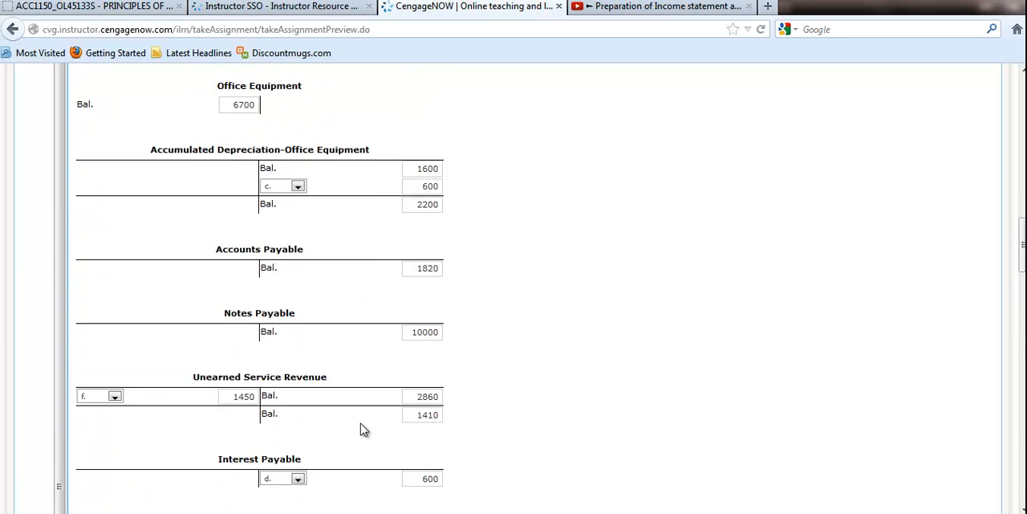
pyautogui.scroll(3)
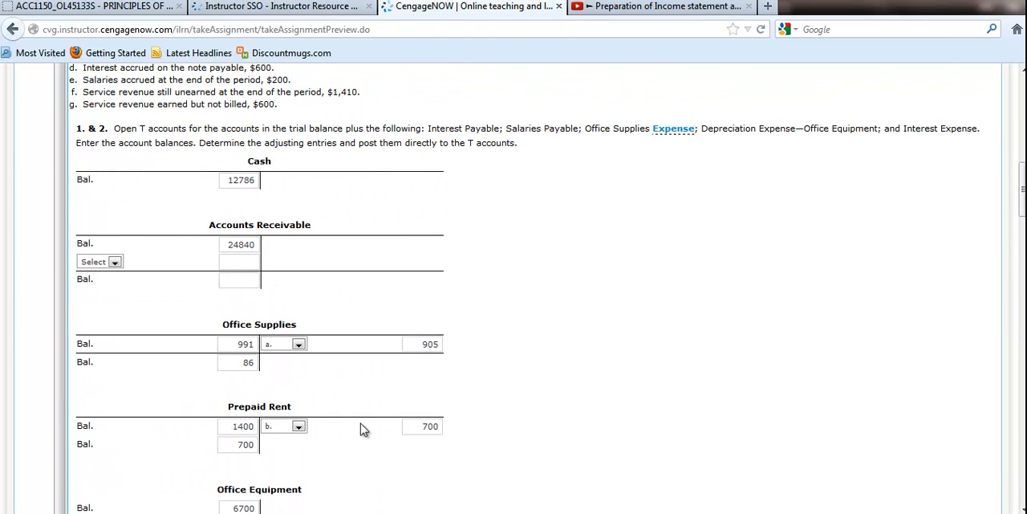
# - Debit Accounts Receivable 600 for adjustment g, with a 25,440 ending balance
pyautogui.click(100, 261)
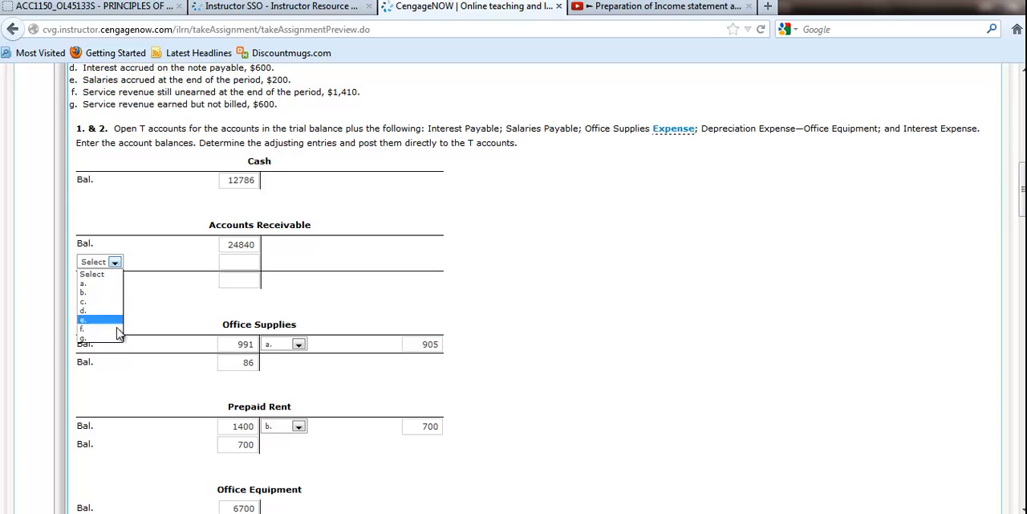
pyautogui.click(82, 337)
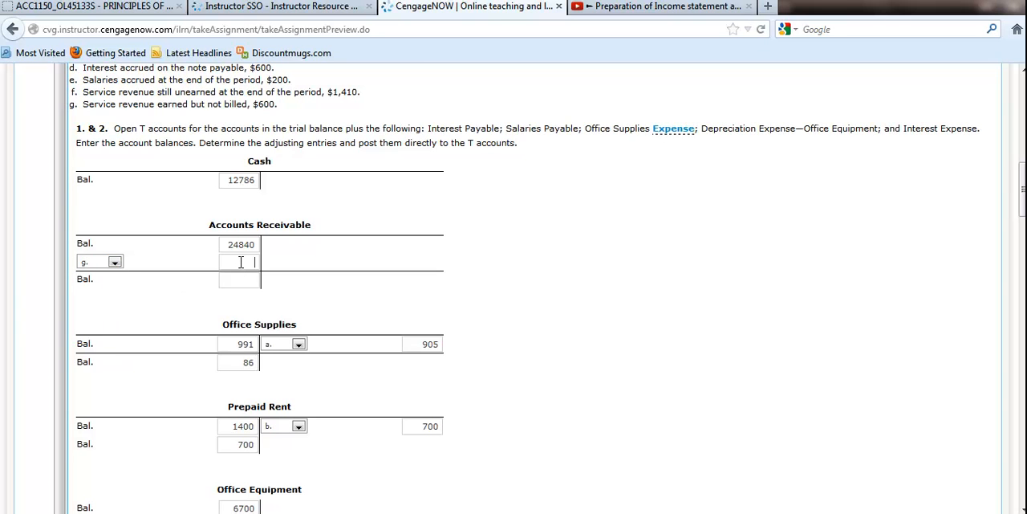
pyautogui.write('600')
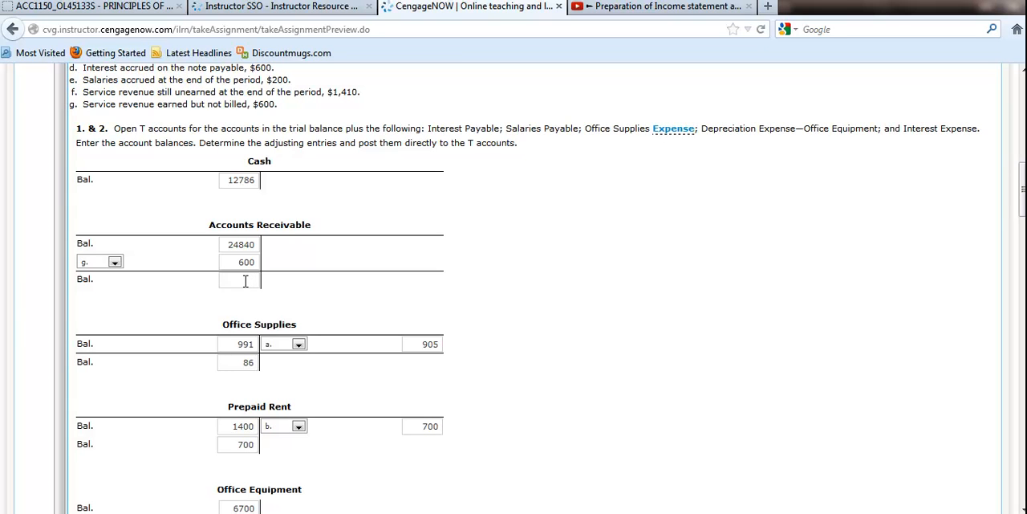
pyautogui.write('254')
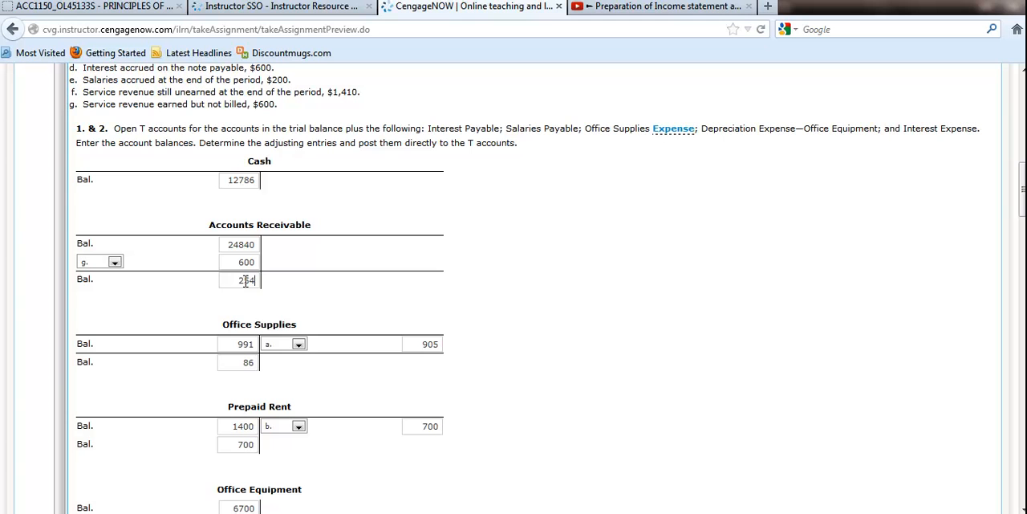
pyautogui.write('25440')
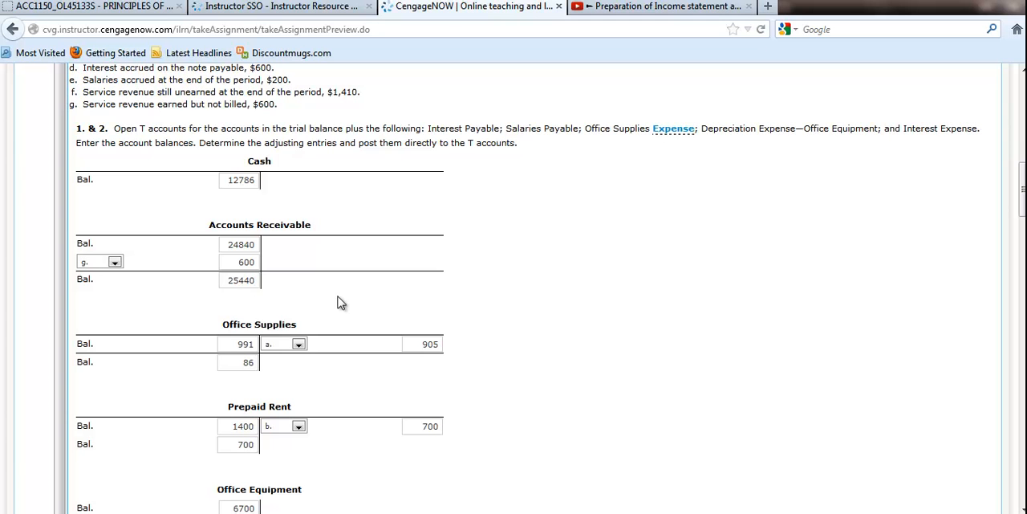
pyautogui.scroll(3)
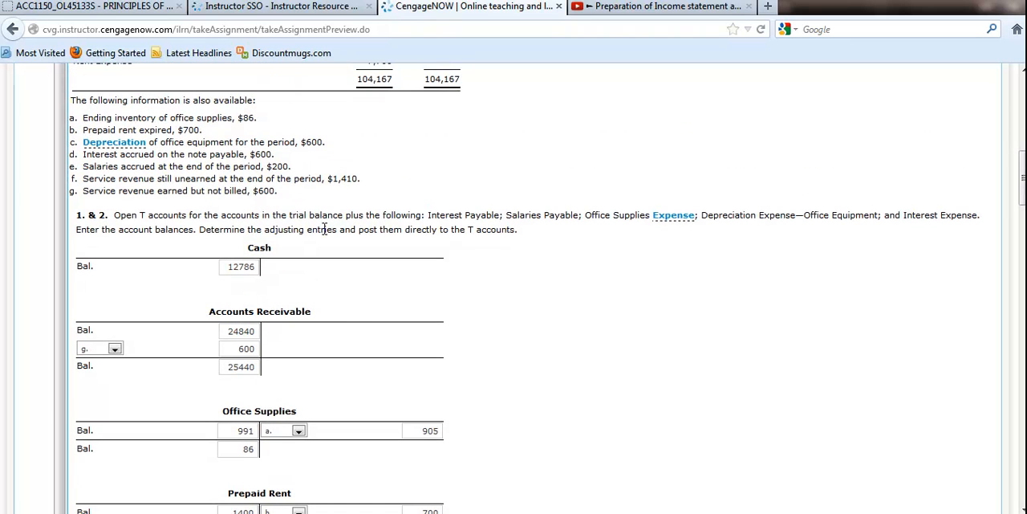
pyautogui.scroll(-3)
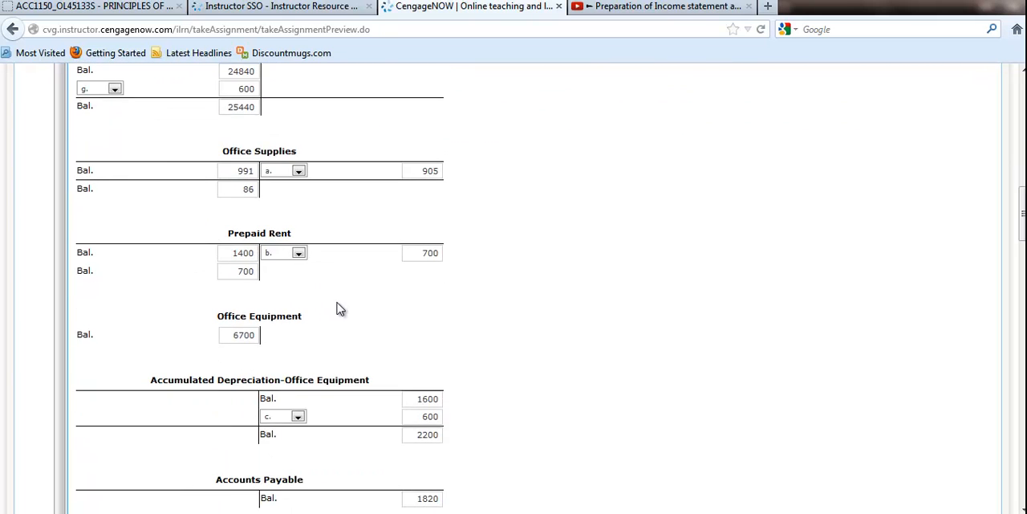
pyautogui.scroll(-3)
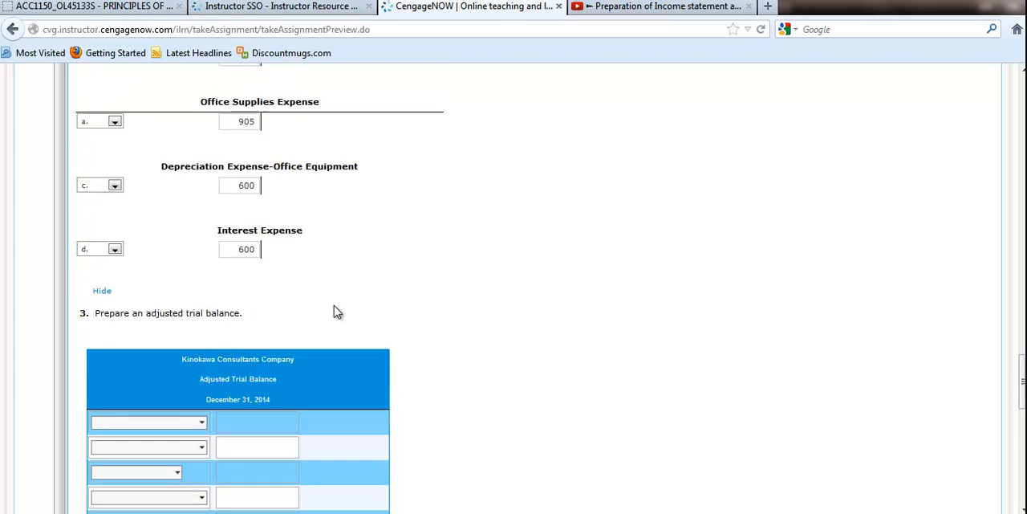
# - Scroll through the part 3 adjusted trial balance, from Cash 12,786 to Service Revenue 60,550
pyautogui.scroll(-3)
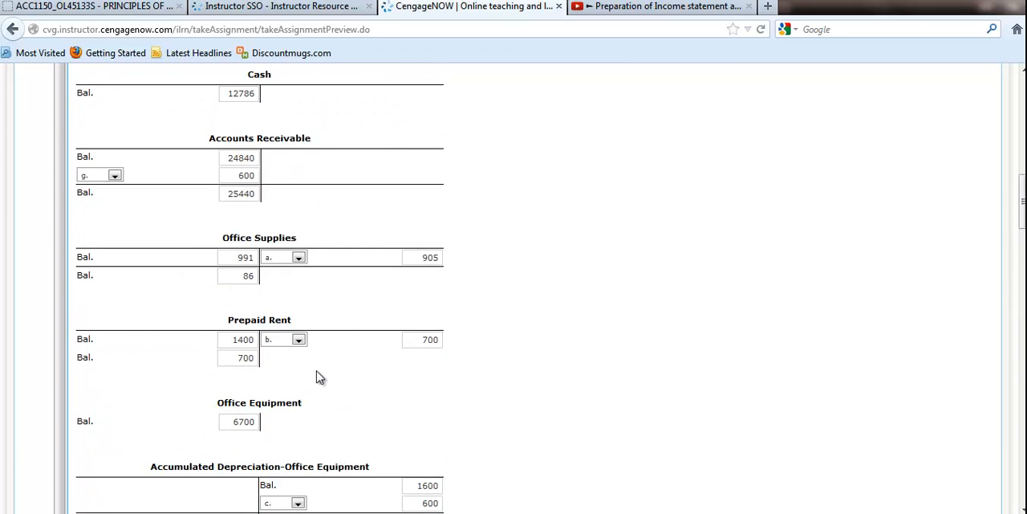
pyautogui.scroll(3)
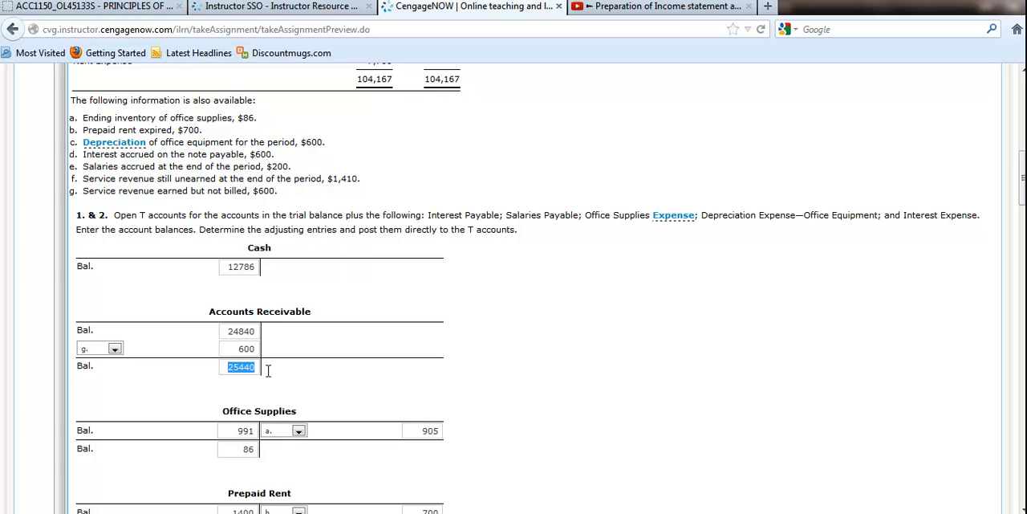
pyautogui.scroll(-3)
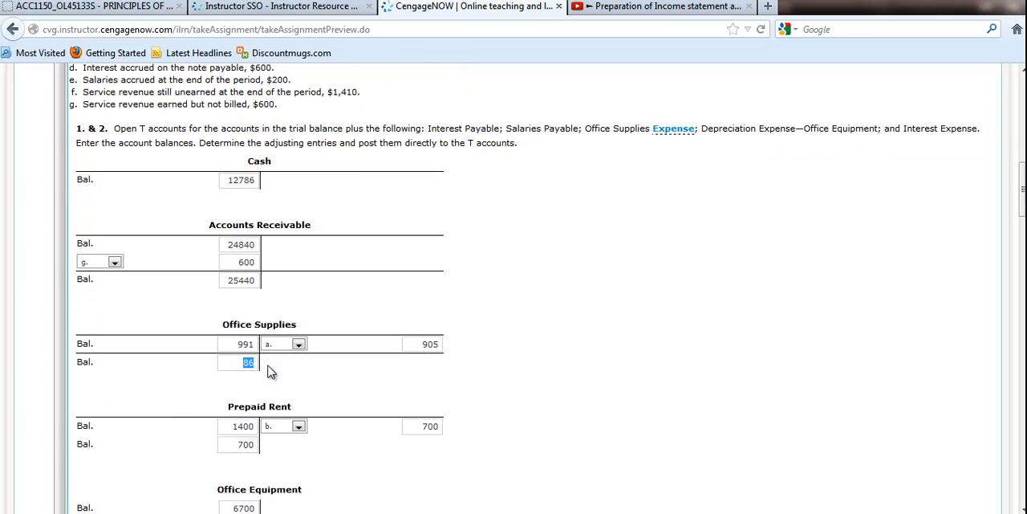
pyautogui.scroll(-3)
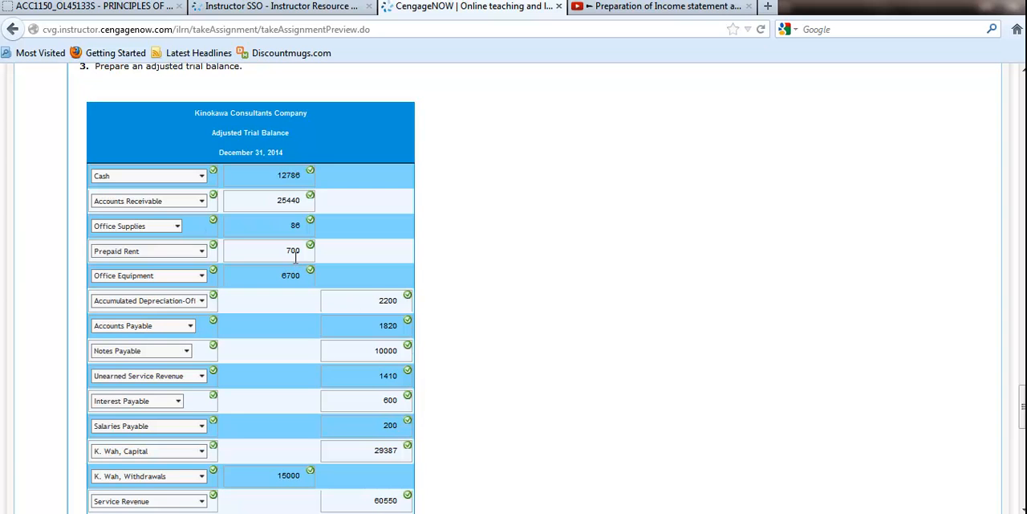
pyautogui.moveTo(213, 220)
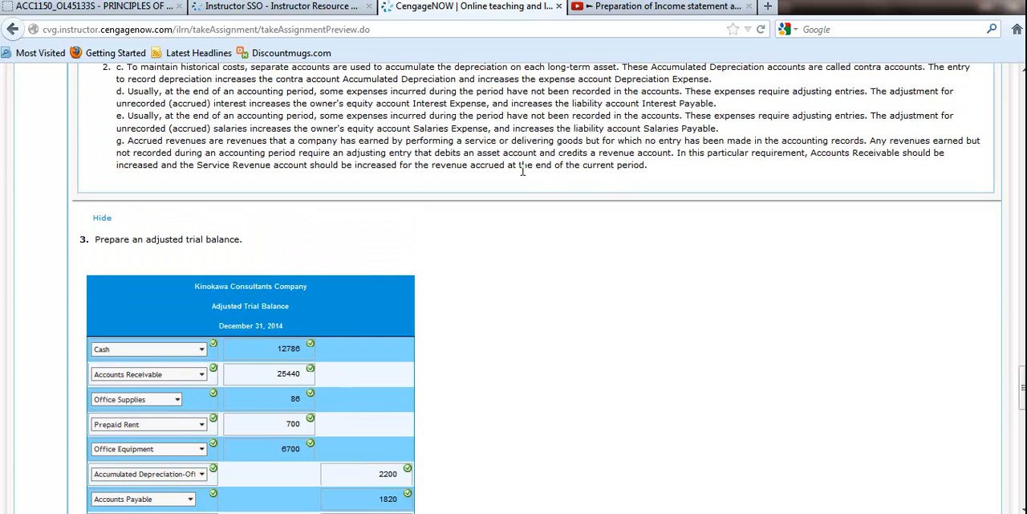
# - Scroll down to the matching 106,167 debit and credit totals and Correct feedback
pyautogui.scroll(-3)
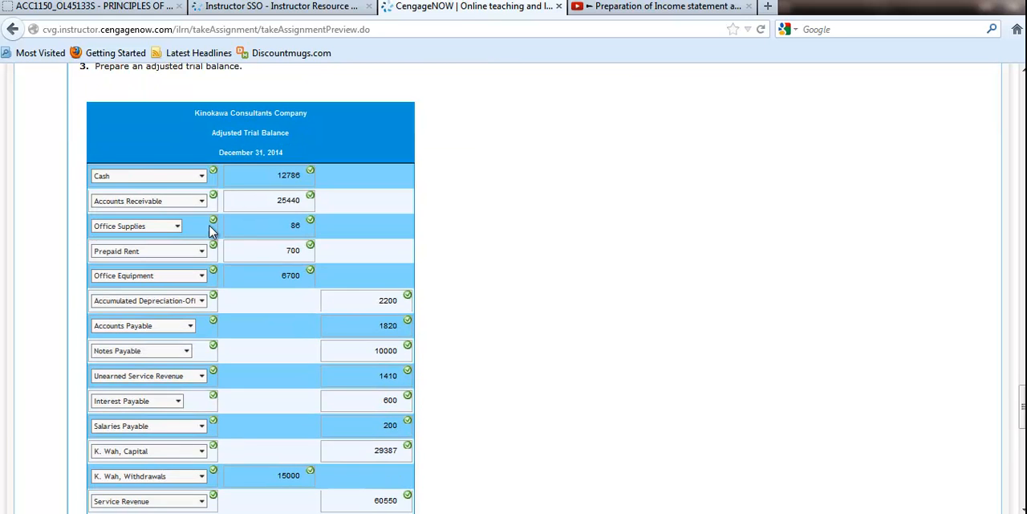
pyautogui.scroll(-3)
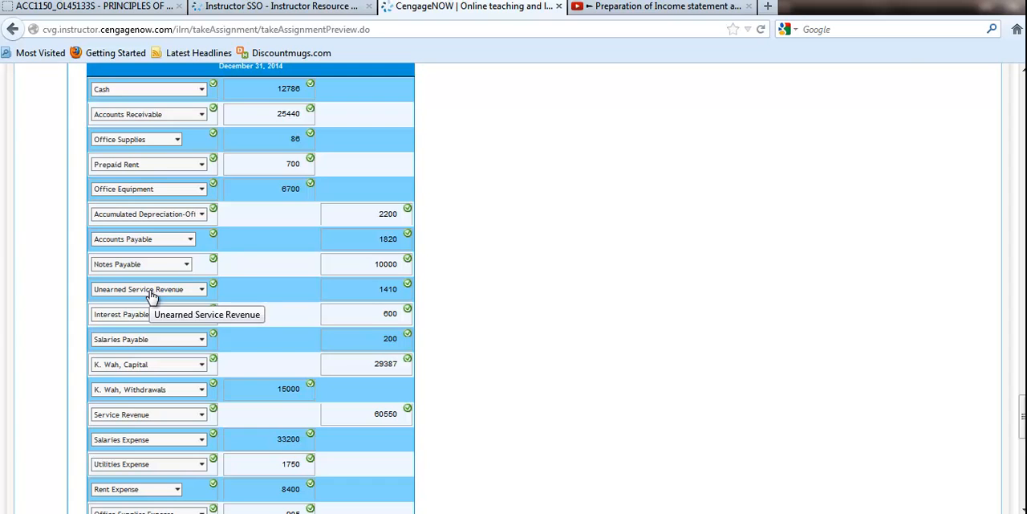
pyautogui.moveTo(159, 103)
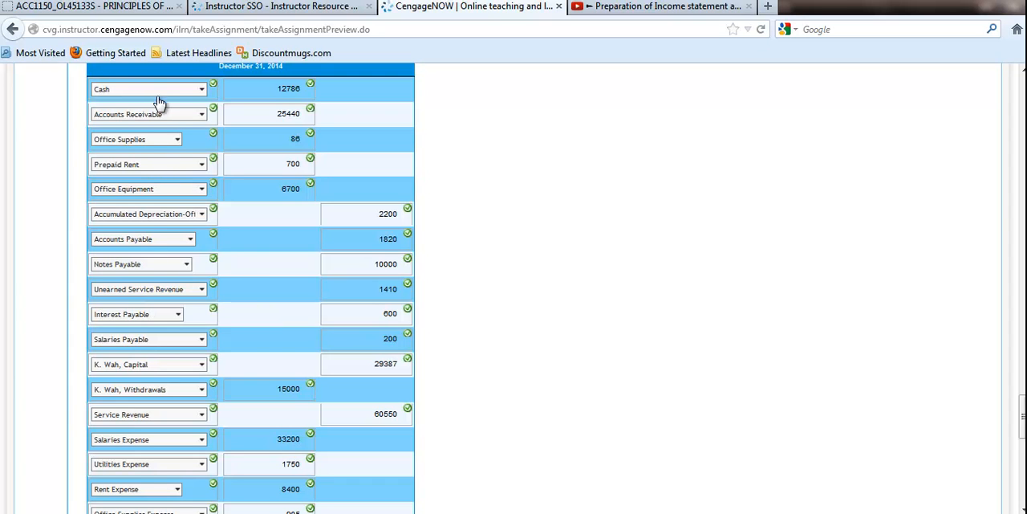
pyautogui.moveTo(148, 274)
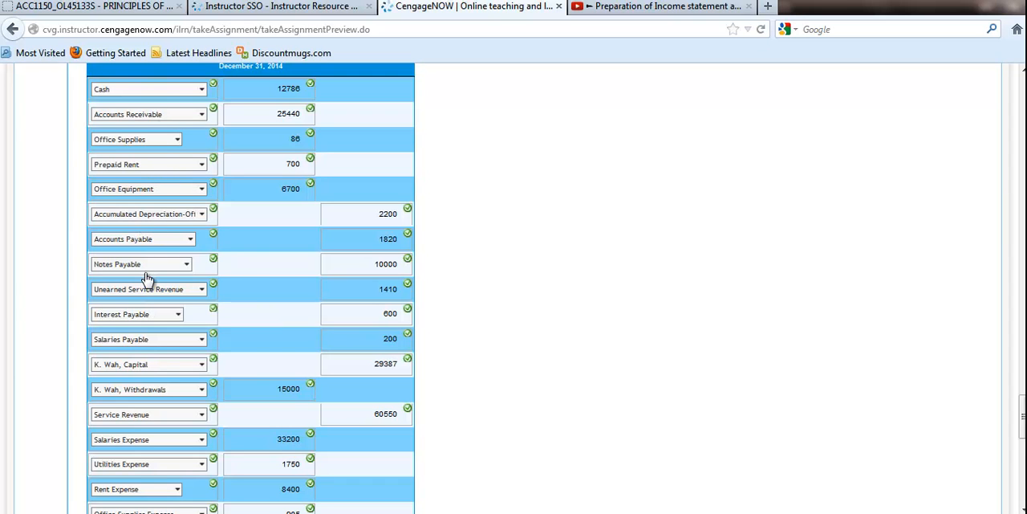
pyautogui.moveTo(163, 414)
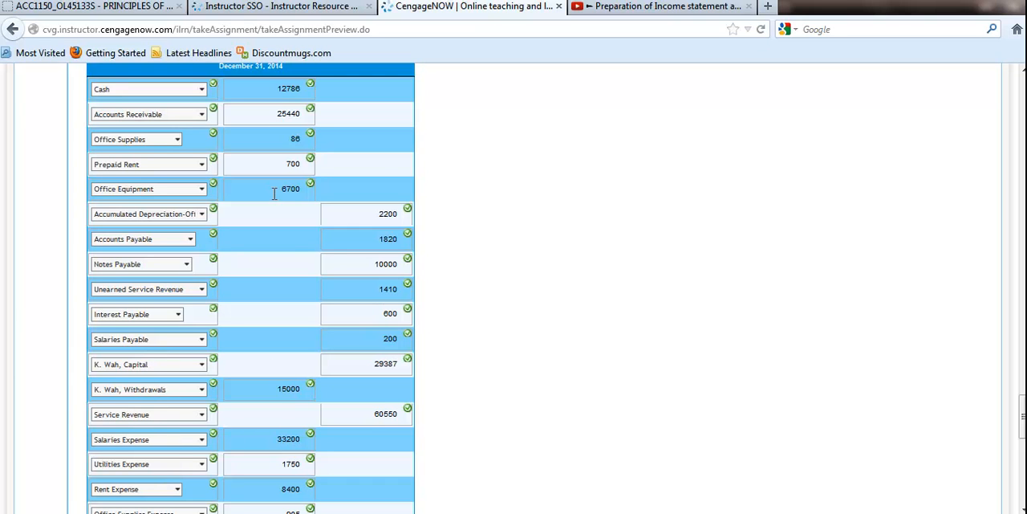
pyautogui.moveTo(279, 269)
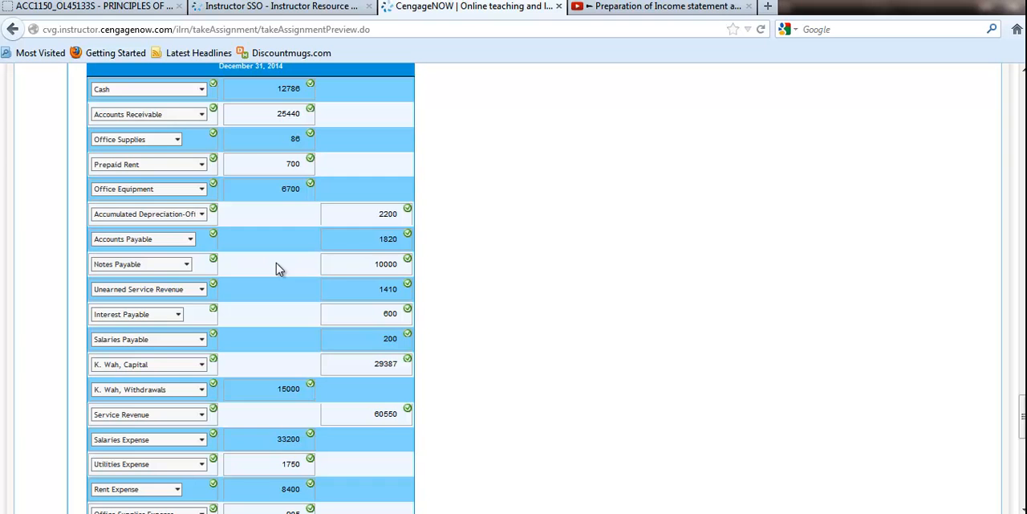
pyautogui.scroll(-3)
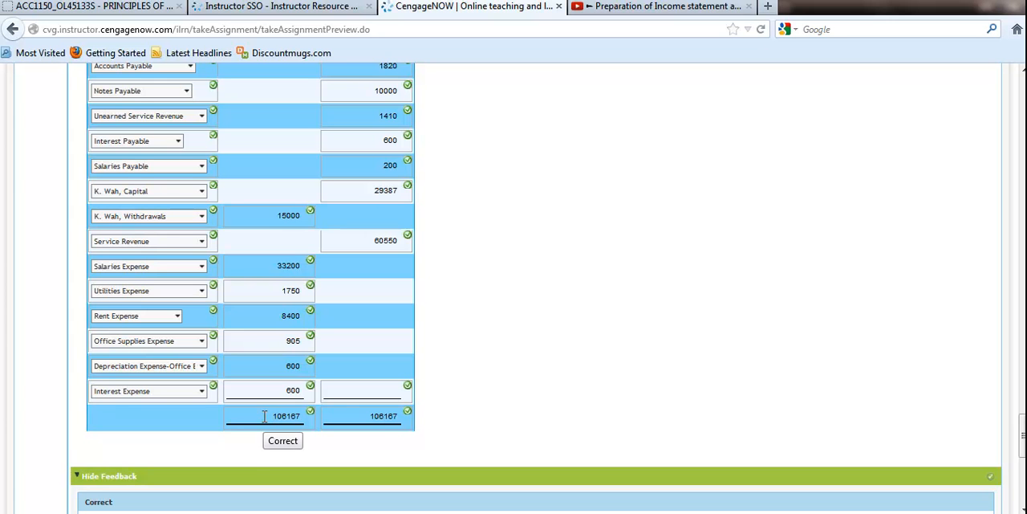
pyautogui.scroll(-3)
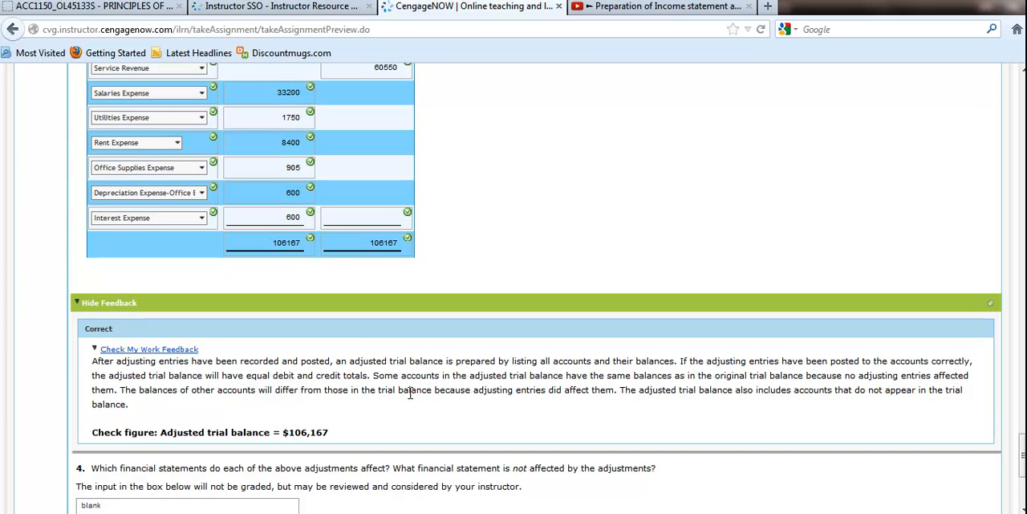